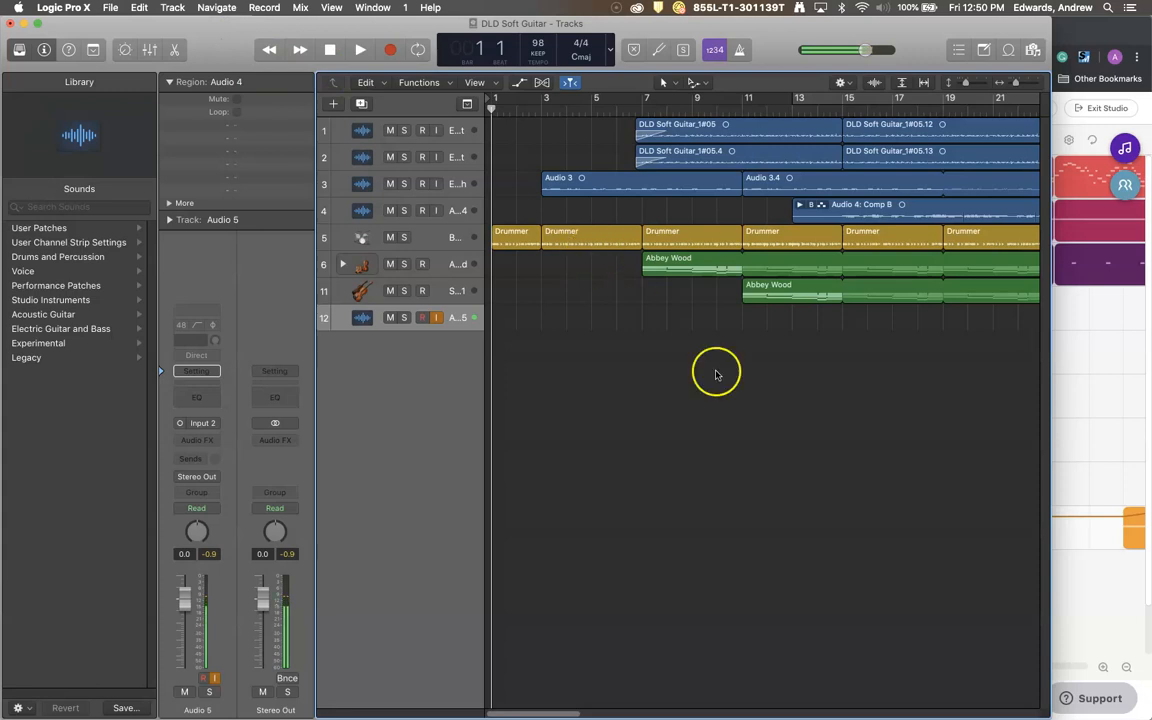
mouse_move(744, 456)
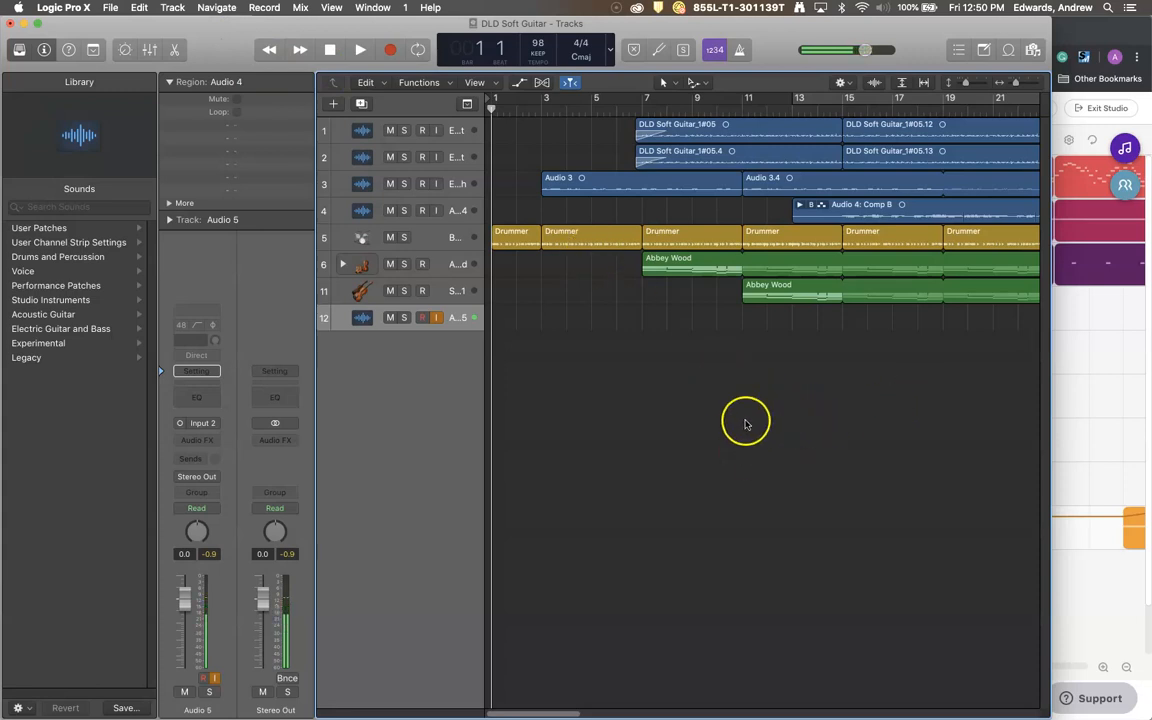
mouse_move(713, 420)
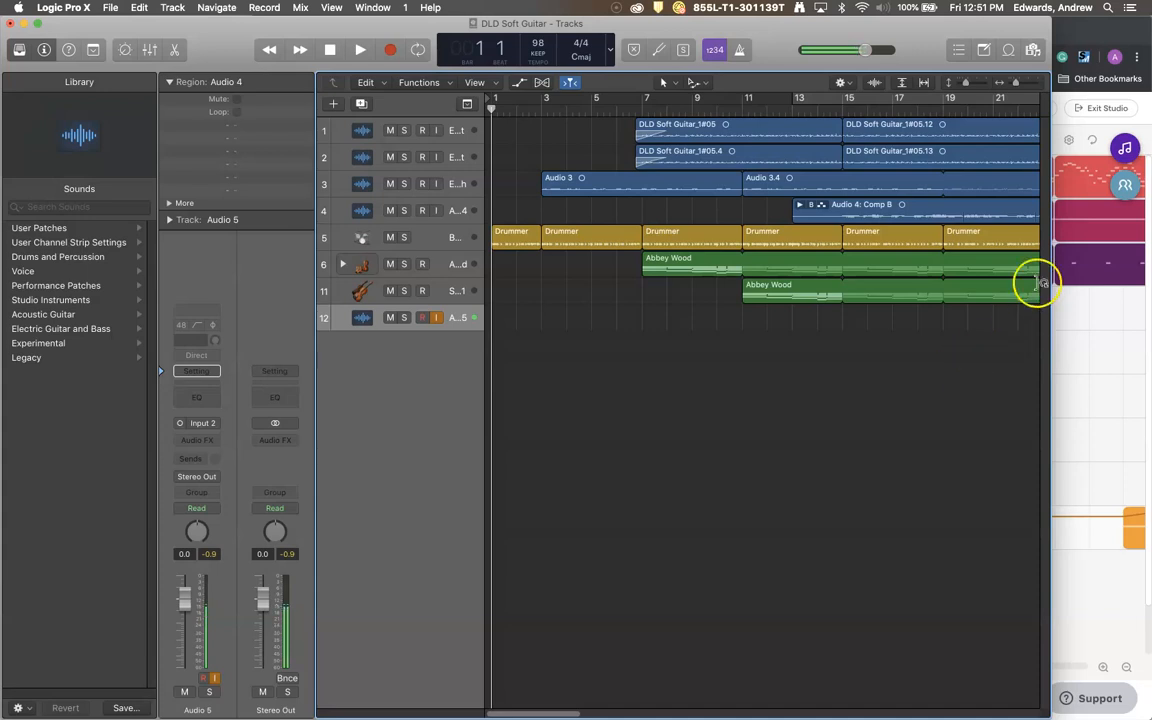
mouse_move(592, 148)
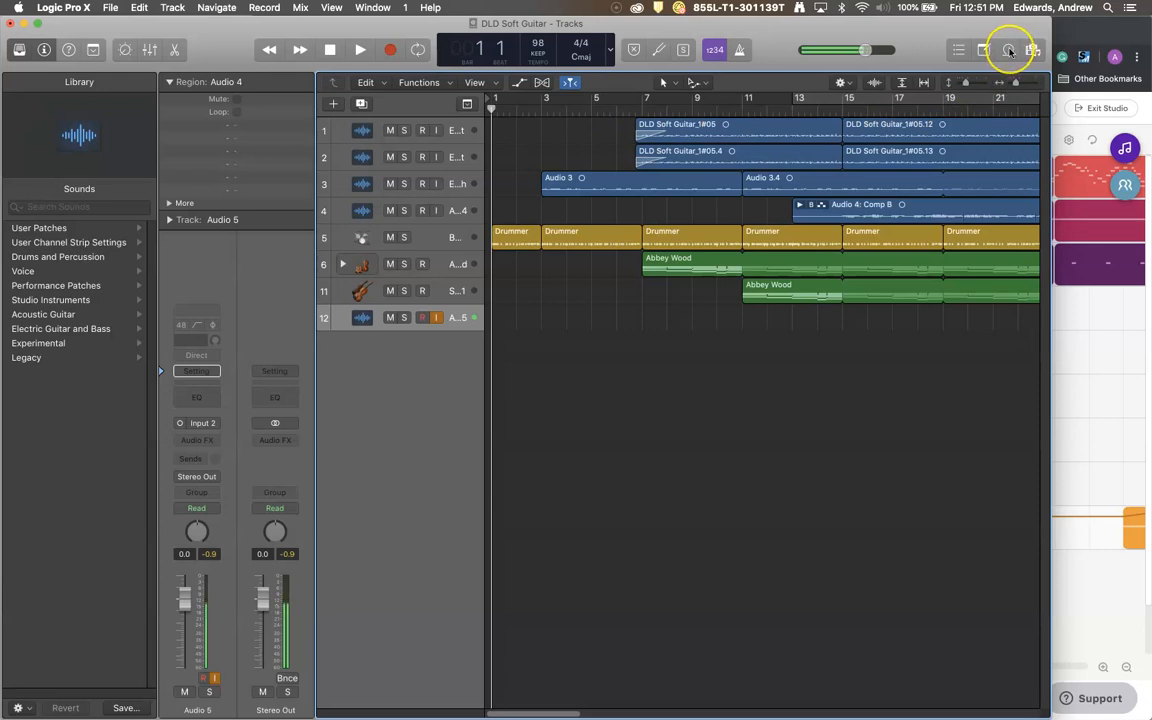
mouse_move(1008, 50)
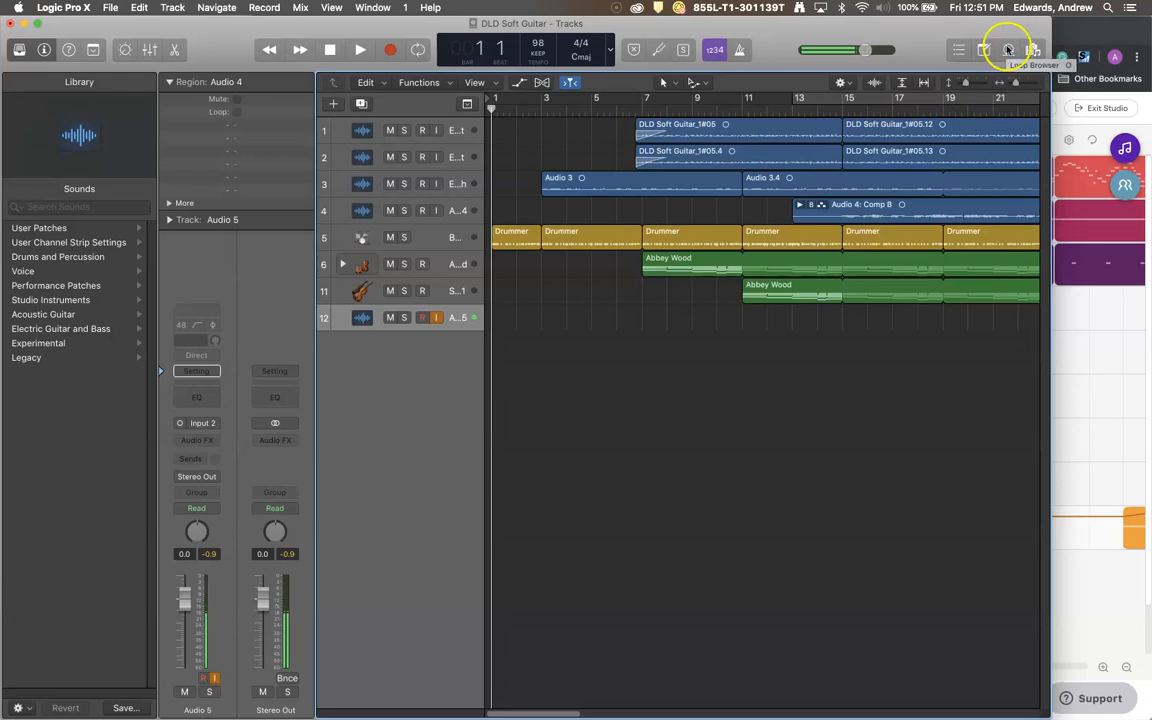
- Show the Loop Browser and its Genre and Instrument filter categories
left_click(1007, 49)
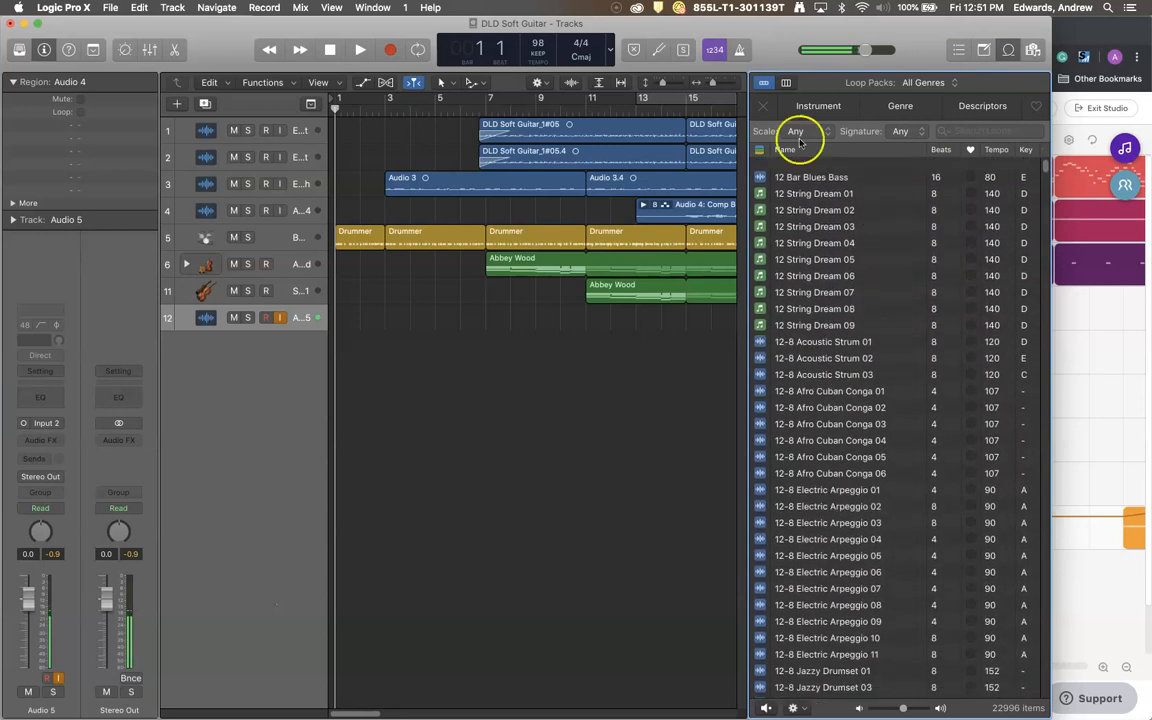
left_click(899, 106)
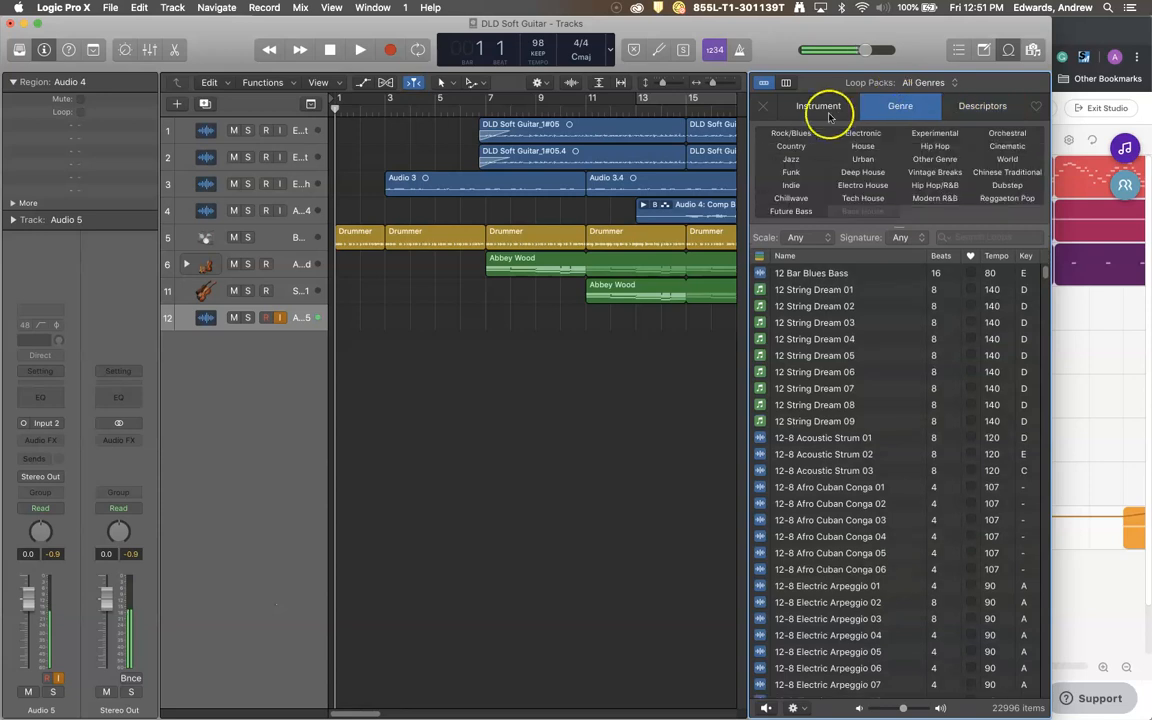
left_click(818, 106)
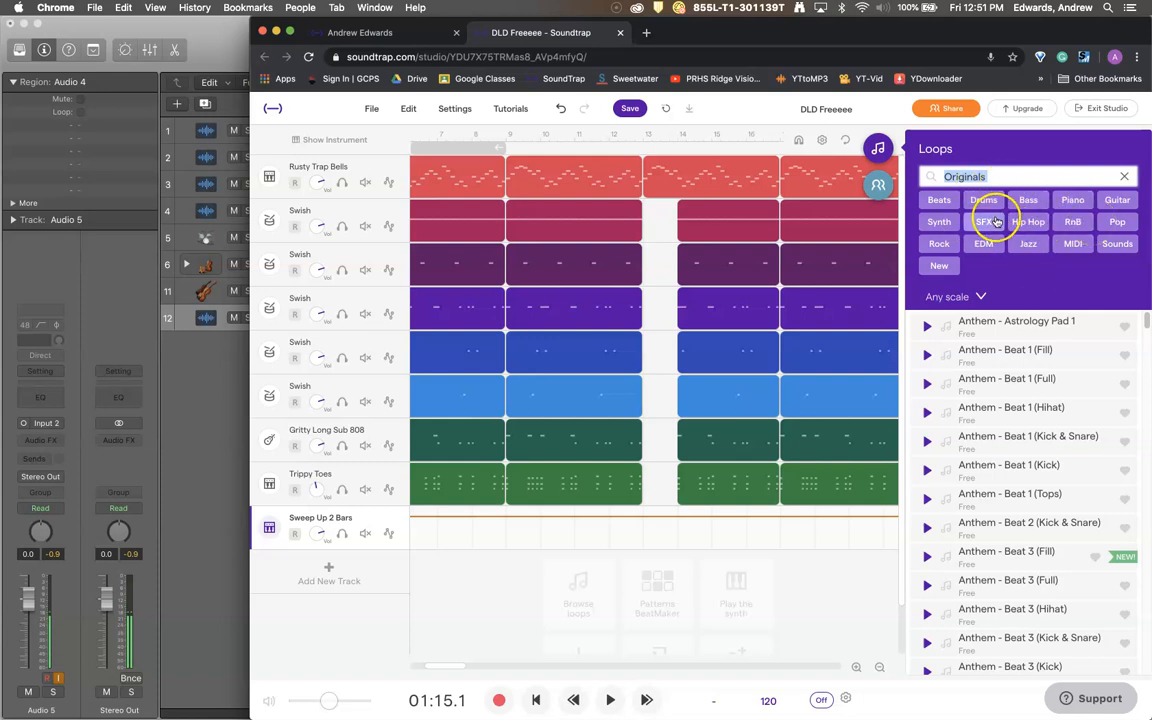
left_click(988, 221)
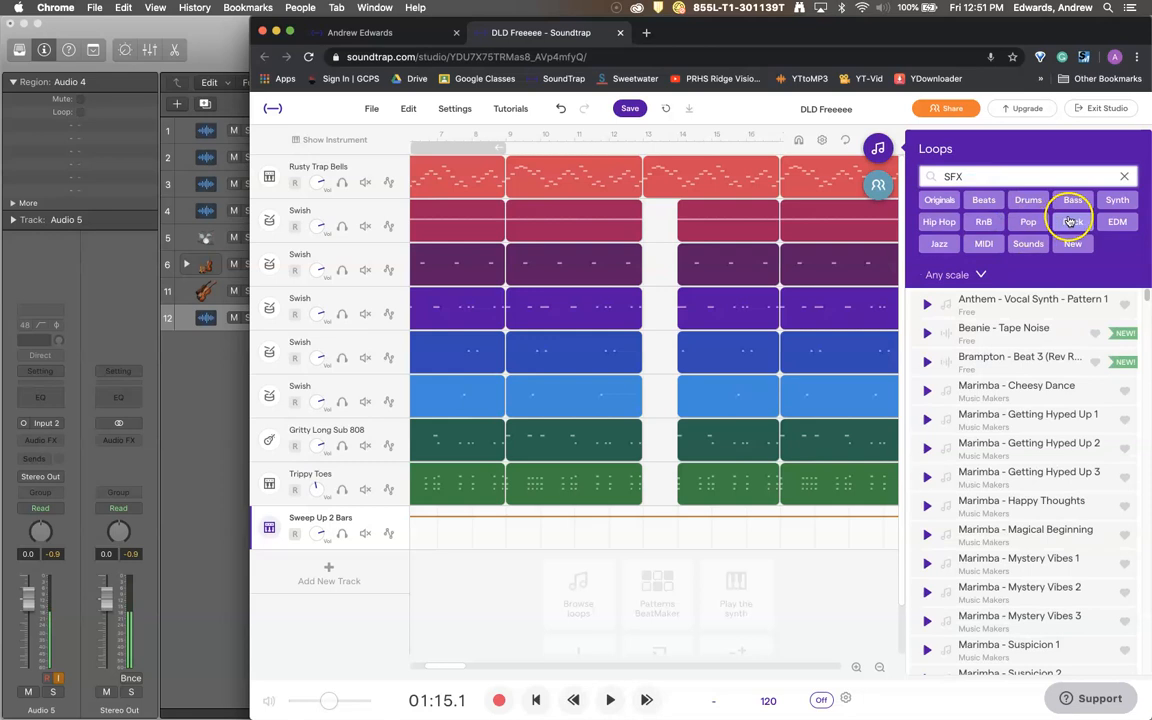
scroll("down", 3)
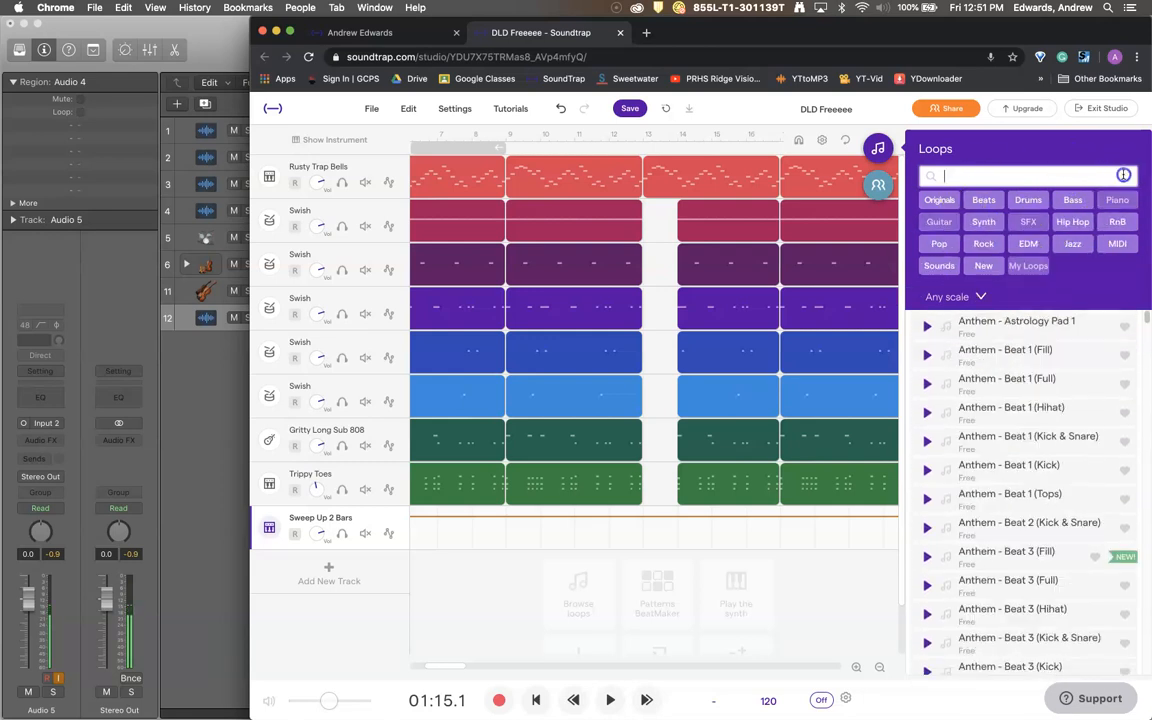
left_click(954, 296)
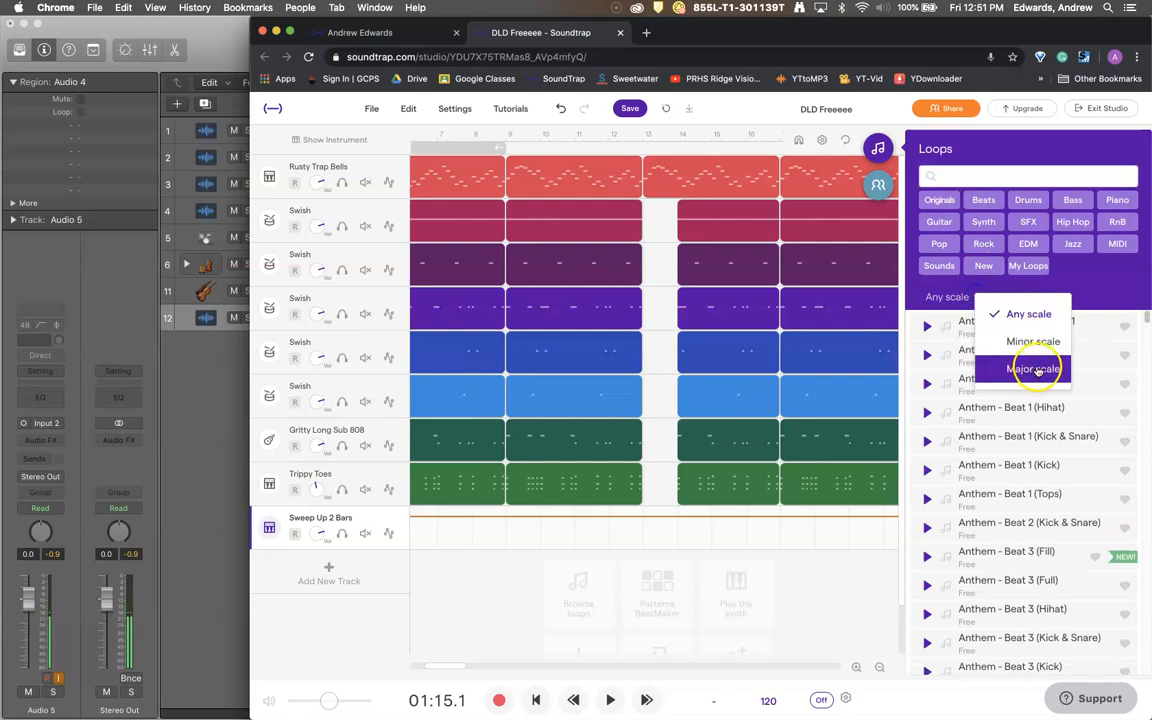
mouse_move(1033, 341)
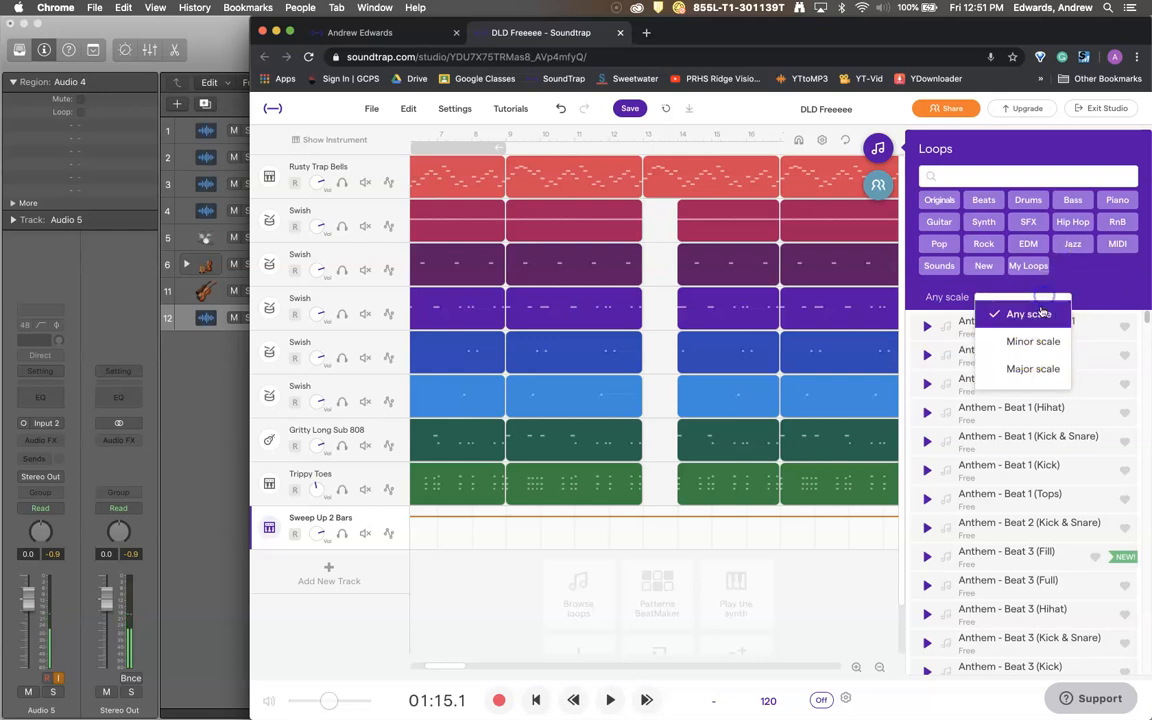
left_click(1020, 314)
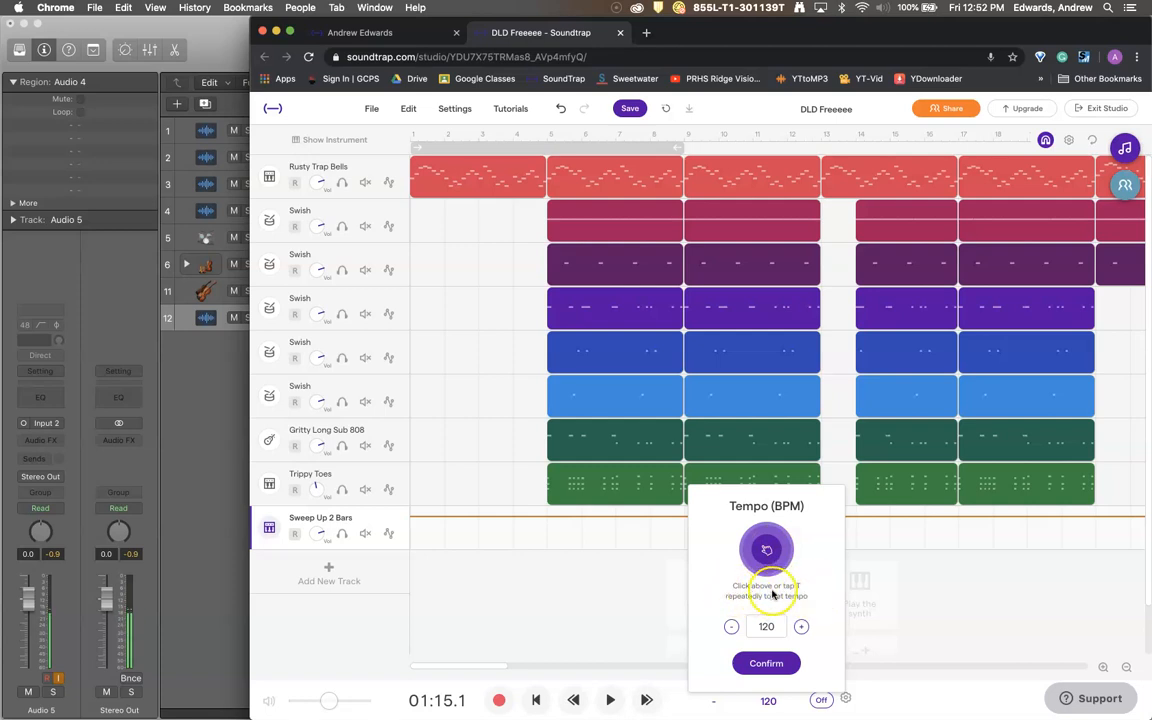
mouse_move(808, 590)
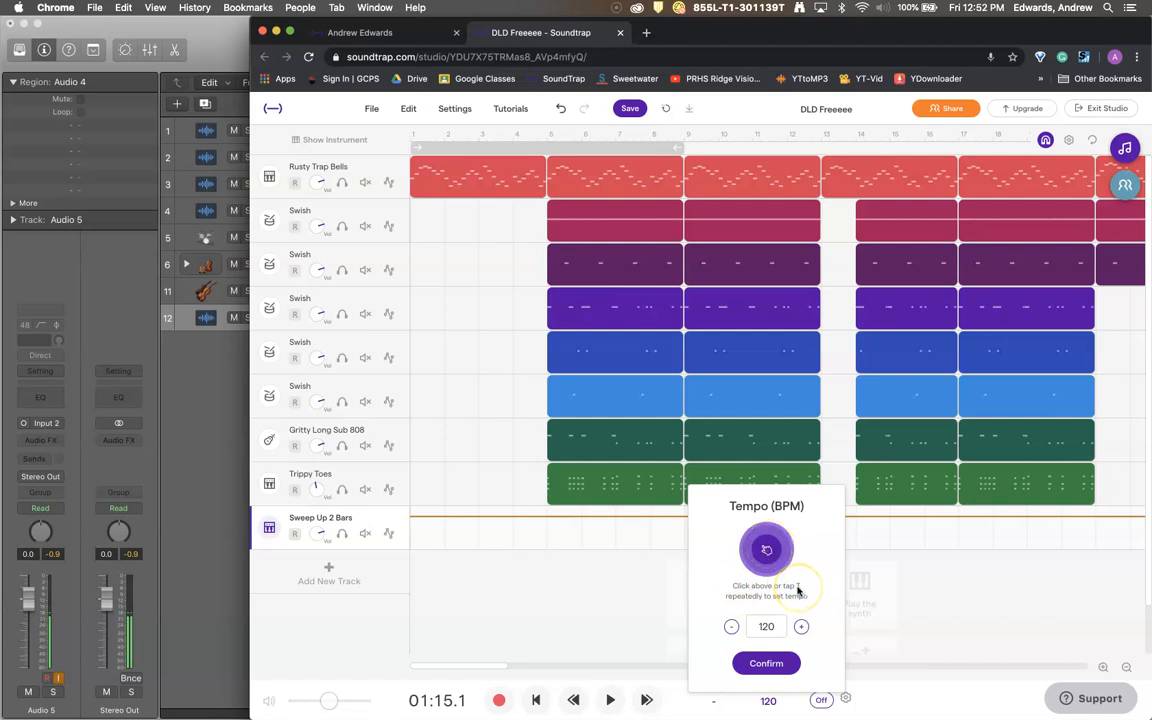
mouse_move(805, 592)
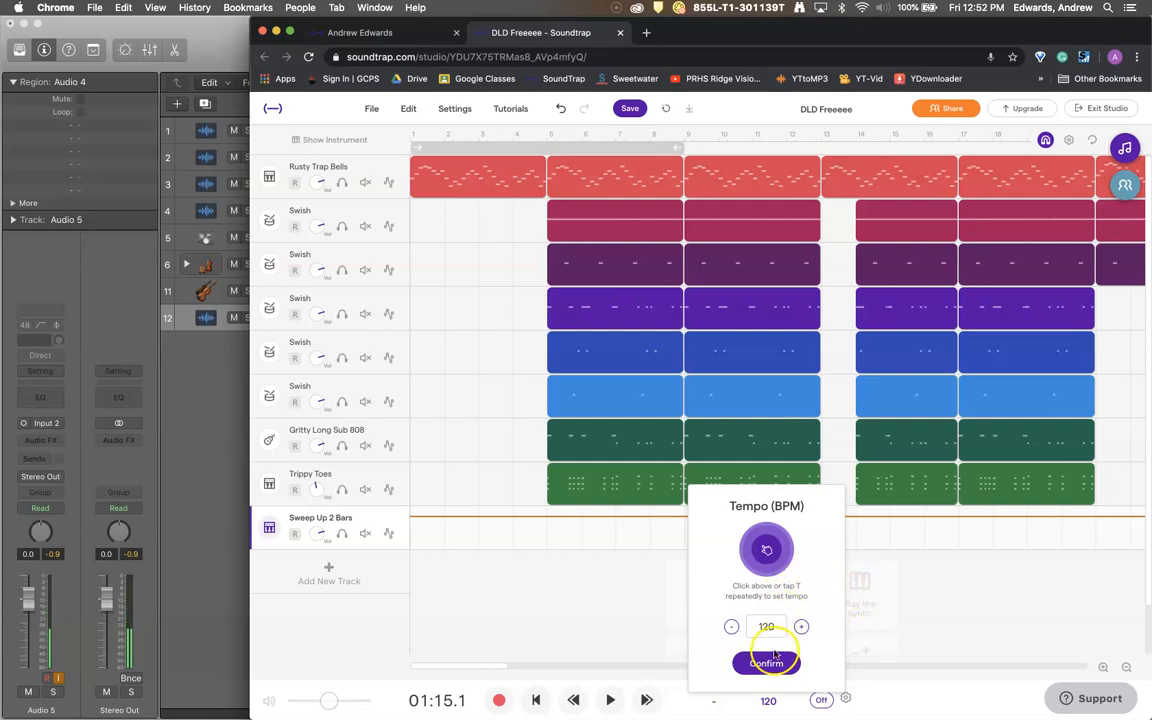
- Raise the project tempo to 136 BPM with the + button and confirm it
left_click(766, 663)
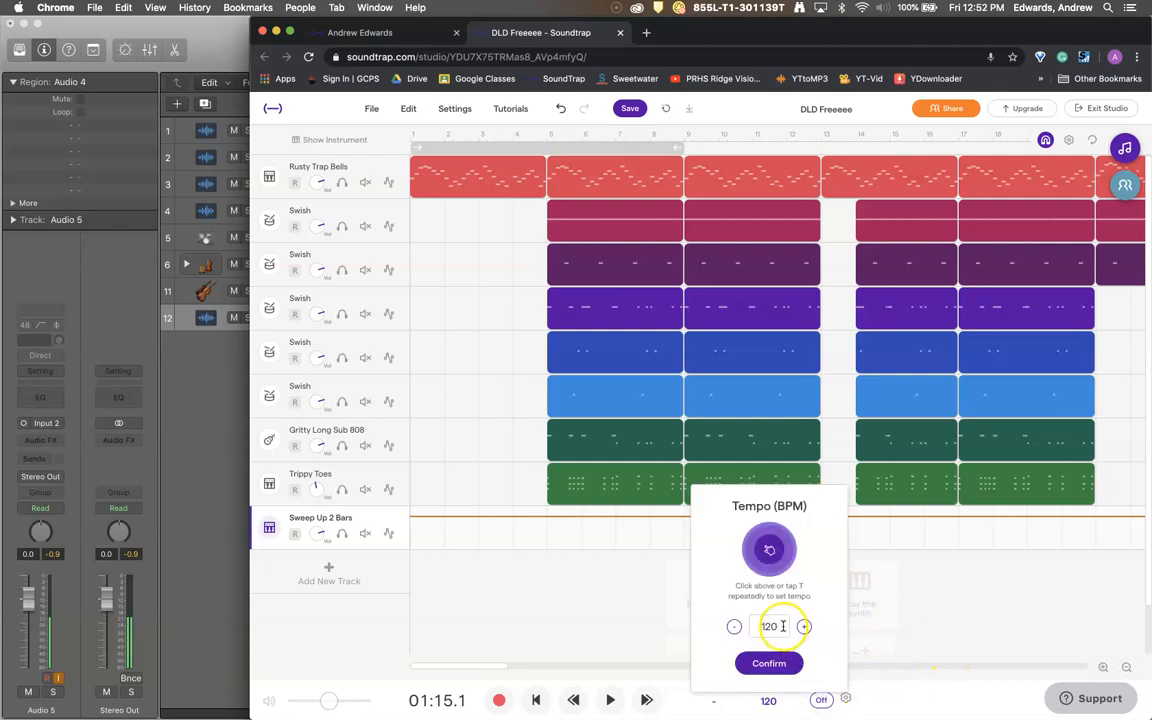
left_click(804, 627)
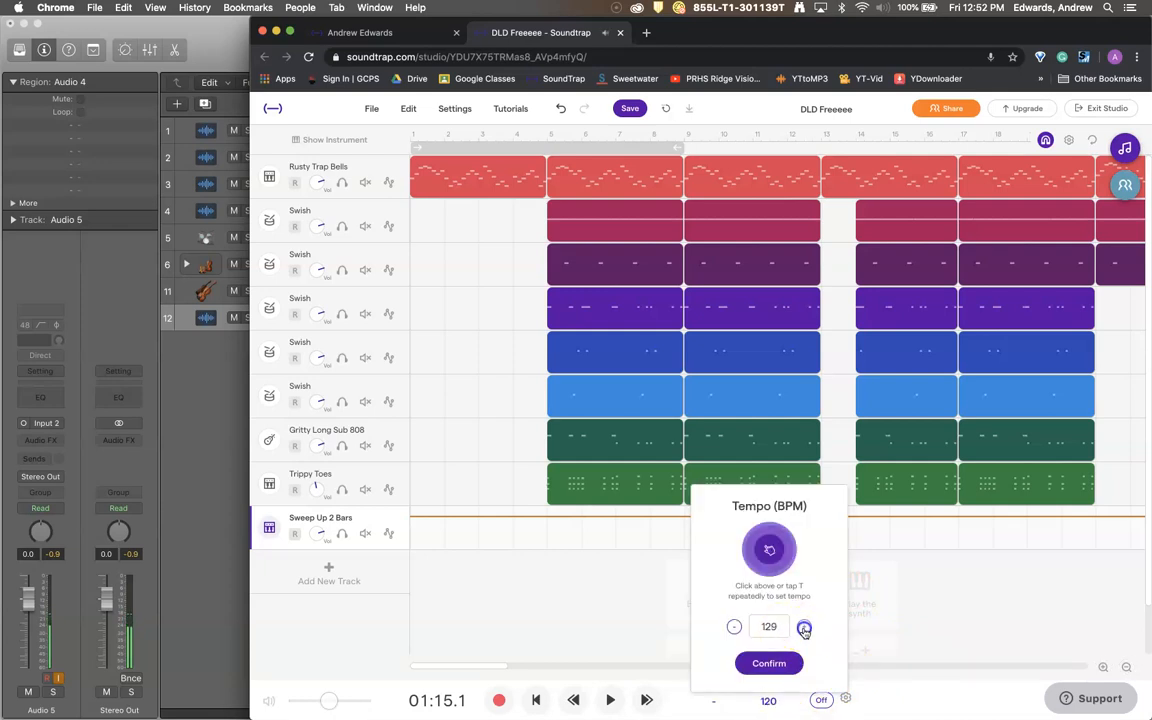
left_click(804, 627)
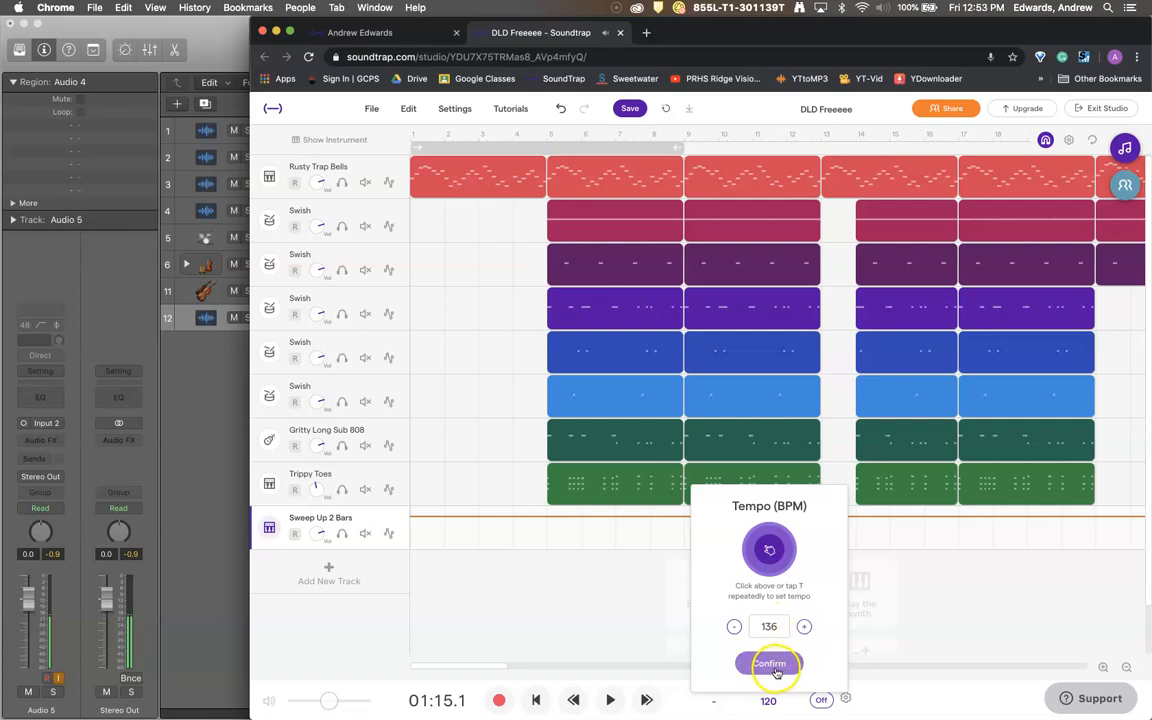
left_click(769, 663)
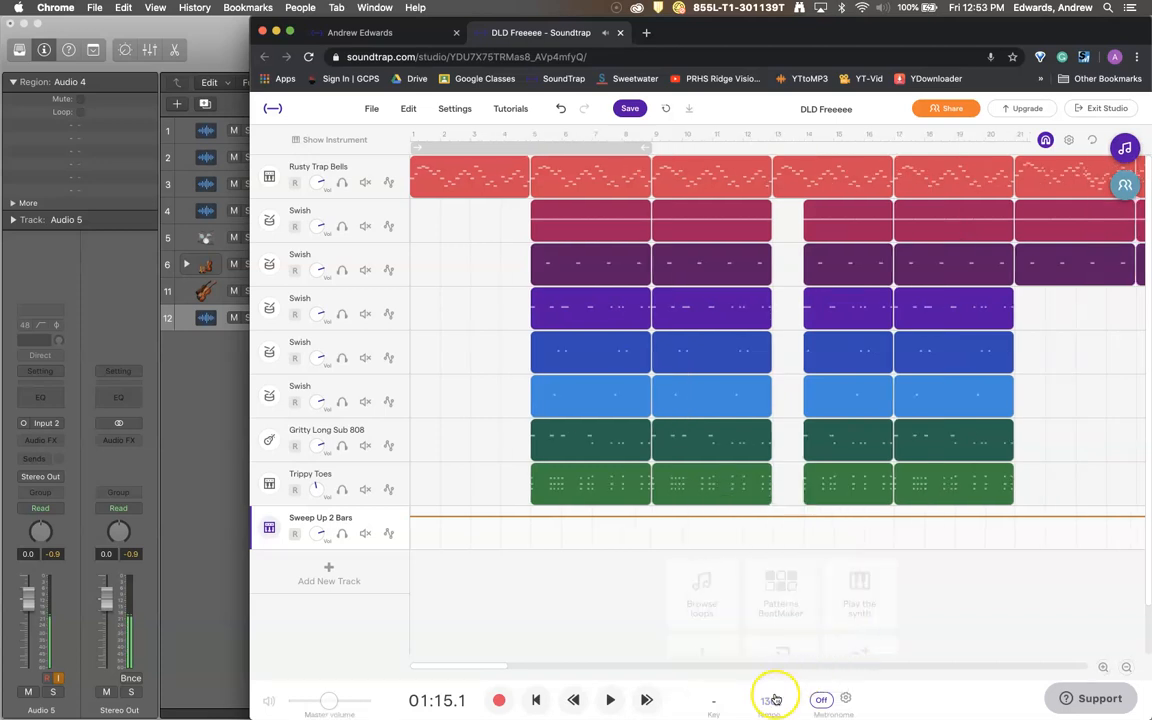
- Bring the tempo popup back up and start editing the BPM number directly
left_click(768, 700)
type("12")
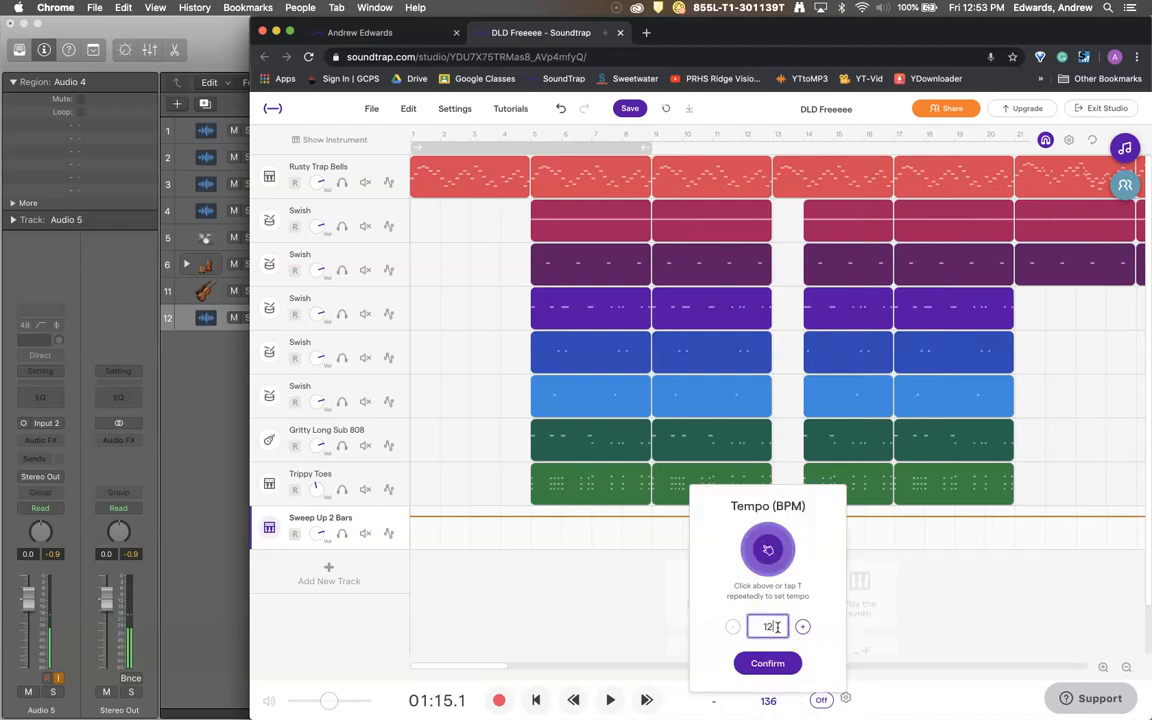
left_click(767, 663)
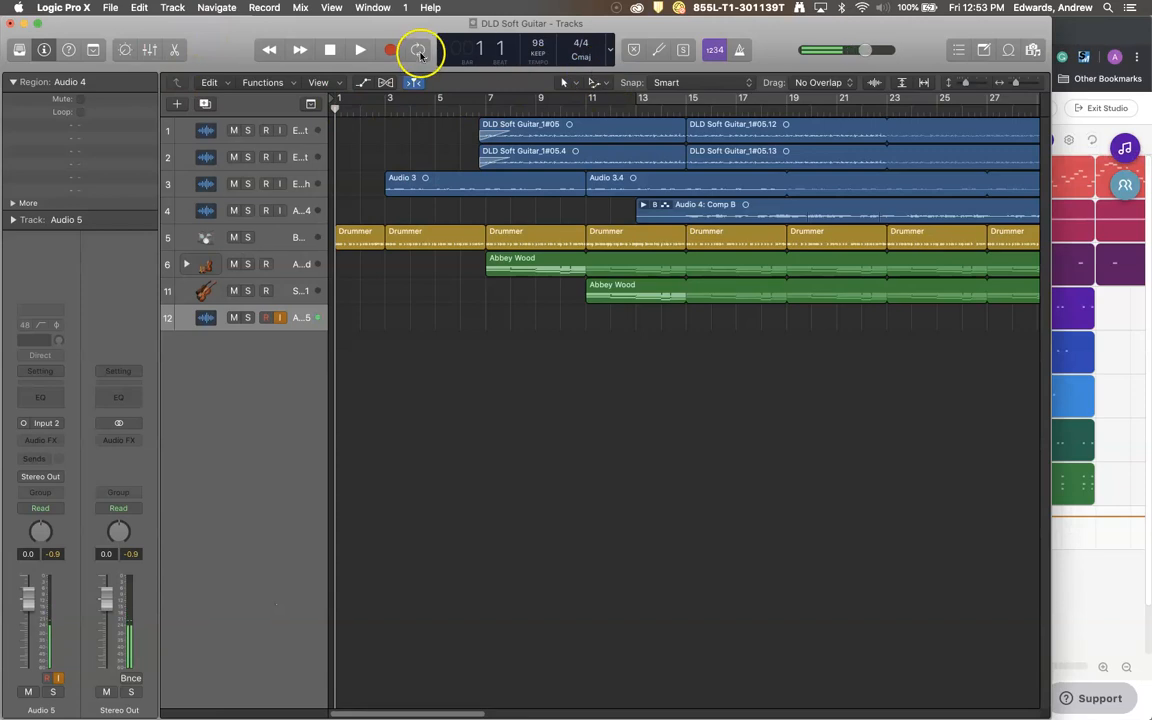
- Enable Cycle playback and mark a loop range in the ruler from bar 13
left_click(390, 50)
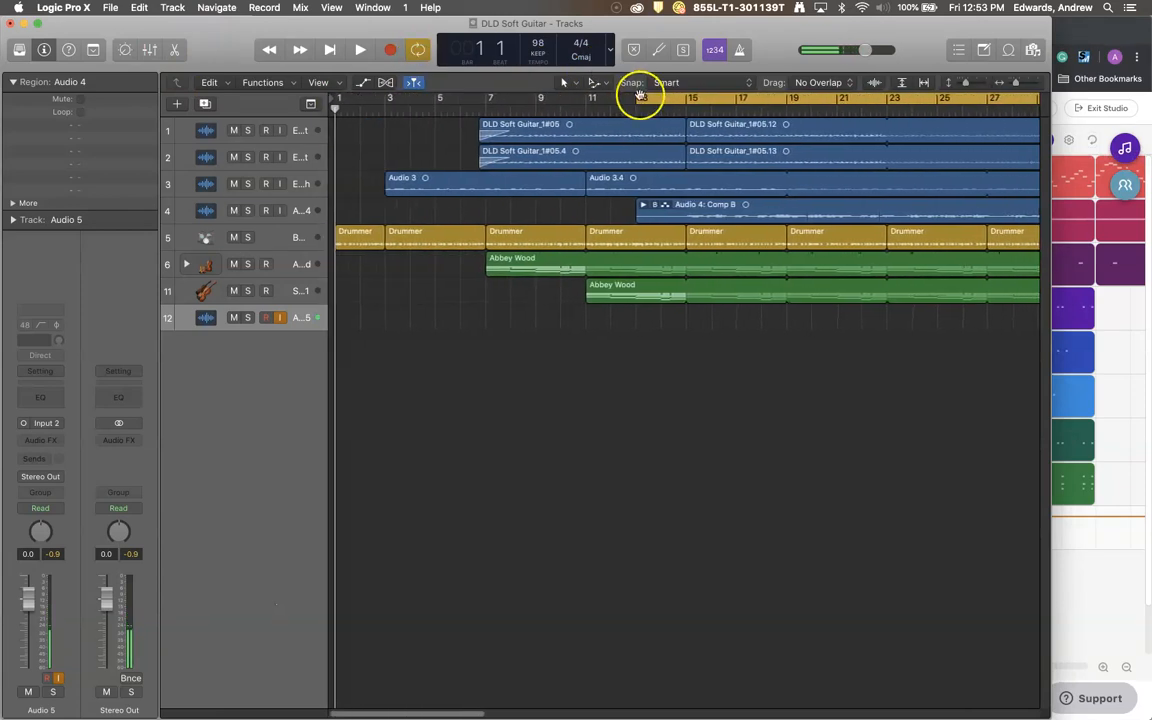
left_click_drag(643, 98, 810, 98)
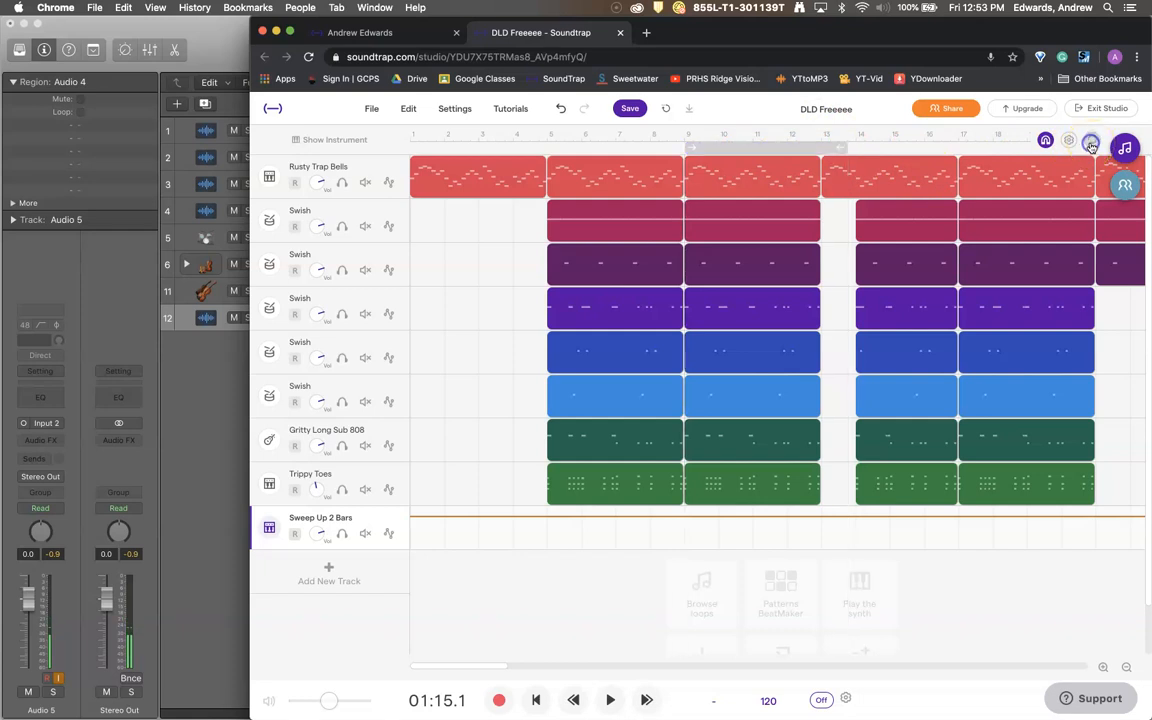
- Show the grid size, time signature and ruler options menu above the timeline
left_click(1068, 141)
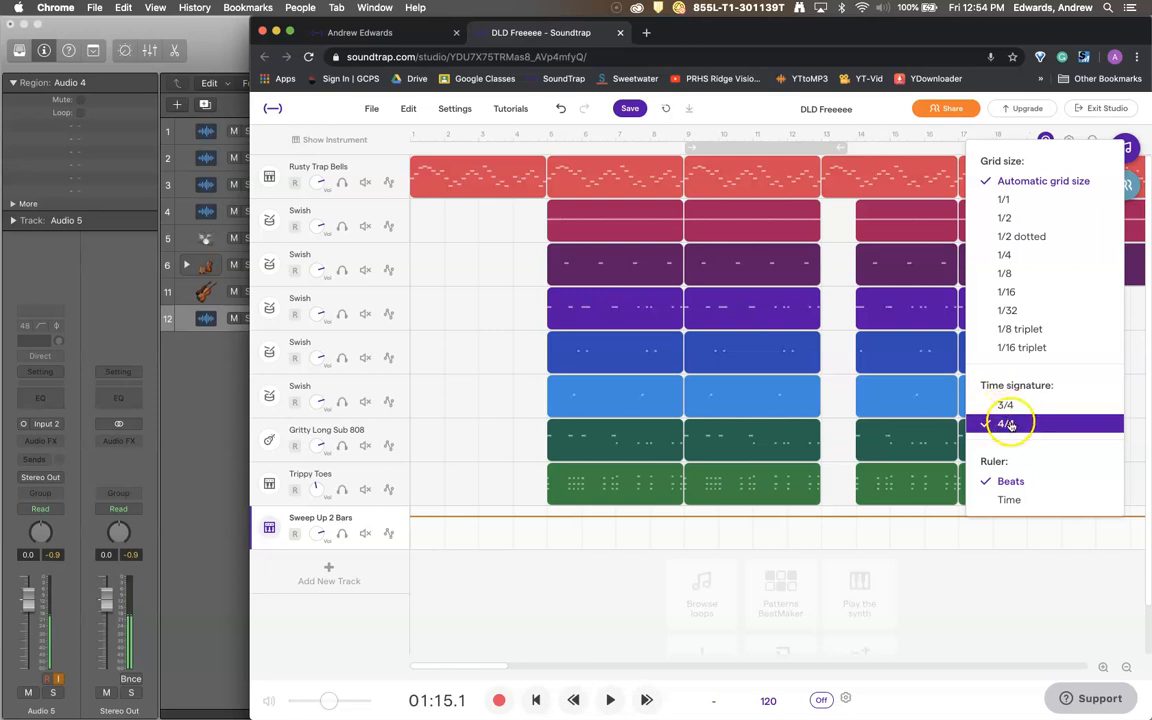
- Keep 4/4 time and snap the arrangement grid to 1/16 notes
left_click(1006, 423)
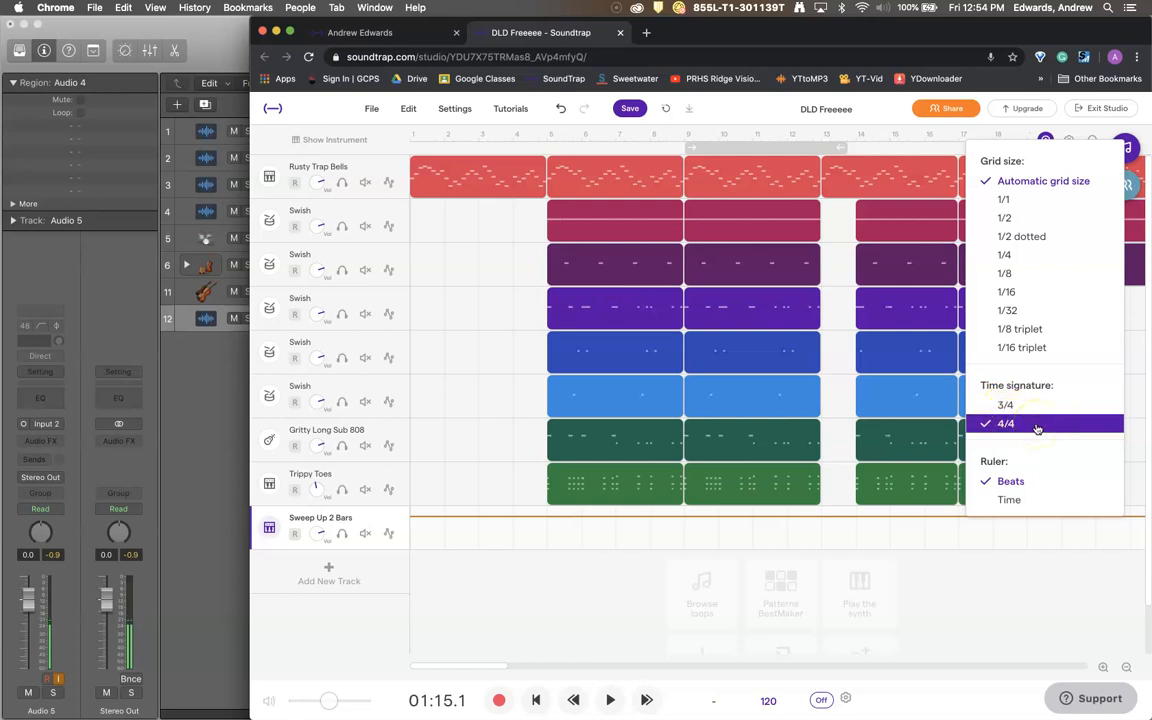
mouse_move(1033, 423)
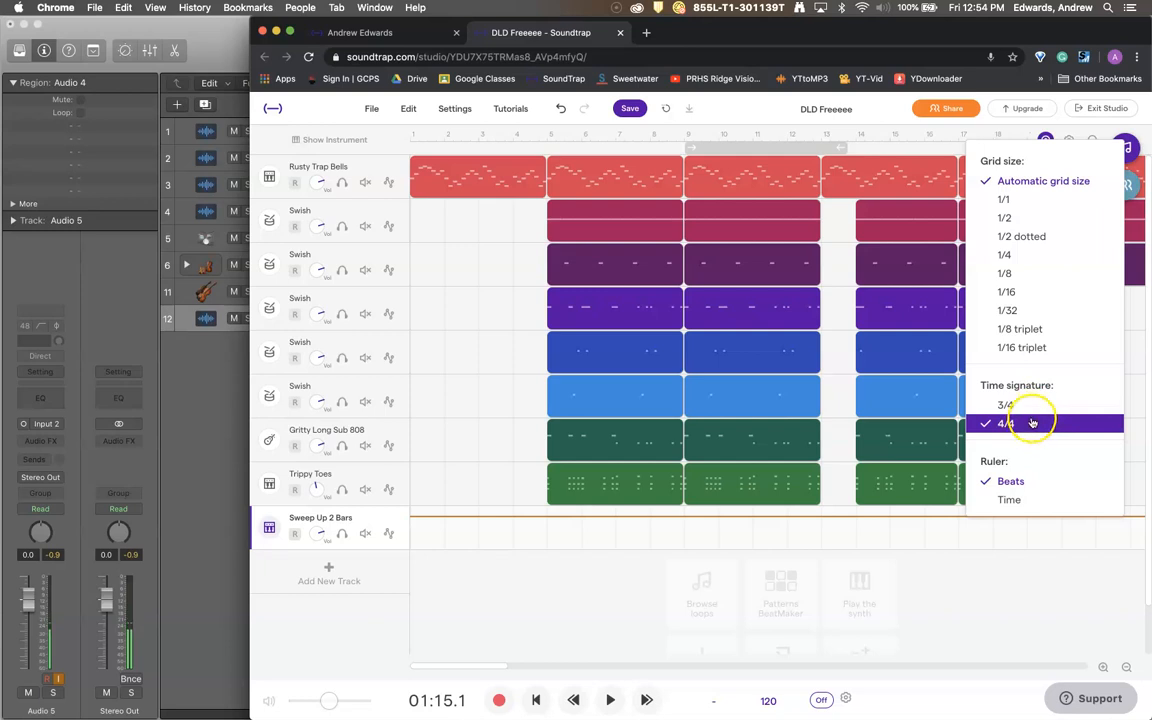
mouse_move(1004, 218)
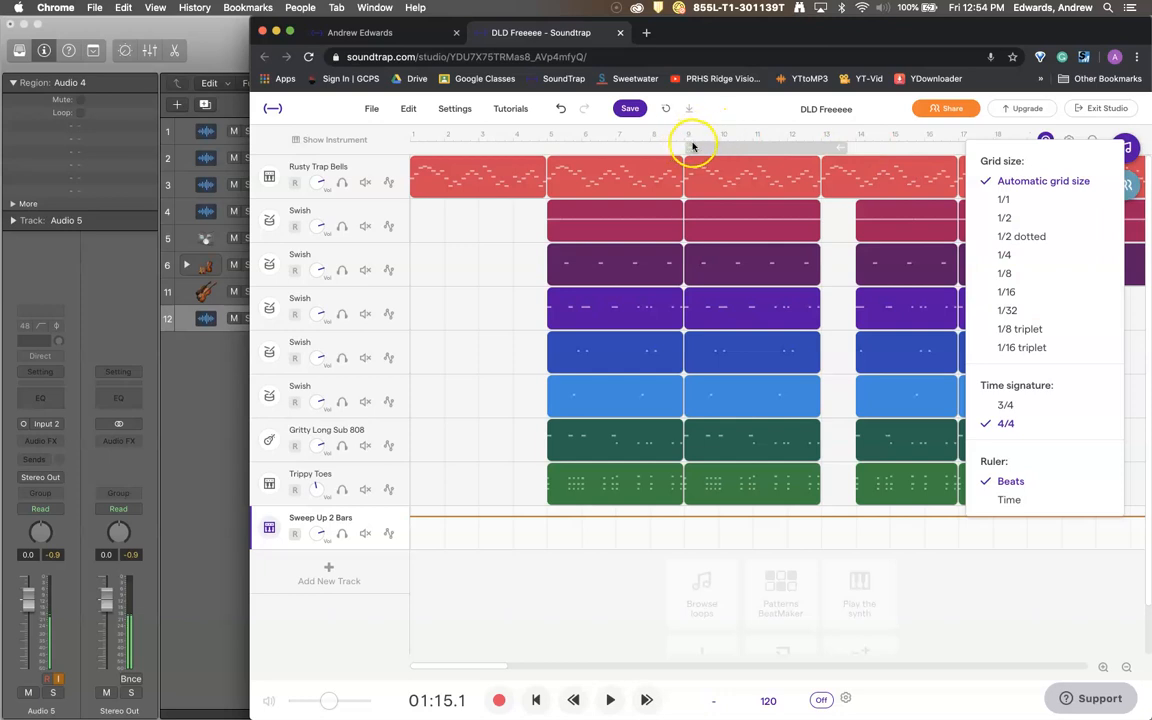
mouse_move(900, 243)
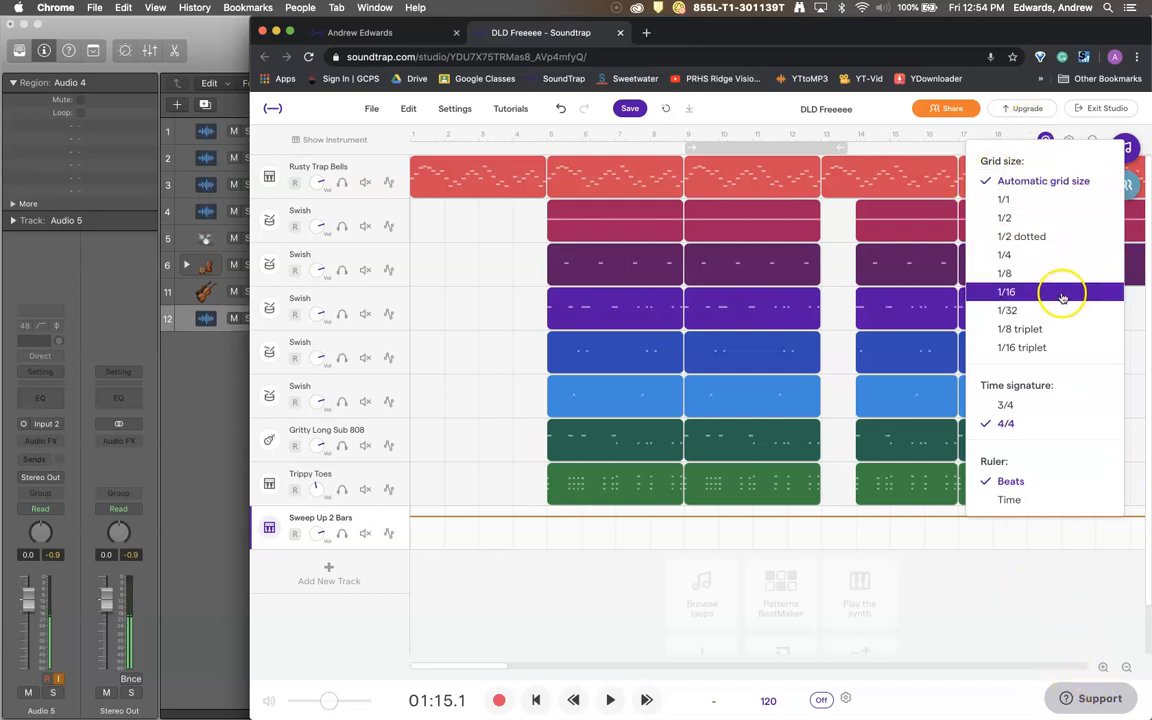
left_click(1006, 291)
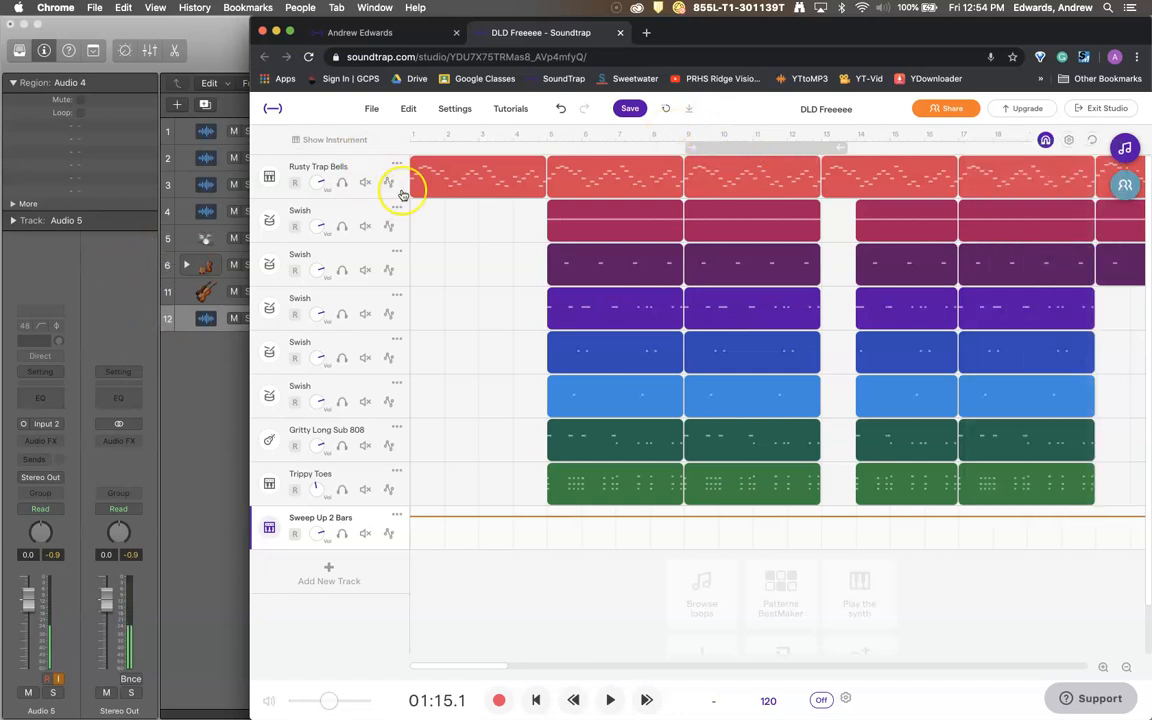
mouse_move(260, 389)
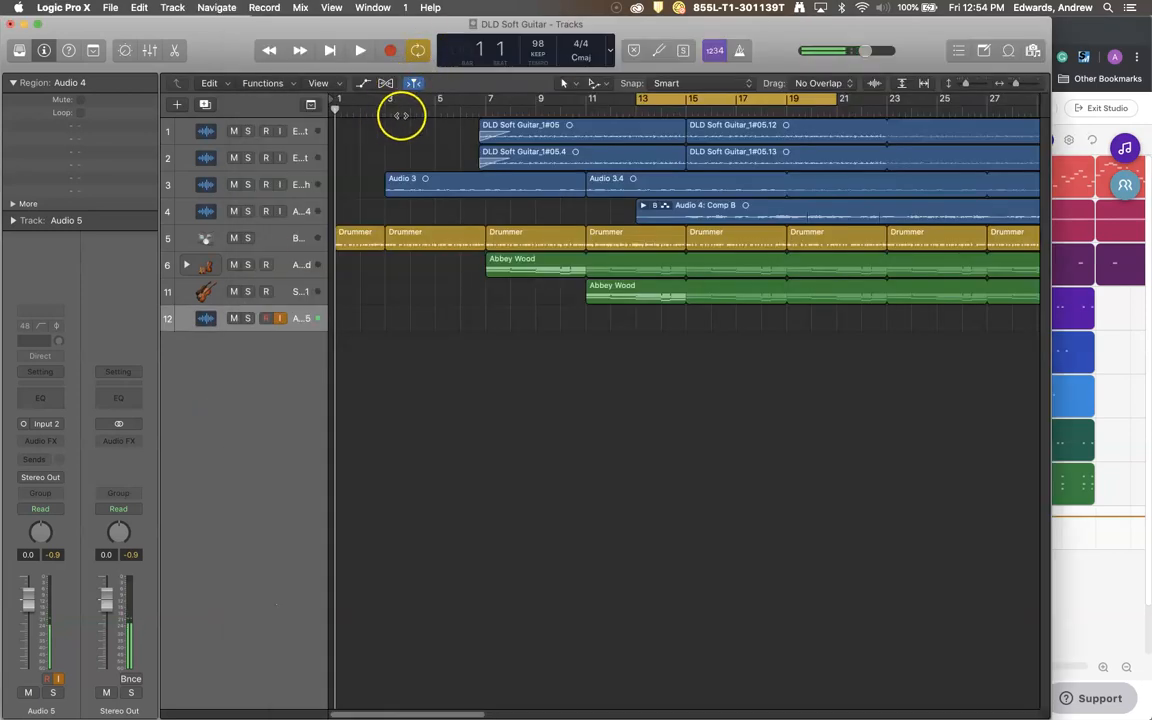
mouse_move(418, 122)
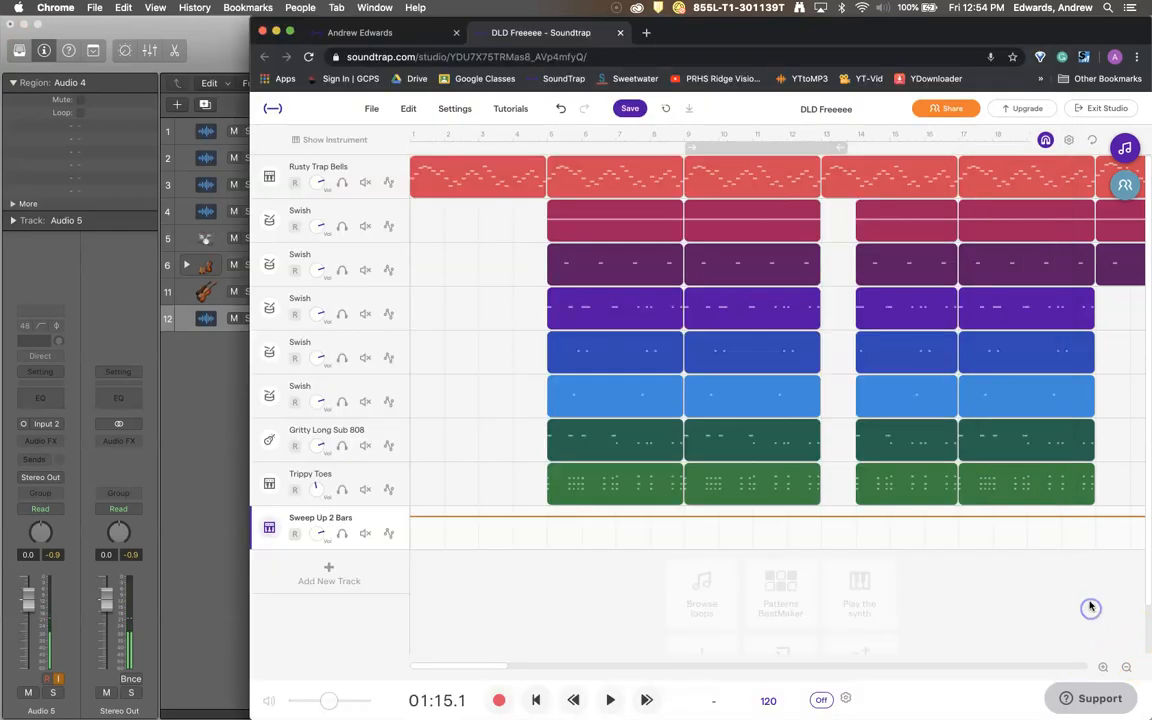
- Change the grid size to a finer value, then settle on 1/8
left_click(1068, 140)
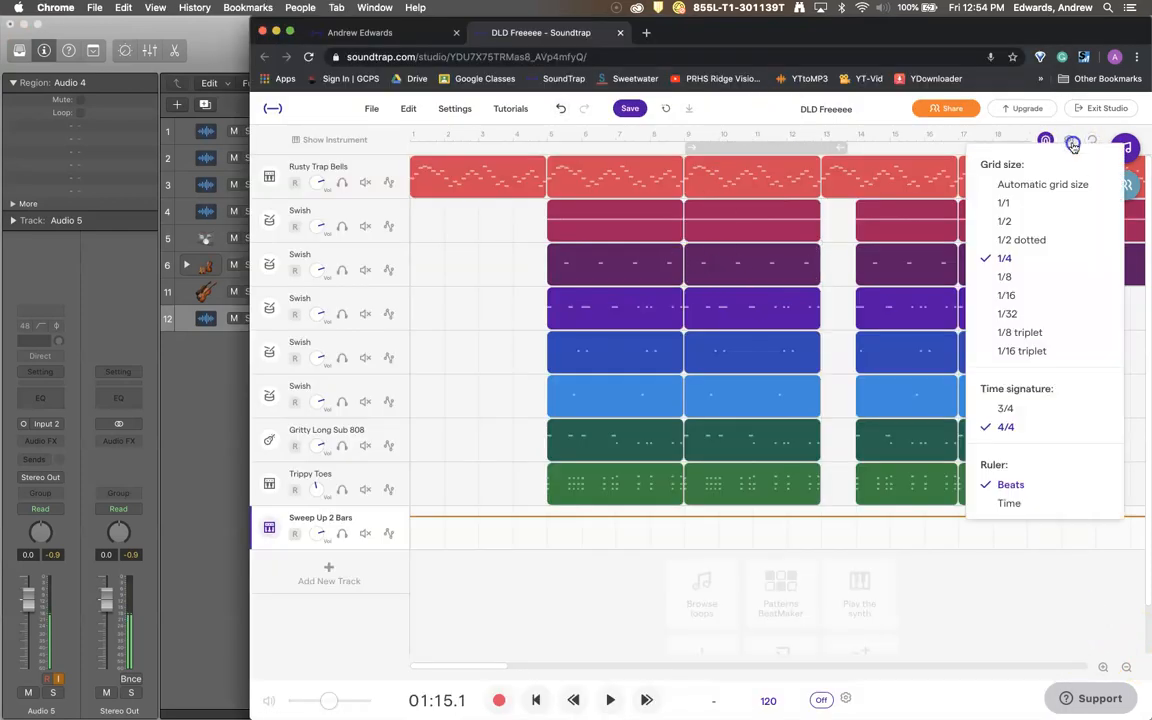
left_click(903, 216)
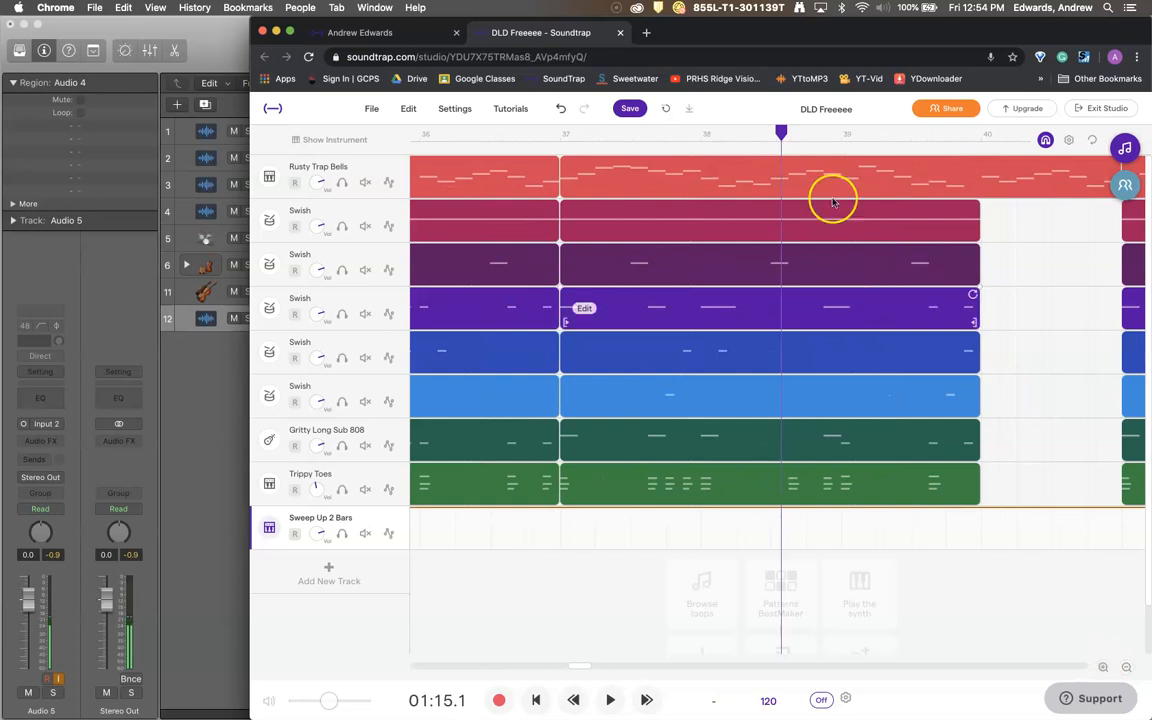
mouse_move(1030, 158)
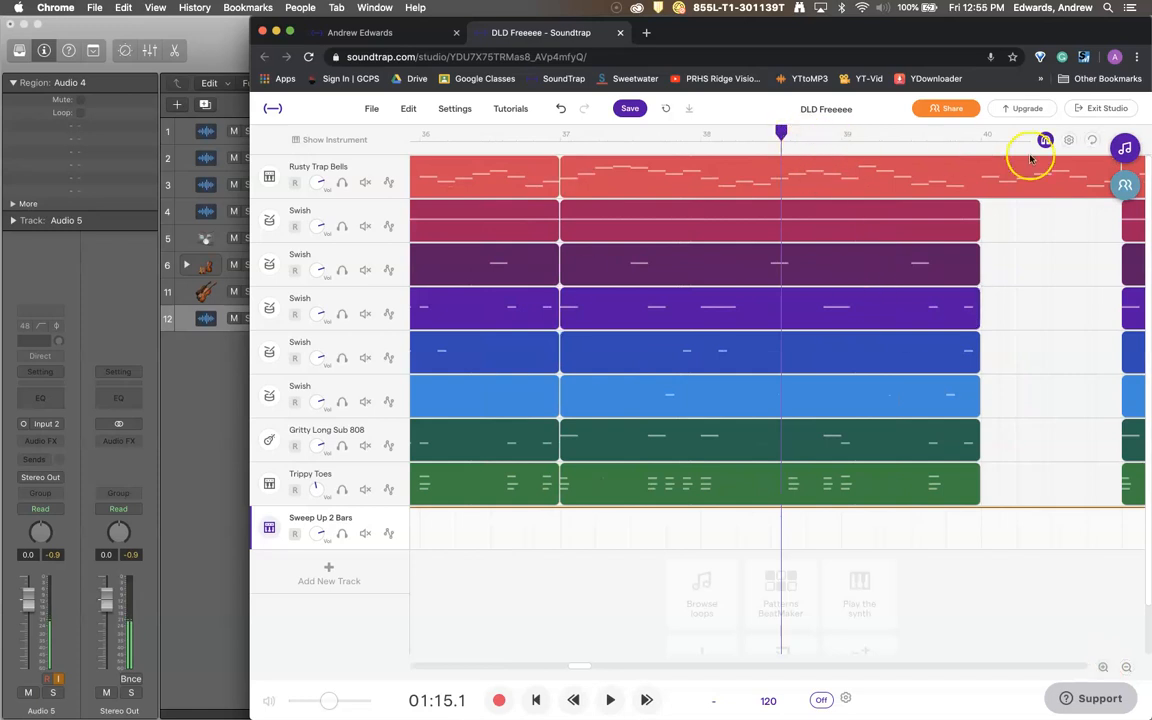
left_click(1068, 140)
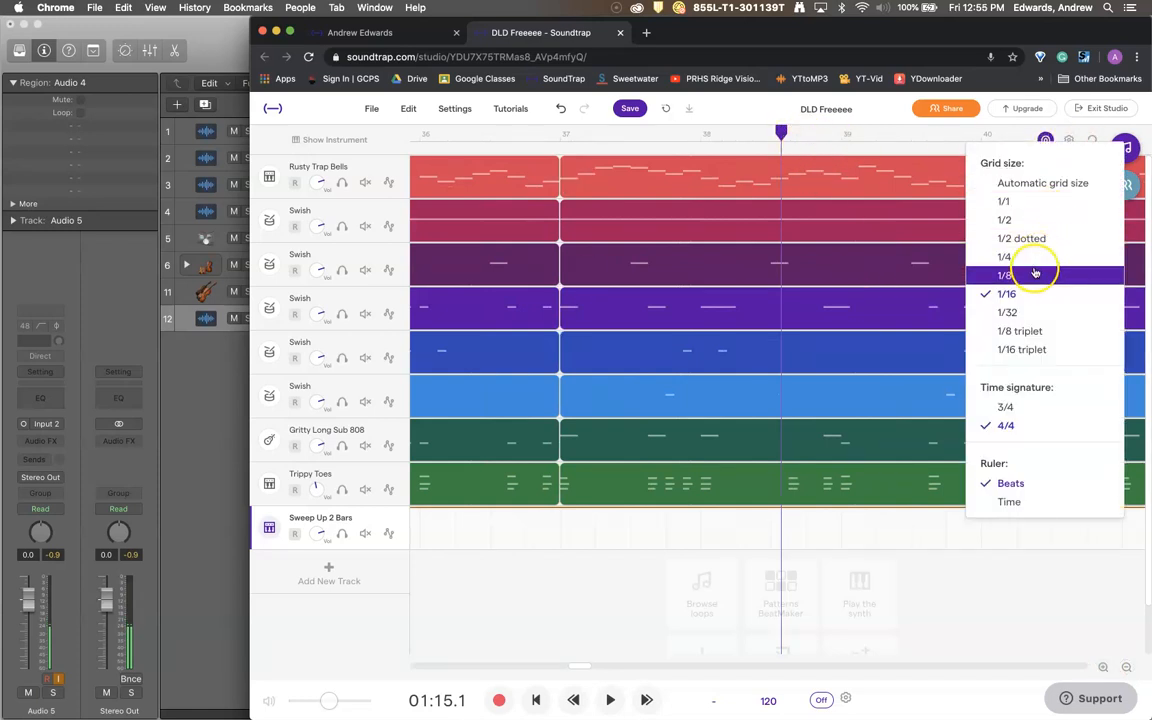
left_click(1007, 274)
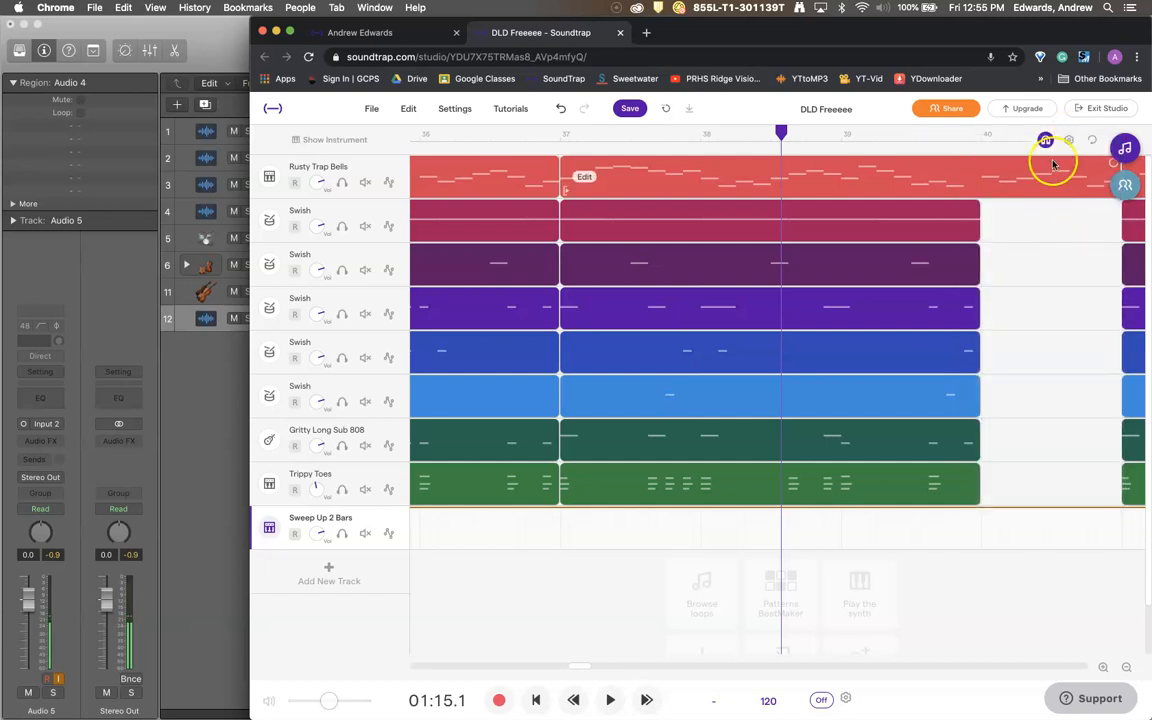
left_click(1045, 140)
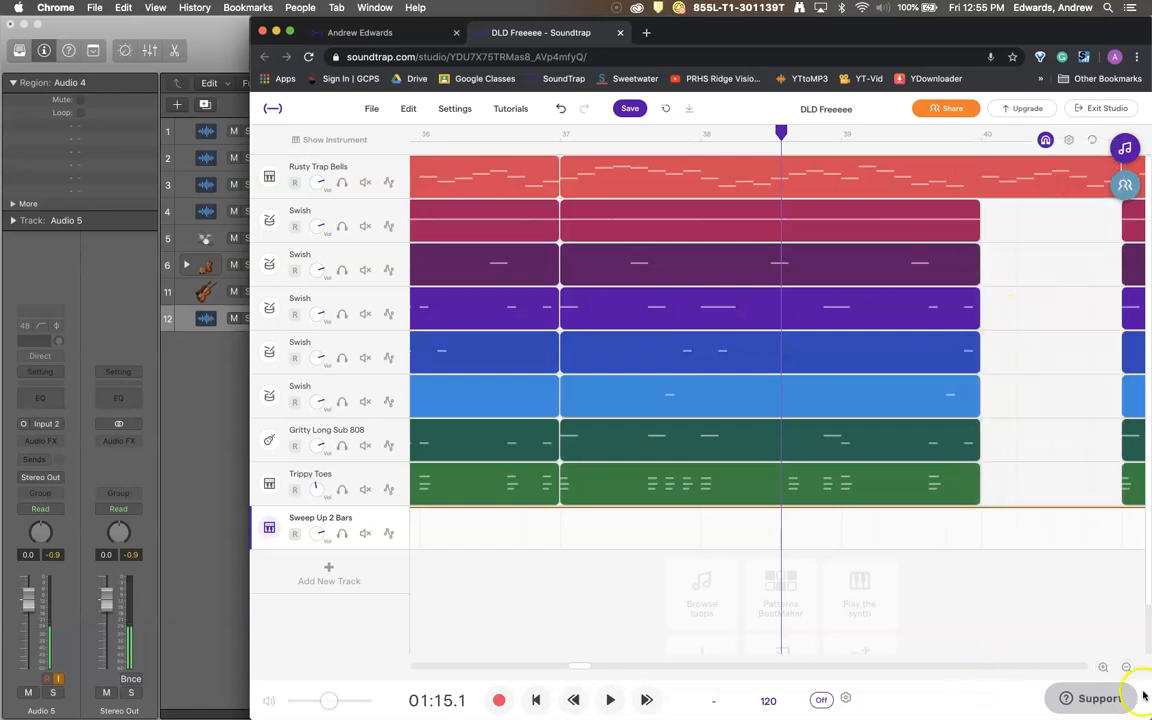
- Zoom the Soundtrap arrangement out to show more bars
left_click(1130, 667)
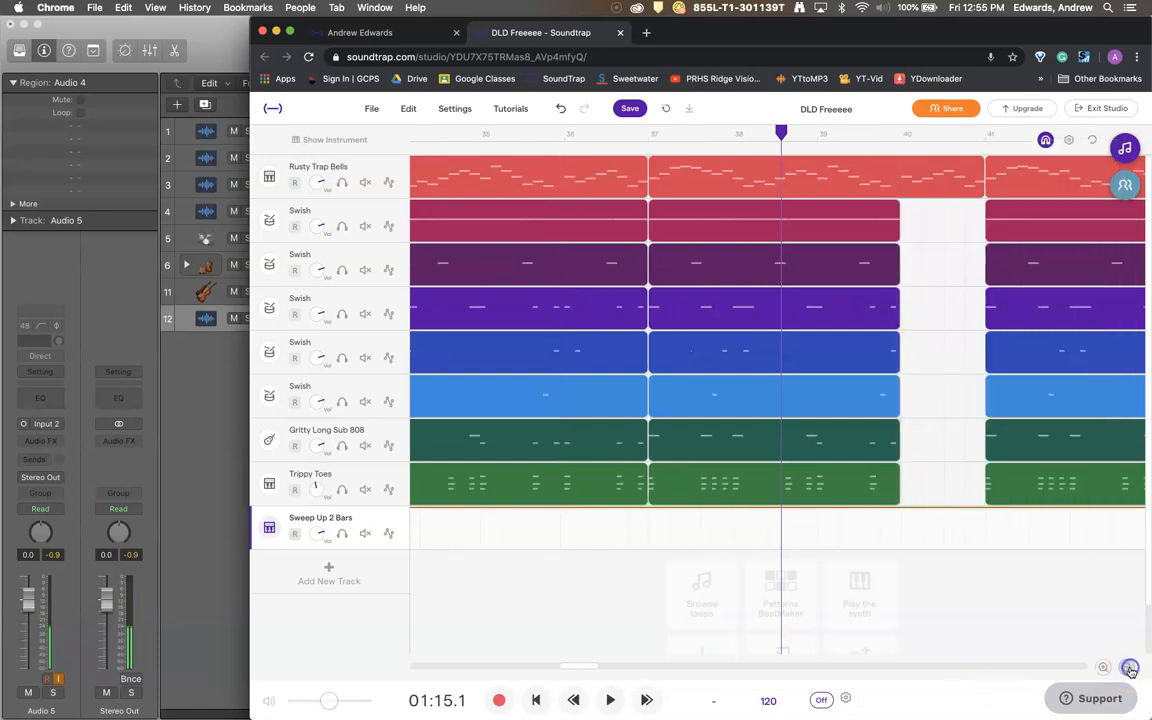
left_click(1126, 668)
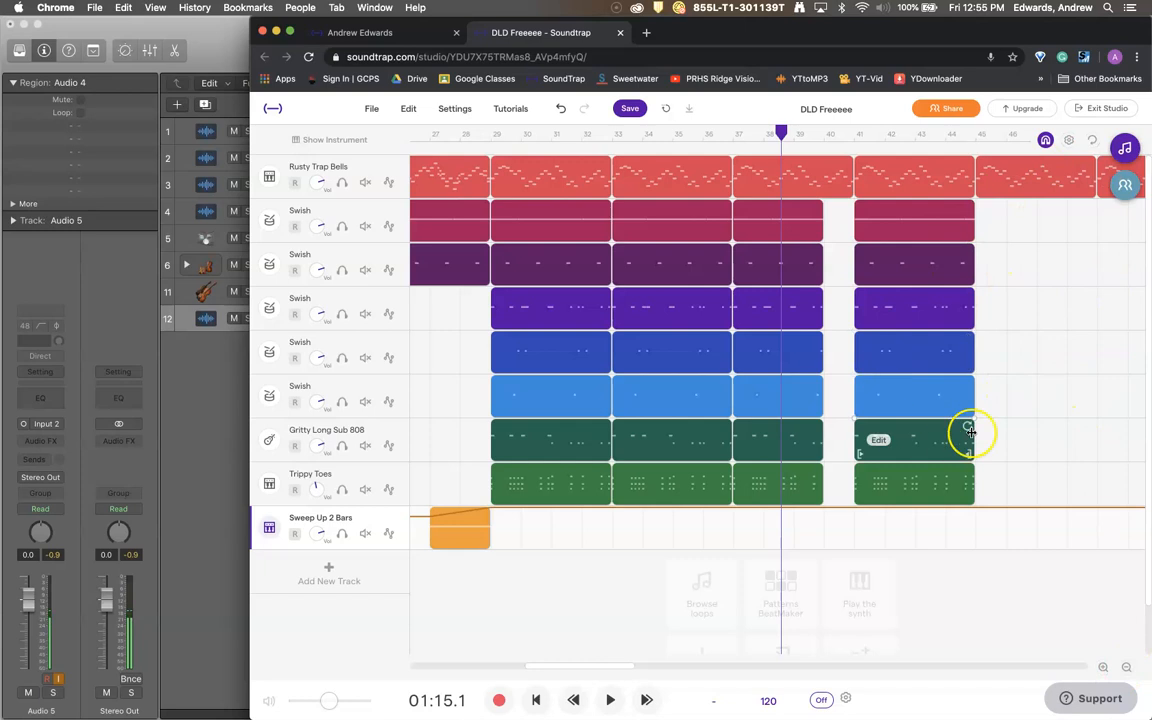
mouse_move(928, 645)
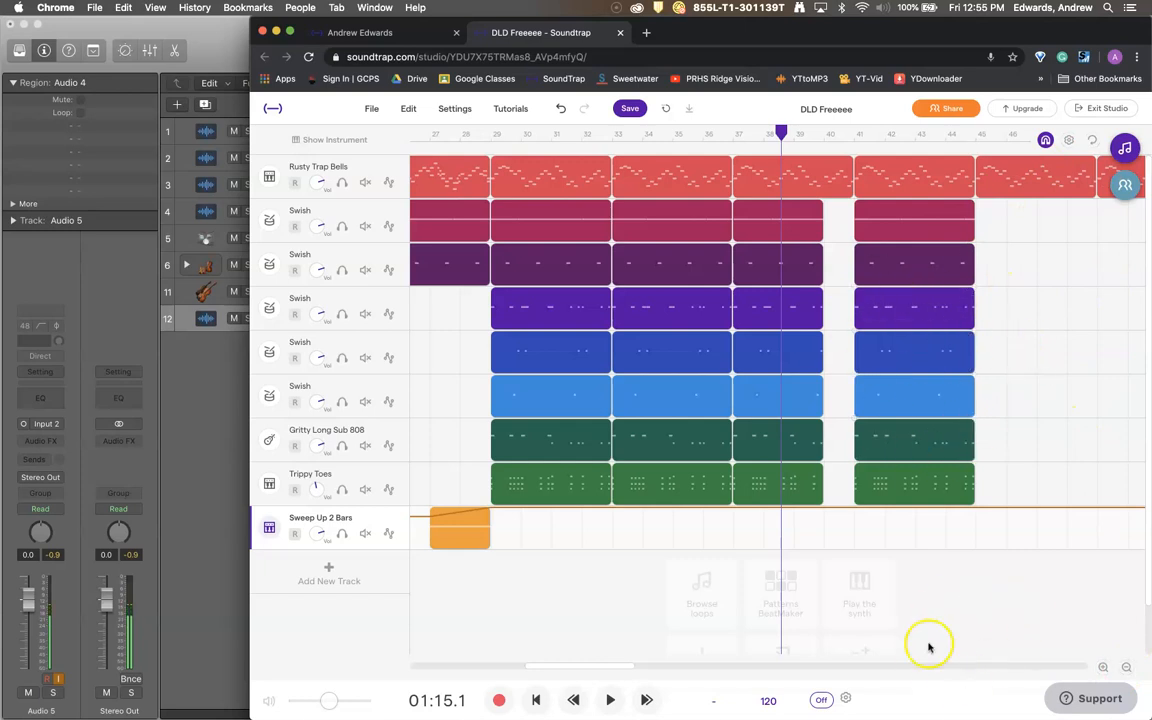
mouse_move(198, 404)
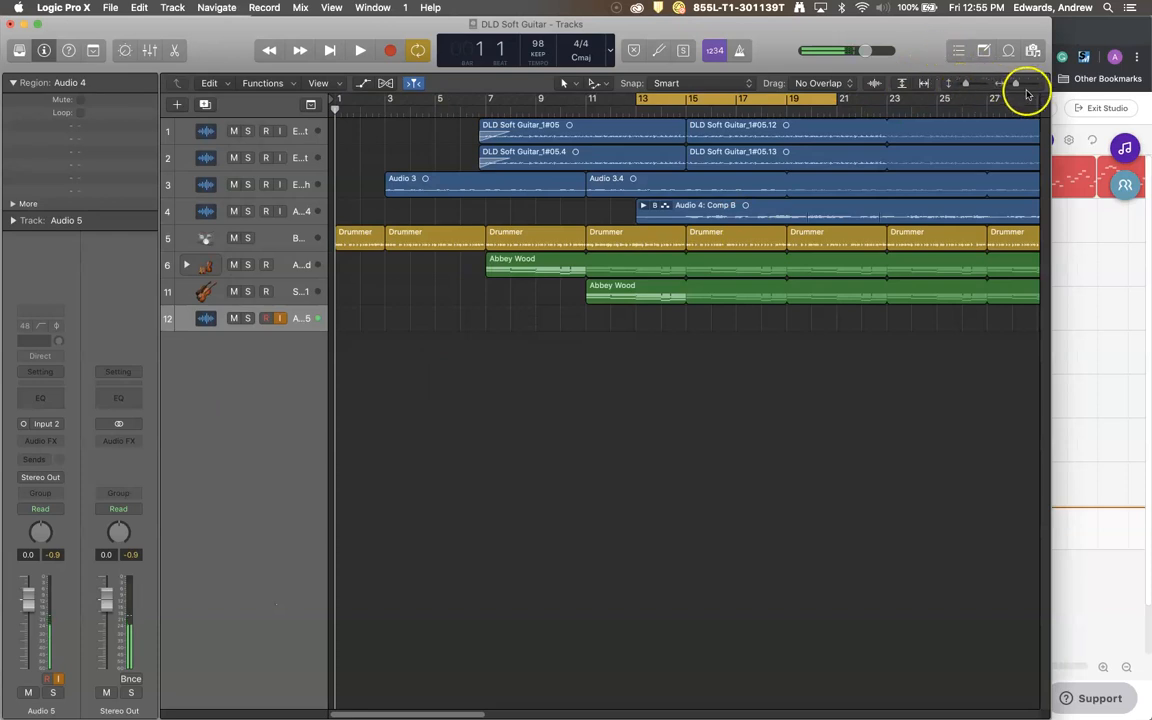
- Widen and heighten the Logic timeline and show the Abbey Wood region's notes
left_click(1015, 83)
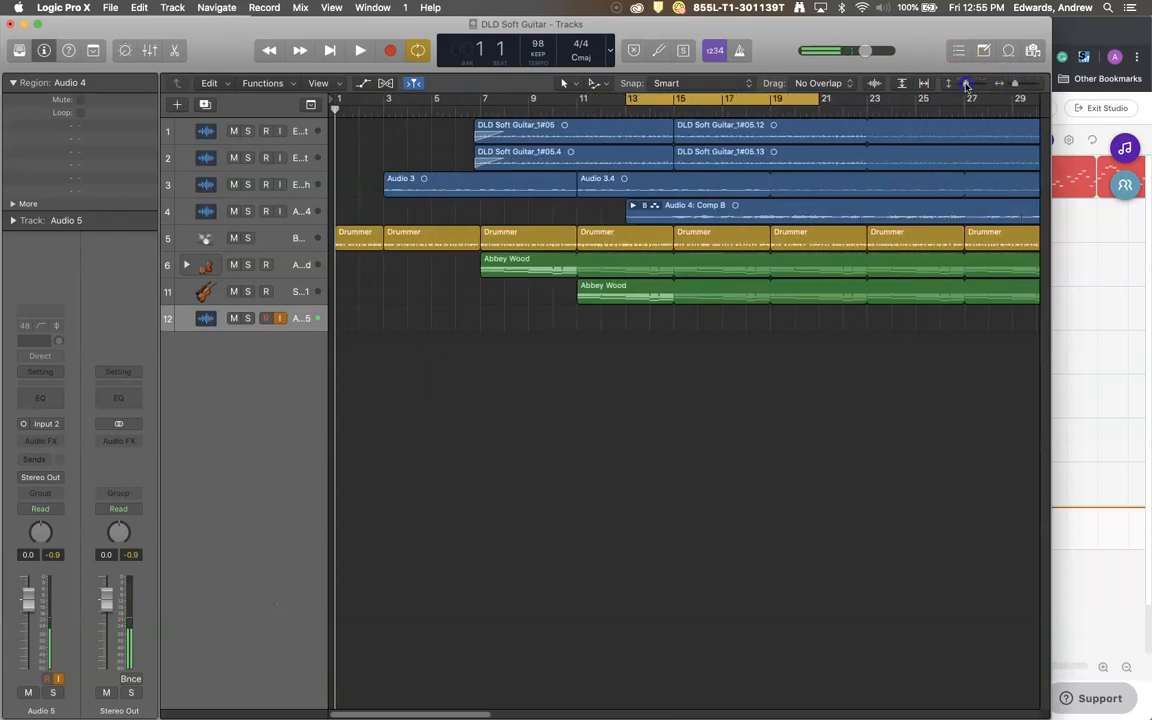
left_click(970, 83)
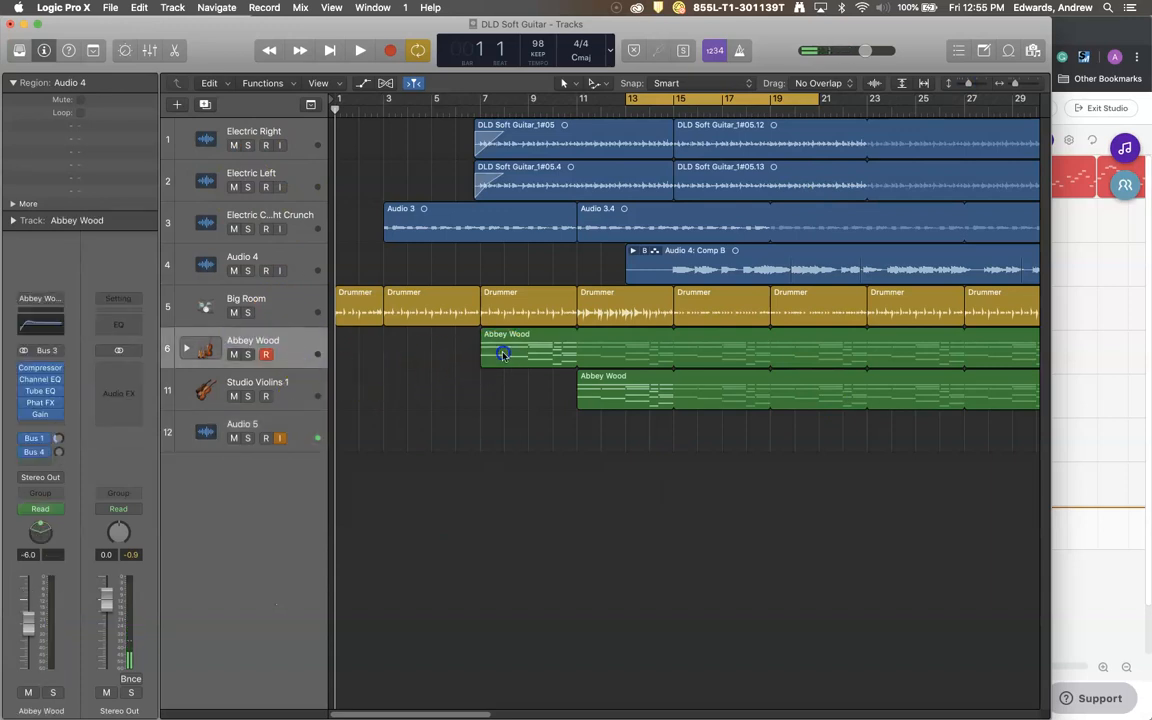
double_click(503, 355)
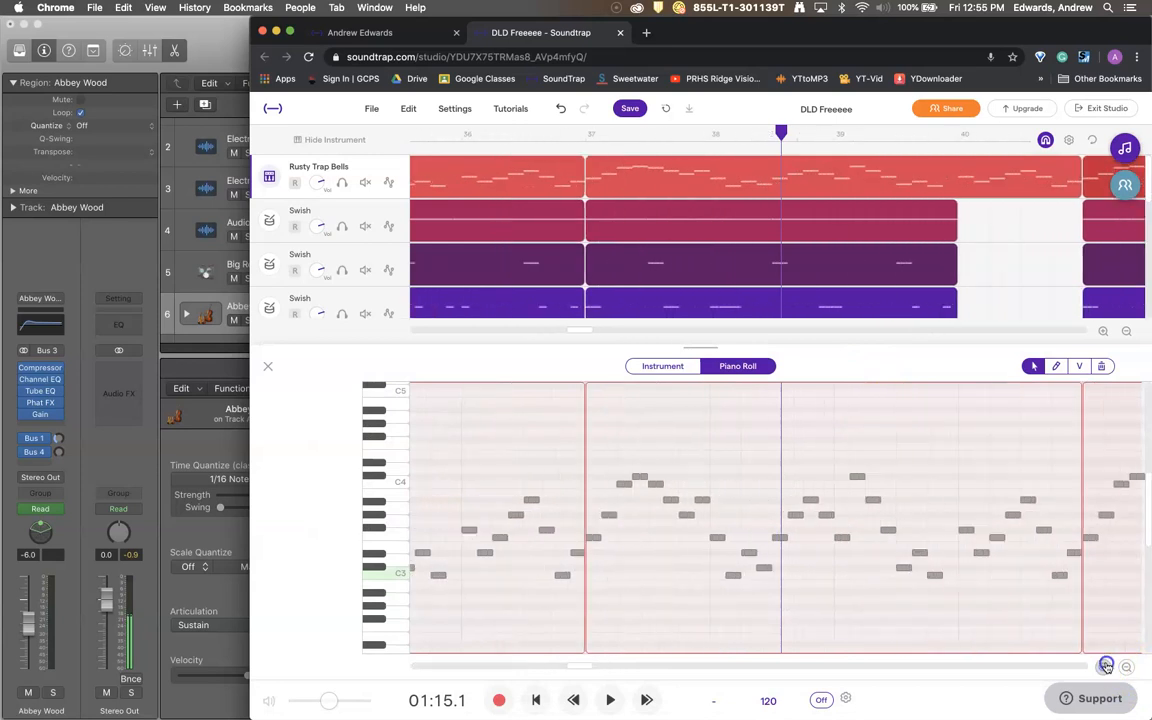
- Adjust the piano roll zoom for the Rusty Trap Bells clip's notes
left_click(1133, 667)
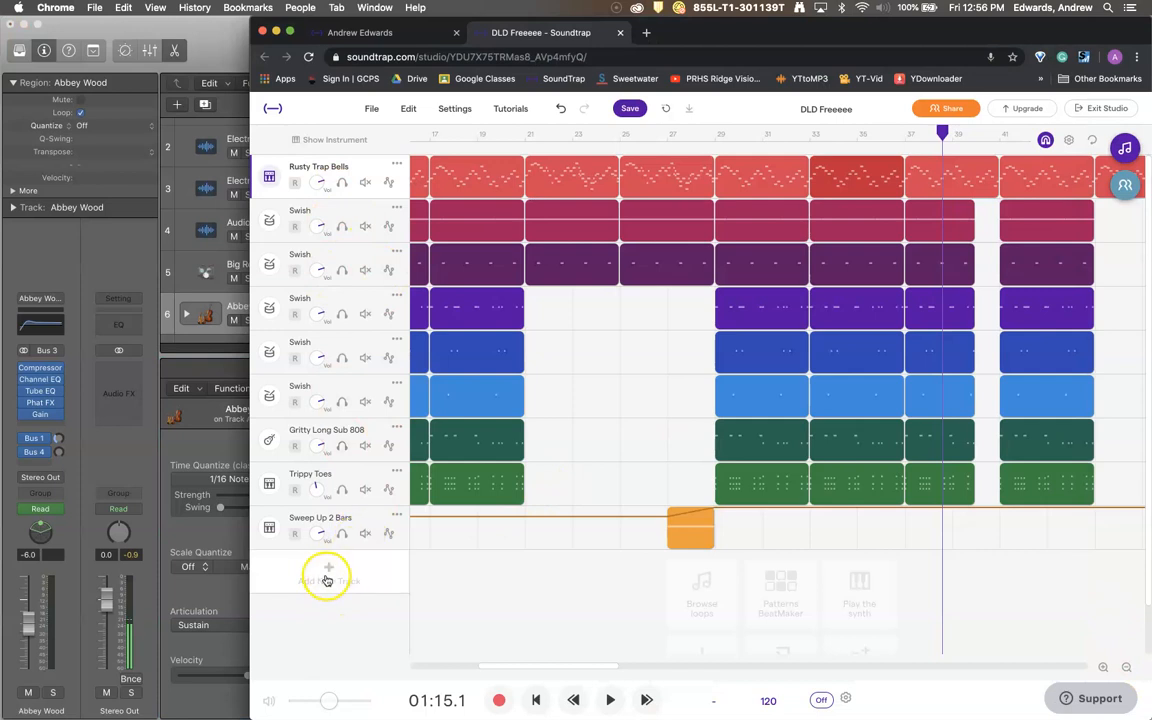
- Show the Add New Track dialog with its instrument categories
left_click(328, 575)
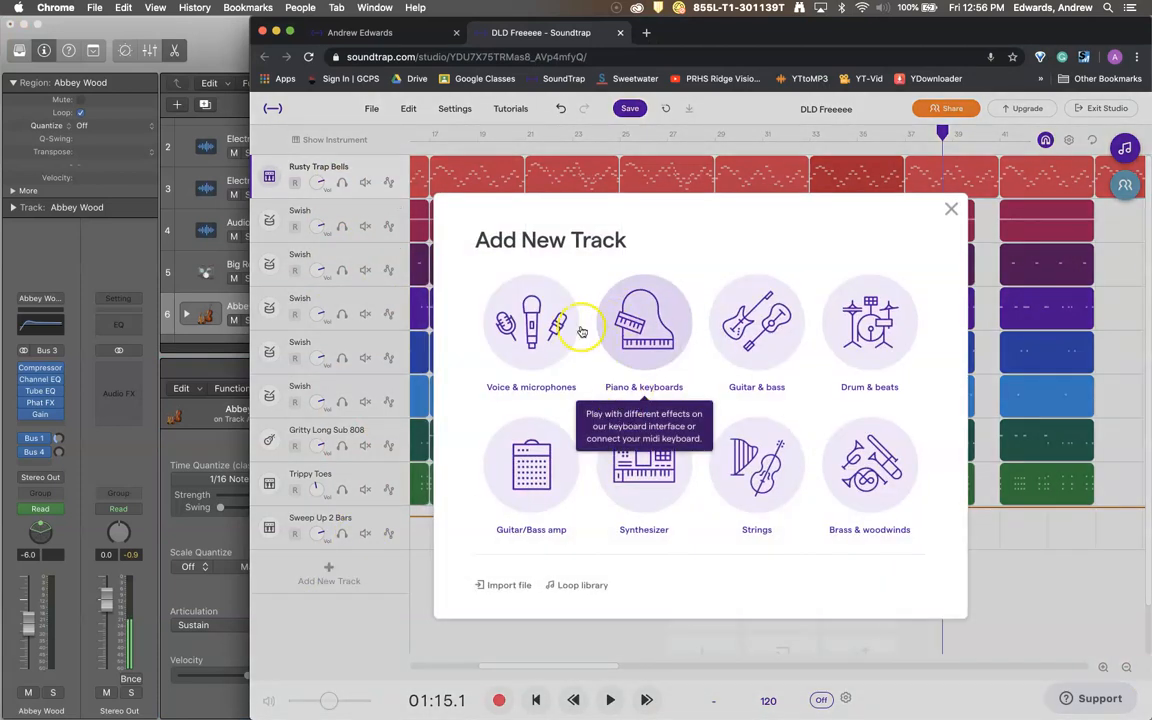
mouse_move(644, 321)
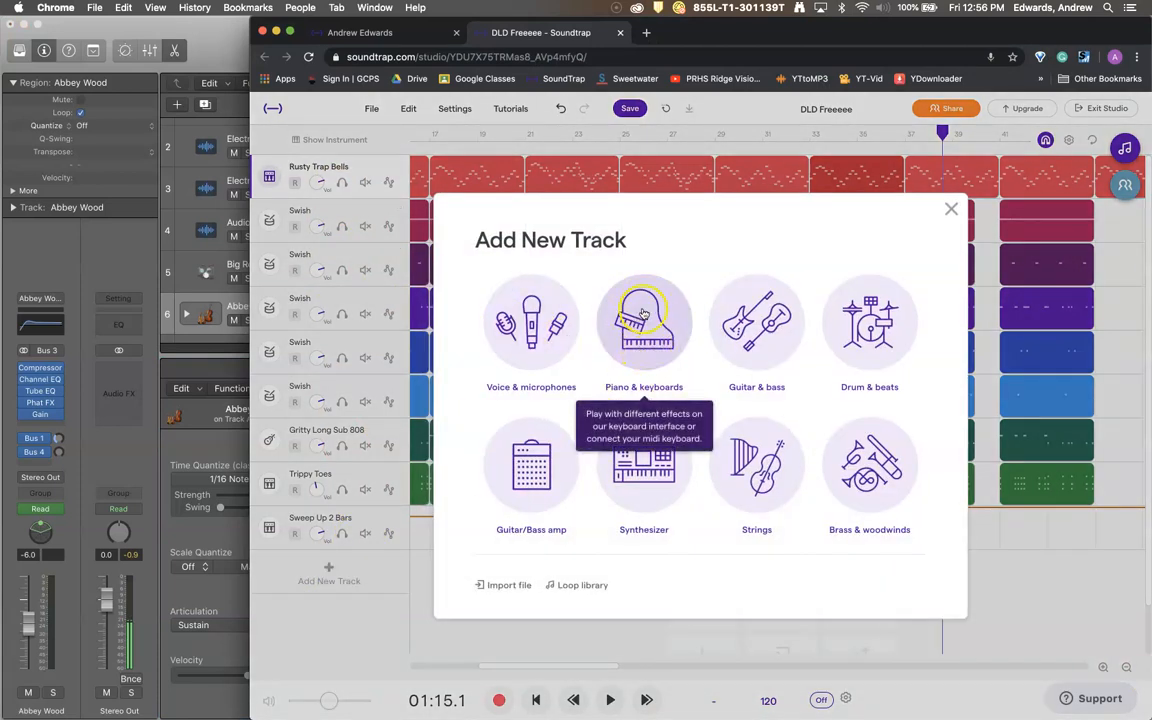
mouse_move(757, 322)
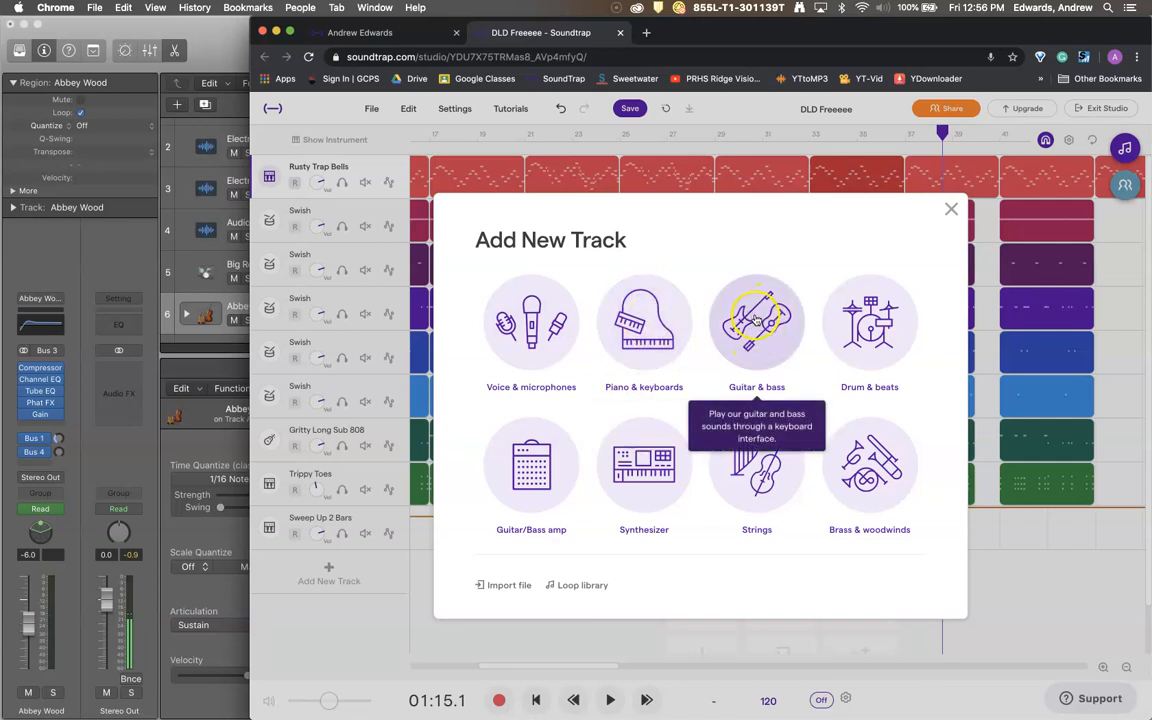
mouse_move(869, 322)
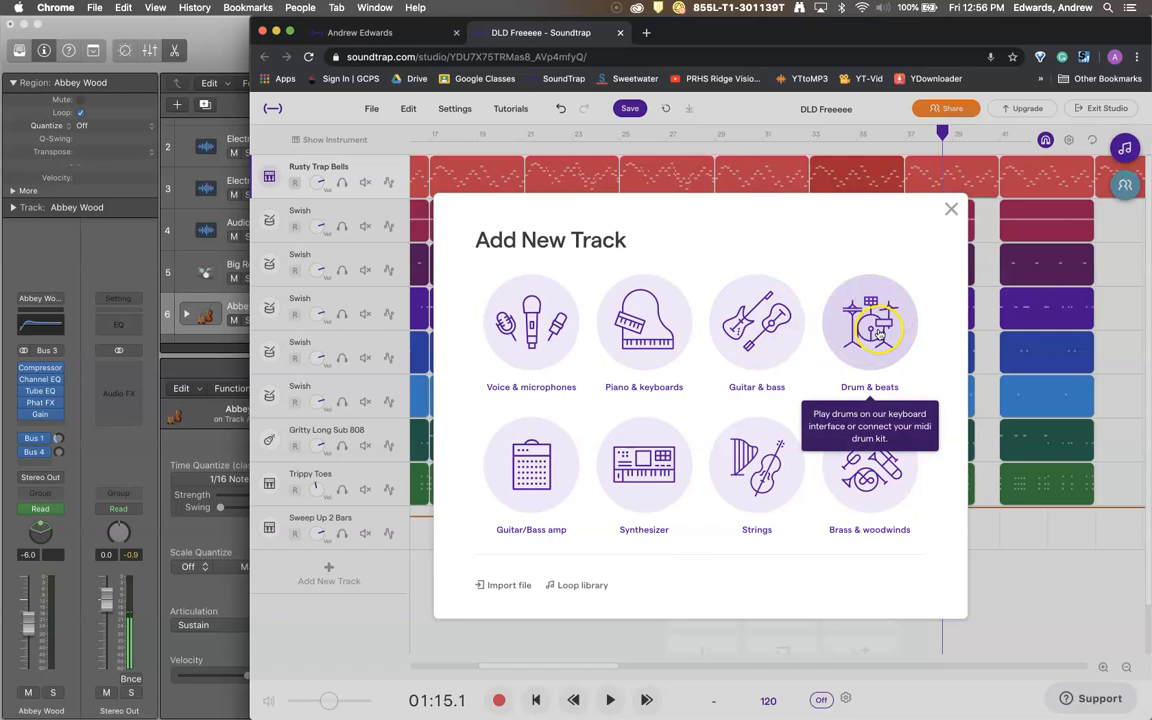
mouse_move(869, 462)
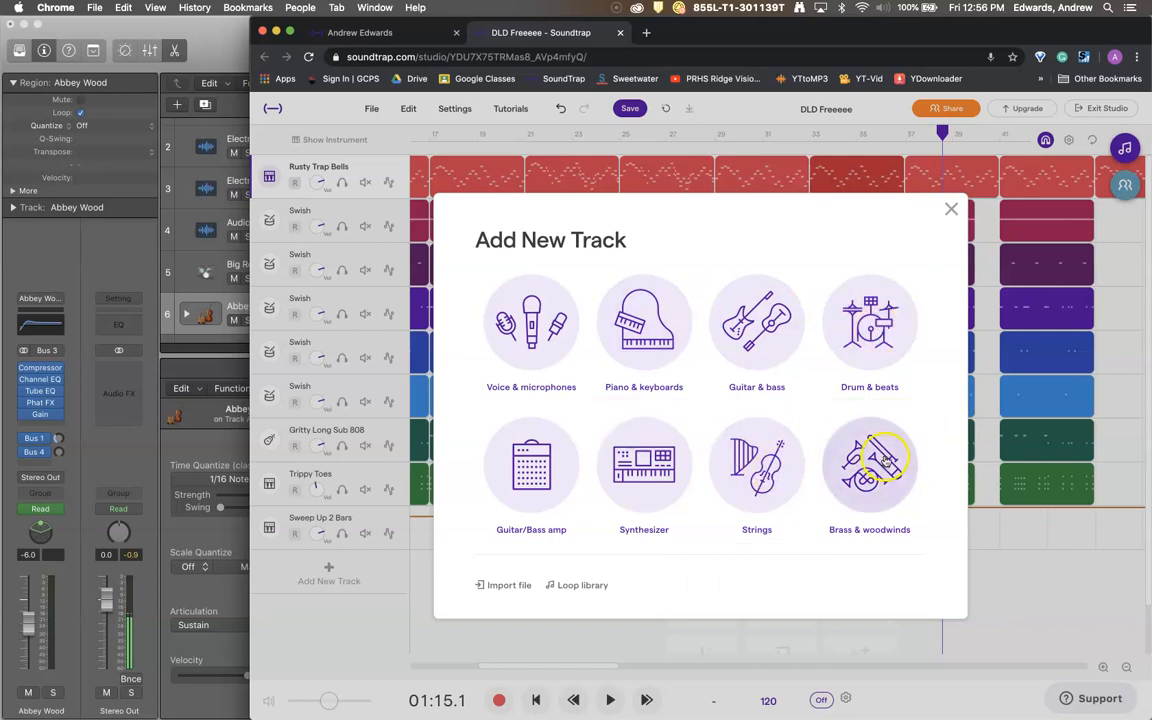
mouse_move(644, 463)
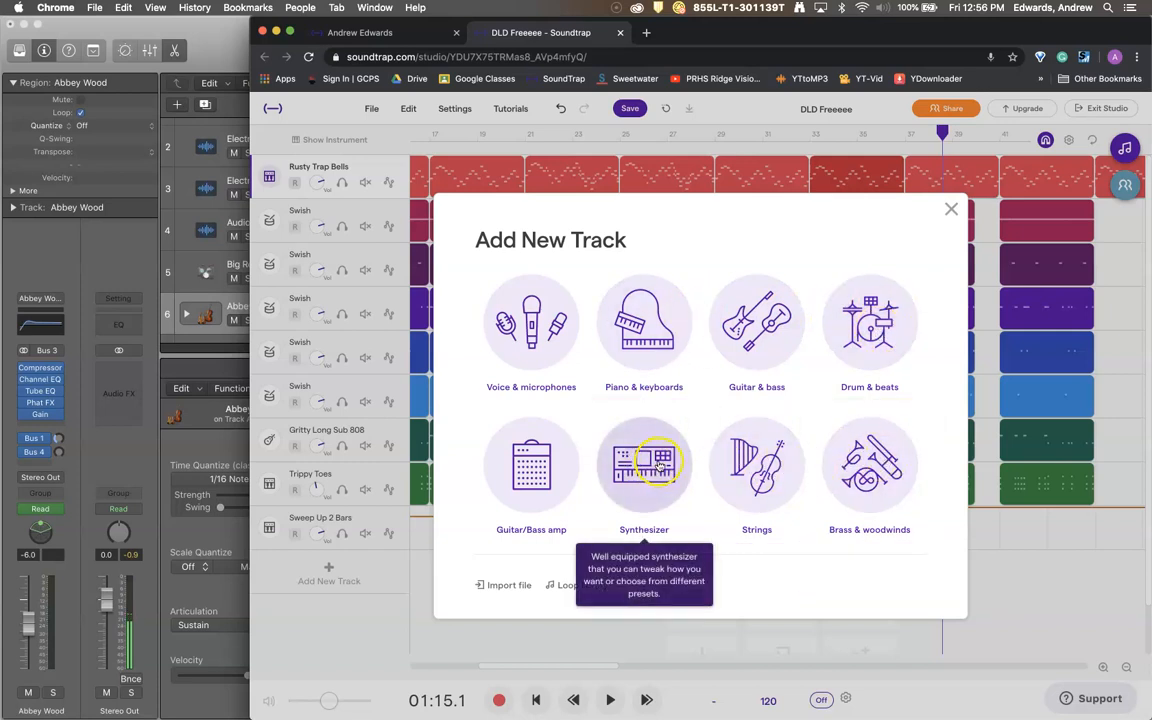
mouse_move(531, 465)
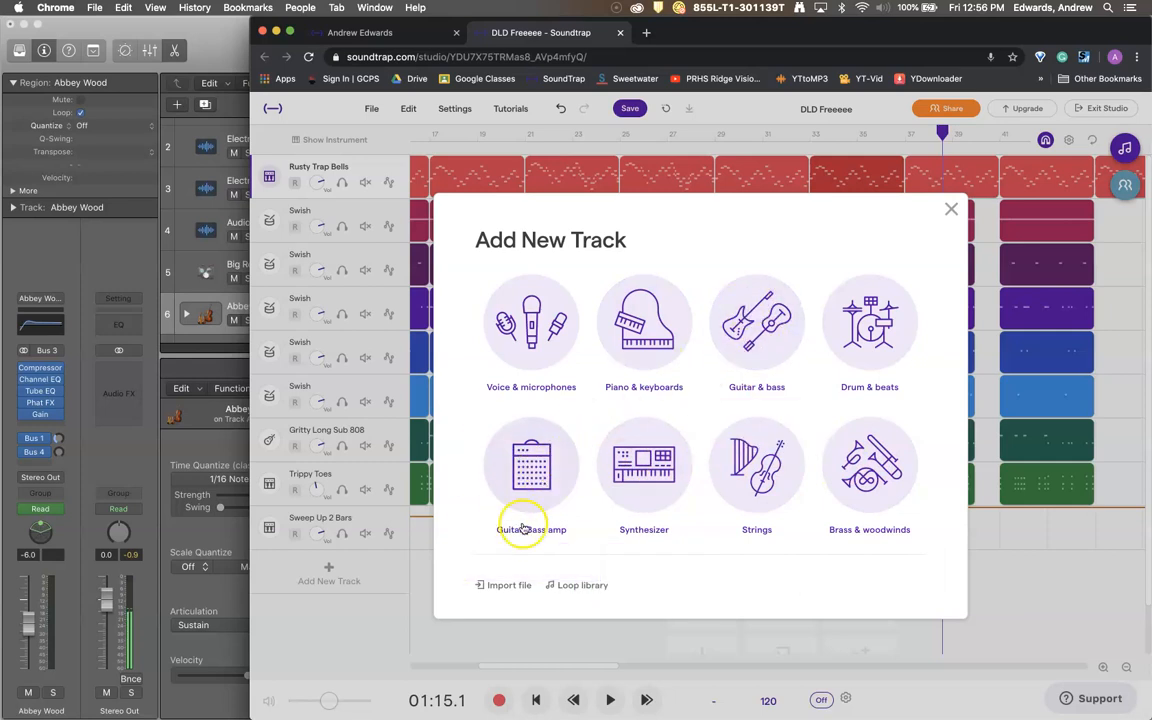
mouse_move(531, 464)
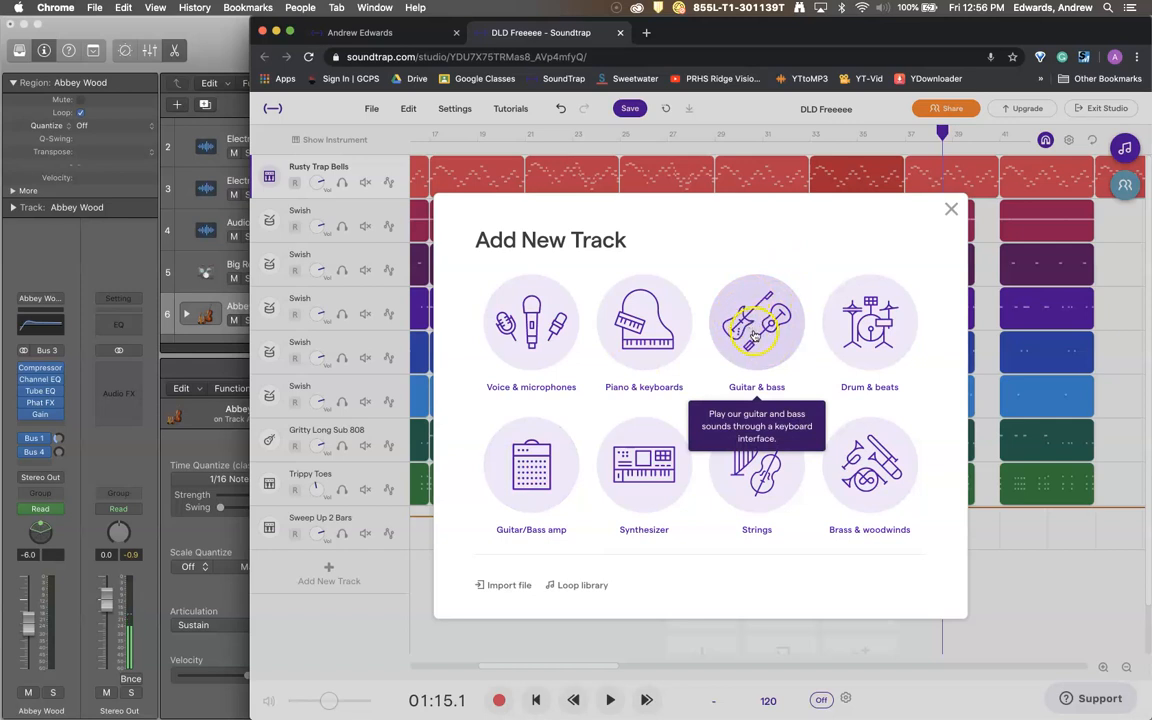
mouse_move(725, 243)
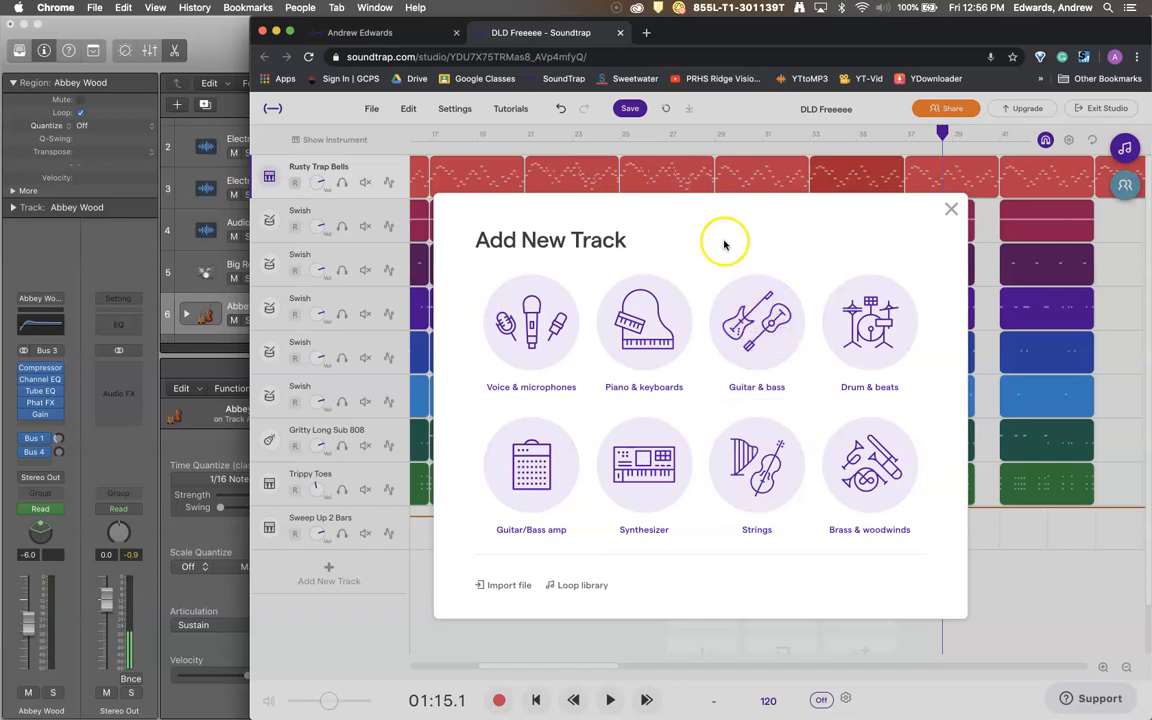
mouse_move(531, 322)
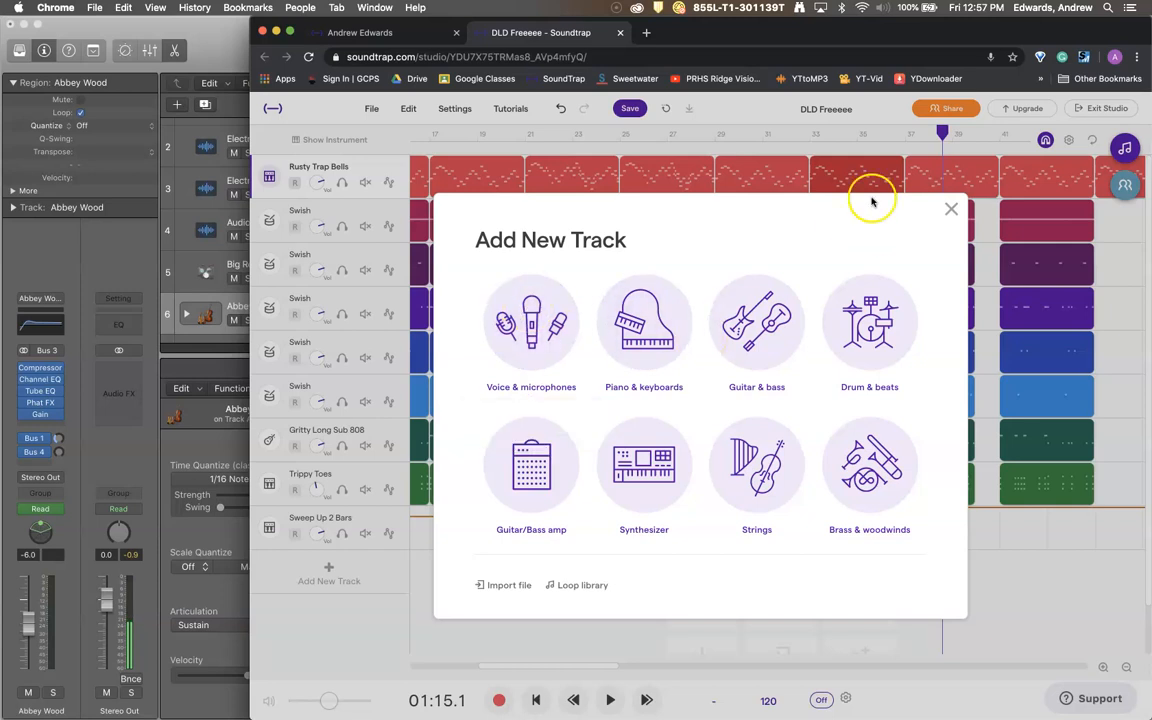
mouse_move(531, 322)
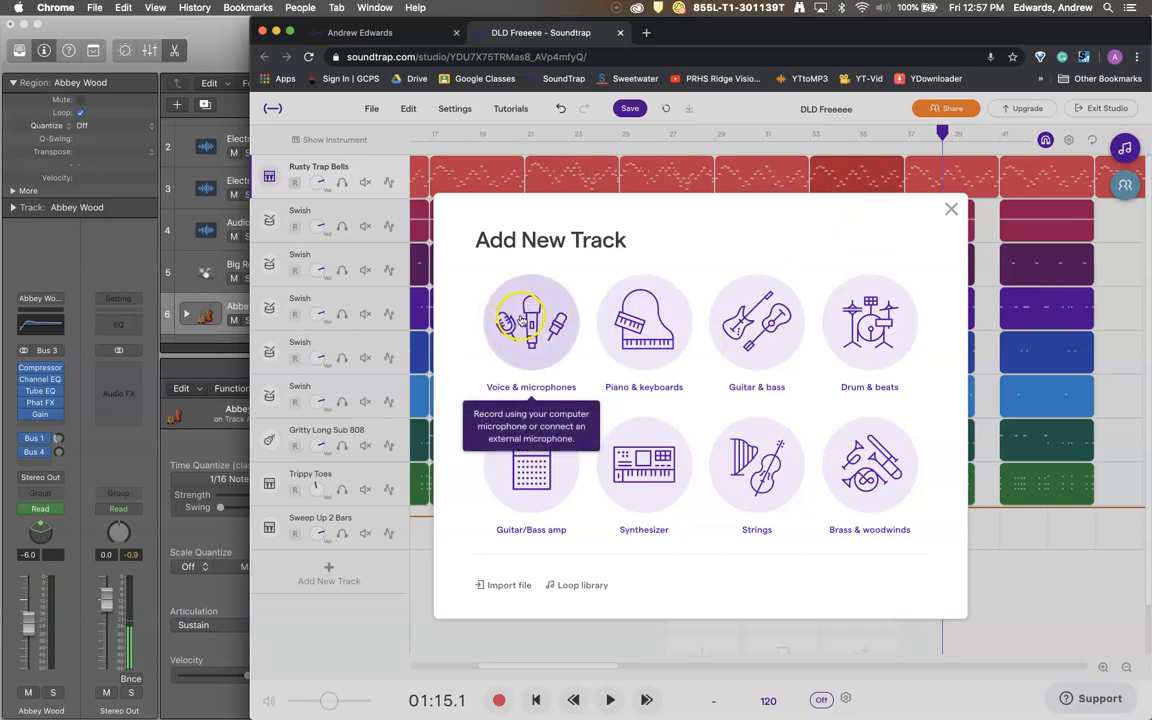
mouse_move(918, 232)
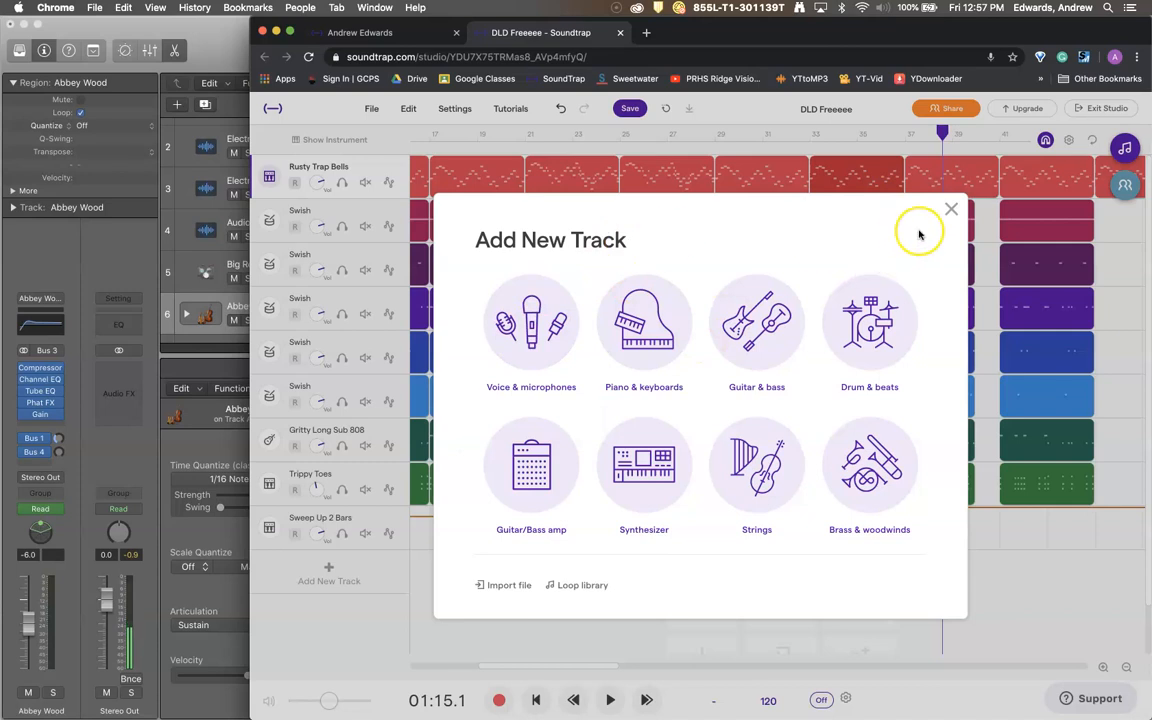
- Dismiss the Add New Track dialog and start a new track in Logic
left_click(951, 209)
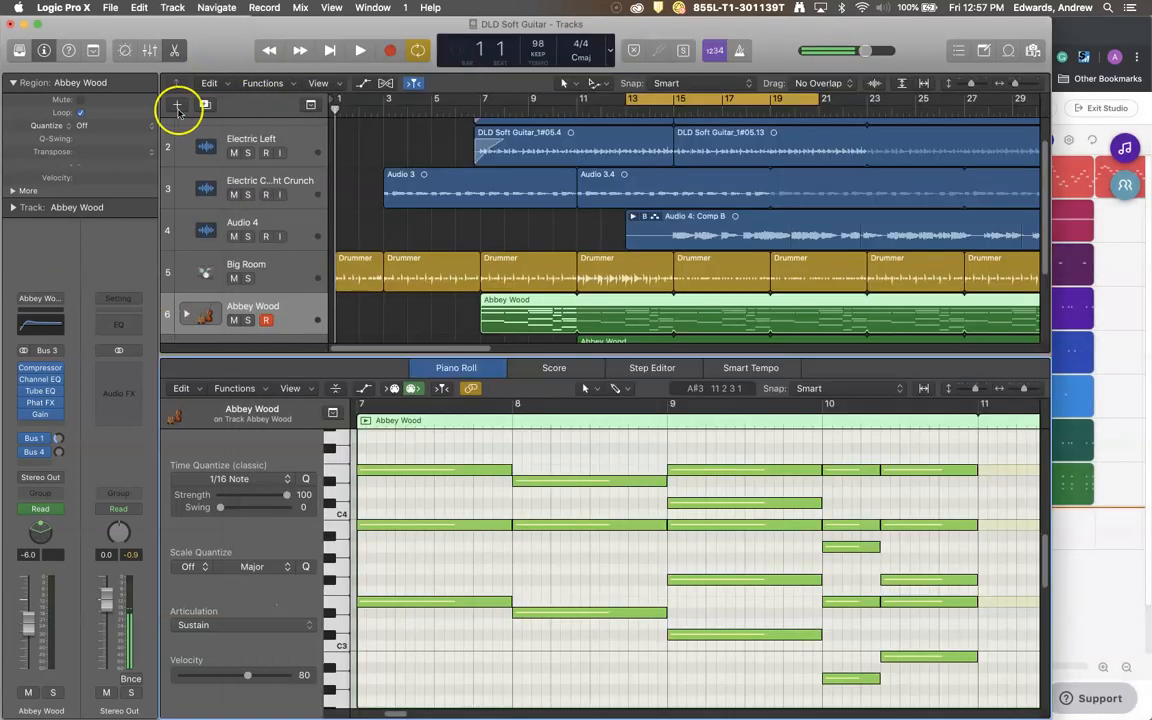
left_click(177, 104)
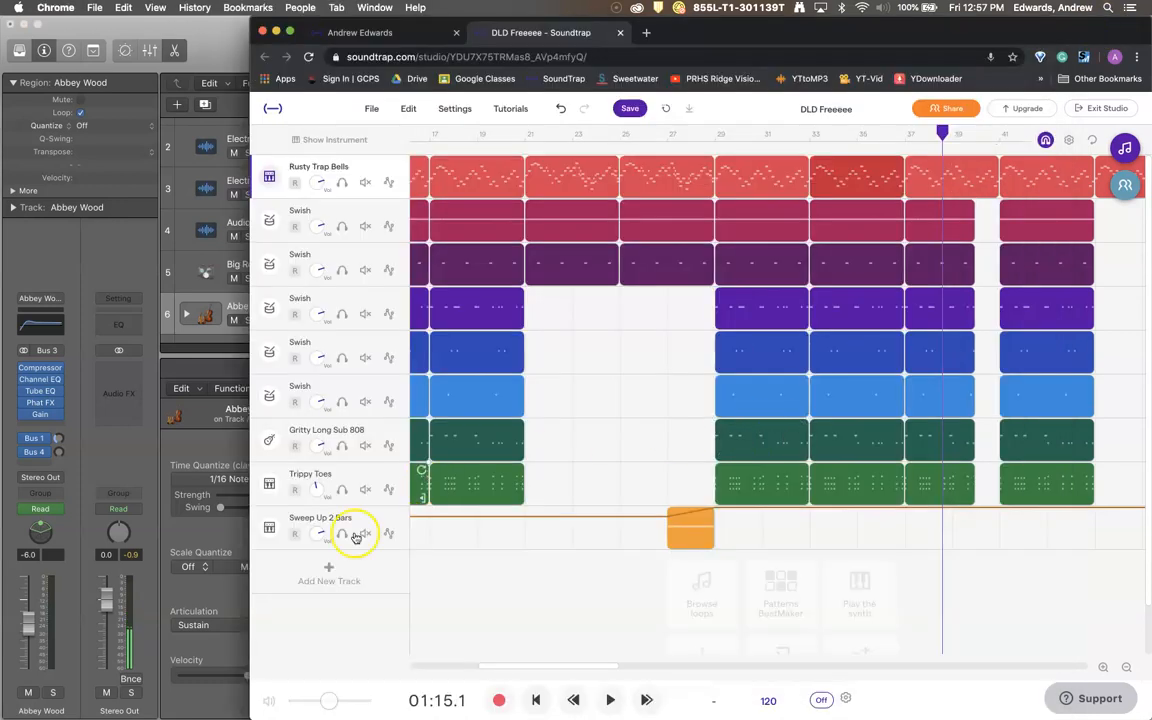
- Review the Add New Track categories, dismiss them and scroll down the track list
left_click(329, 573)
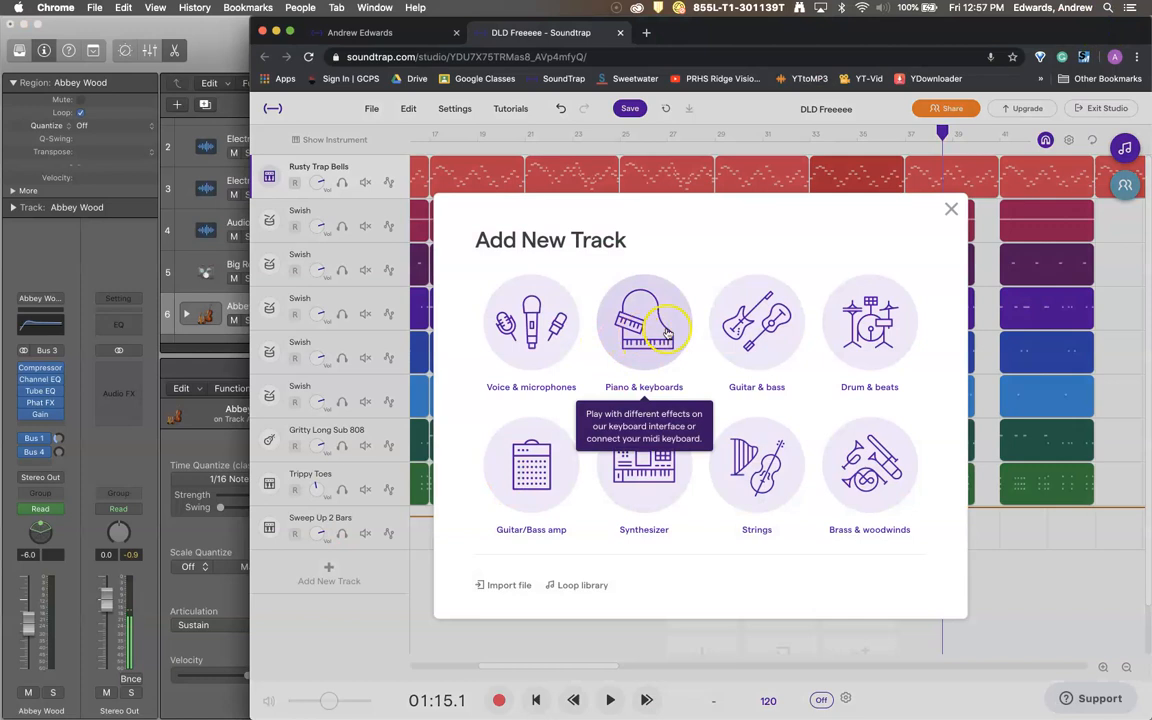
mouse_move(658, 302)
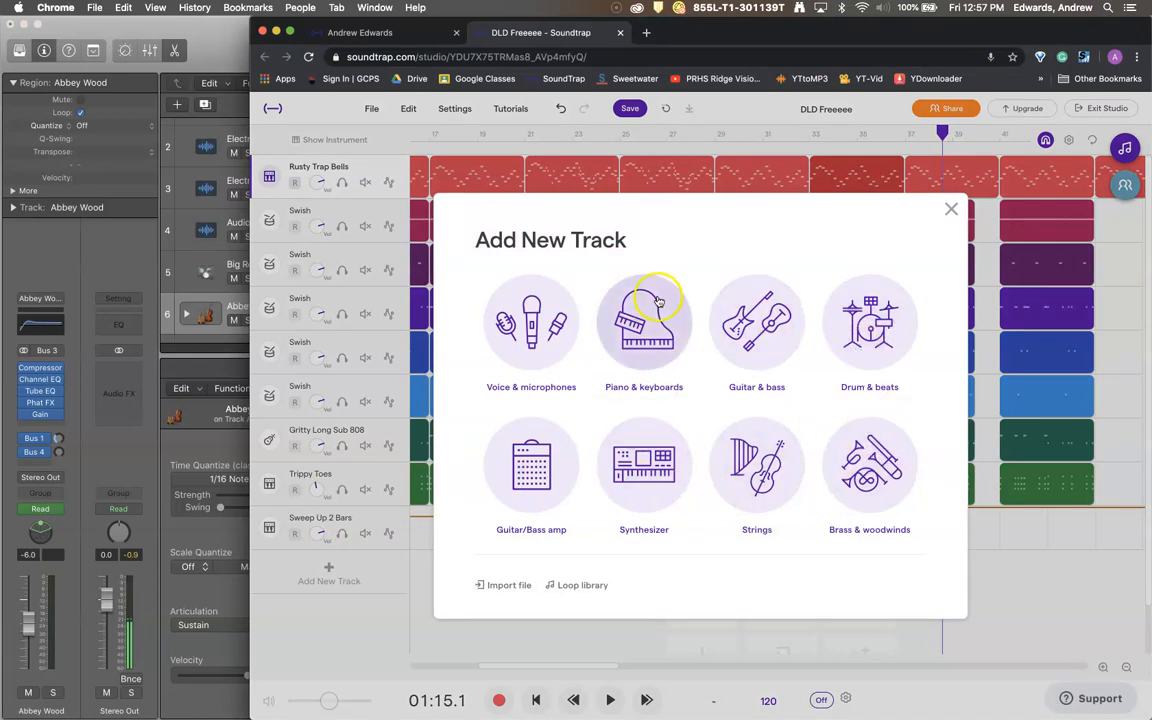
mouse_move(747, 517)
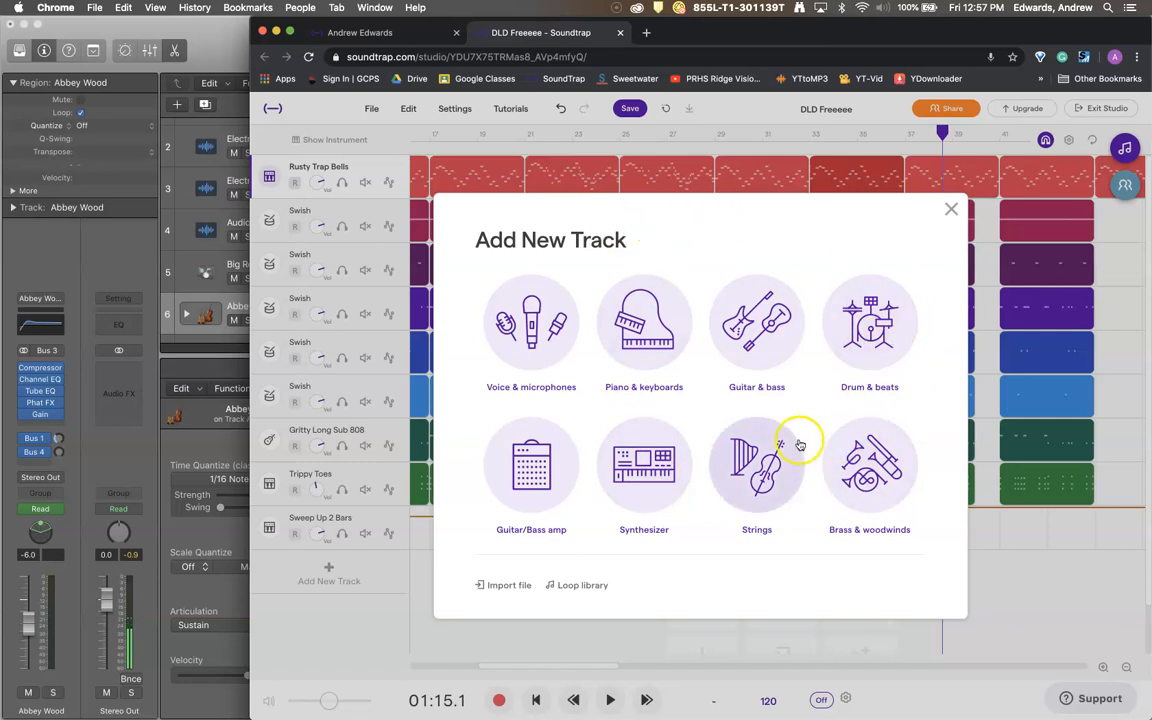
mouse_move(498, 333)
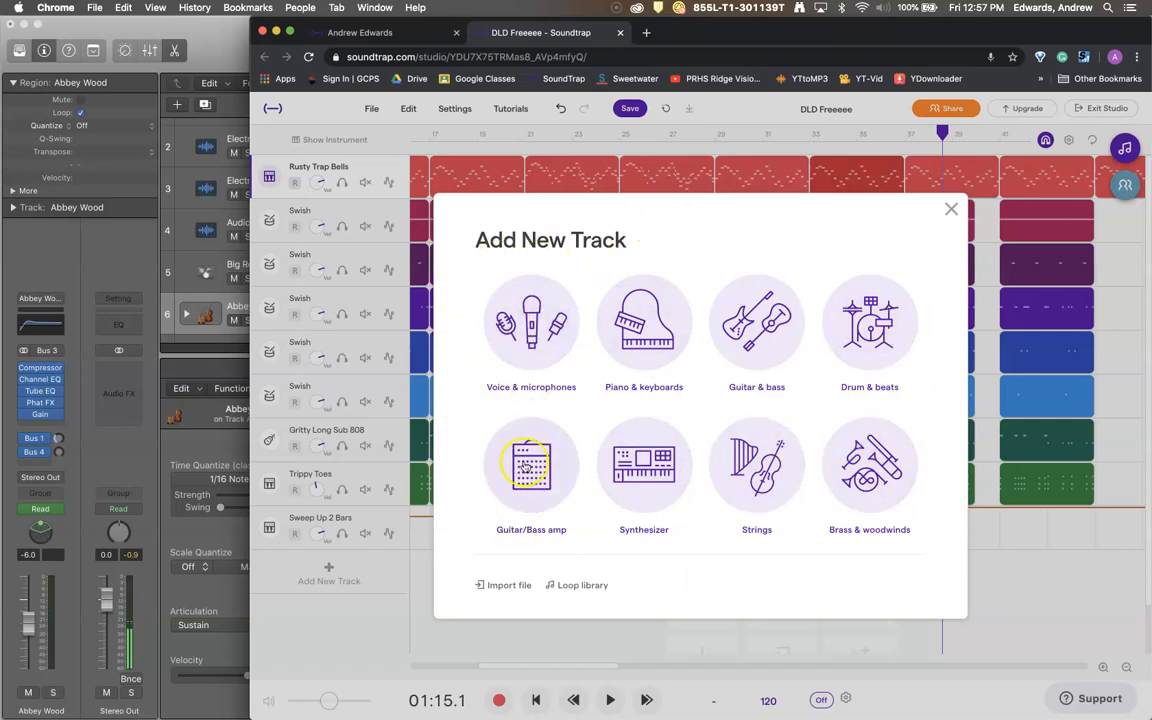
mouse_move(1001, 585)
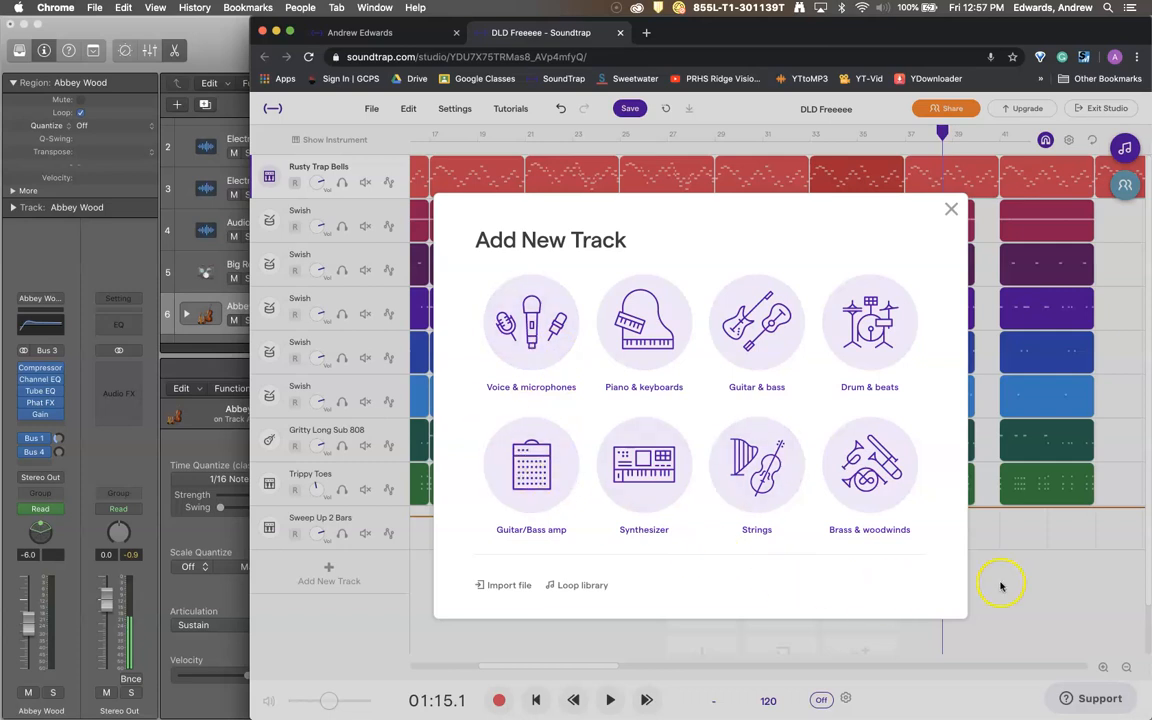
left_click(949, 209)
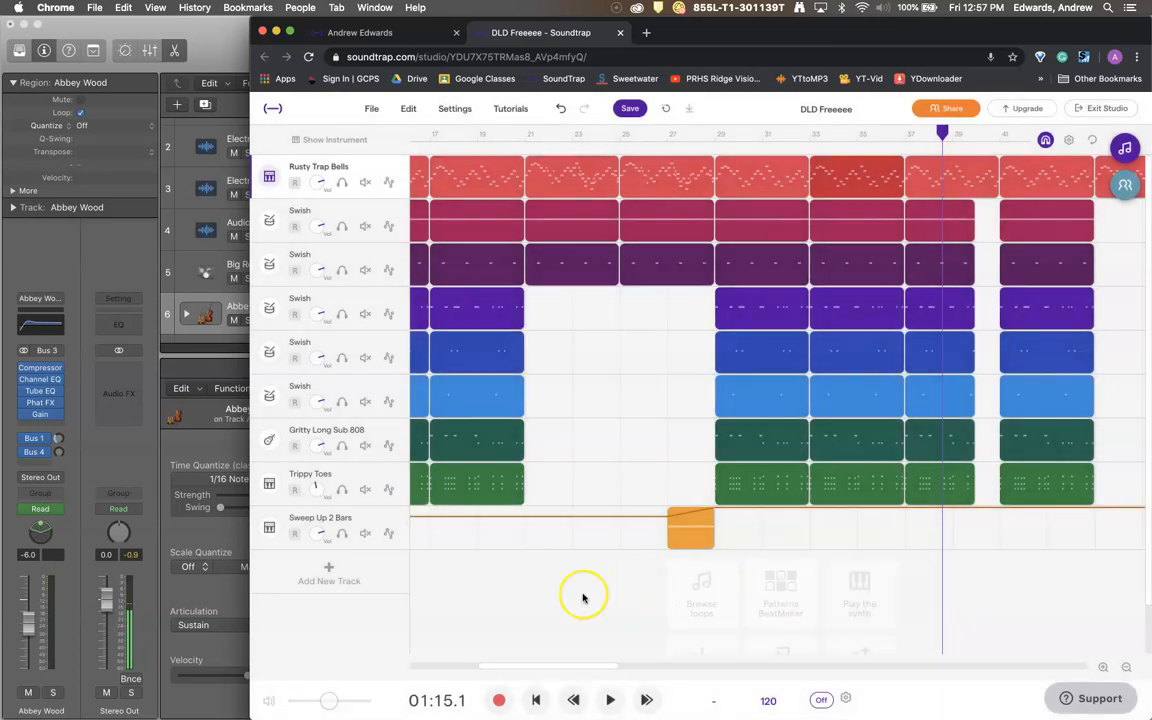
scroll("down", 3)
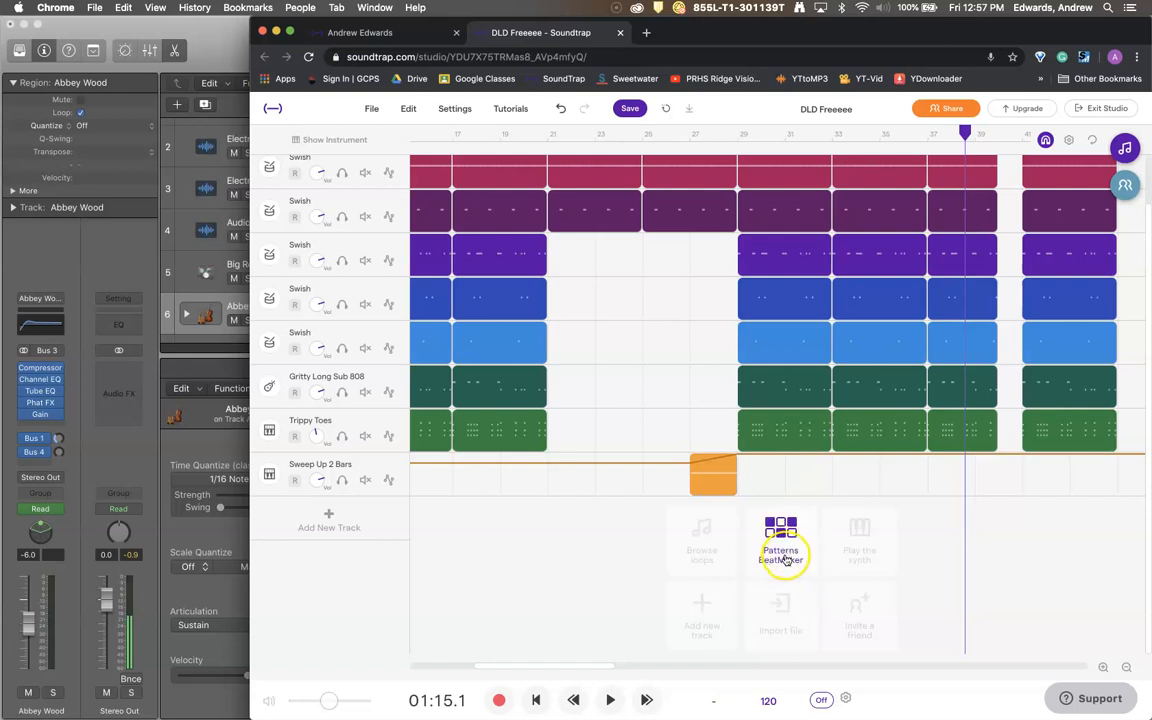
mouse_move(173, 439)
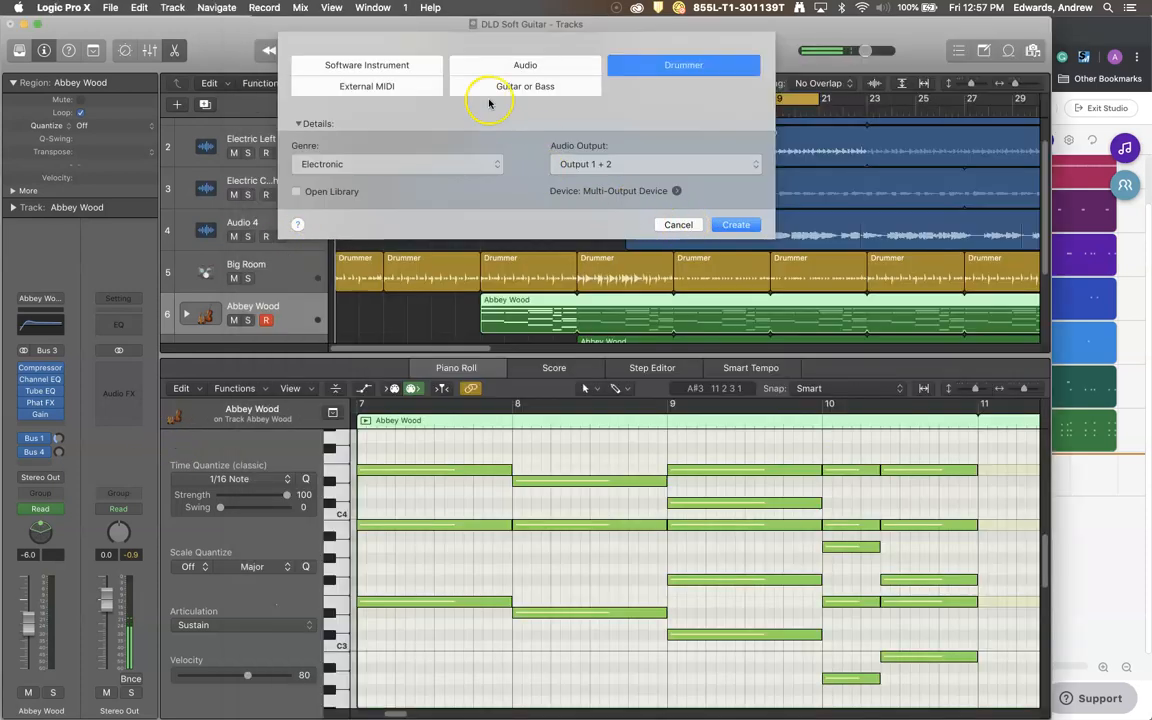
- Create a new Software Instrument track and open its instrument plug-in menu
left_click(735, 224)
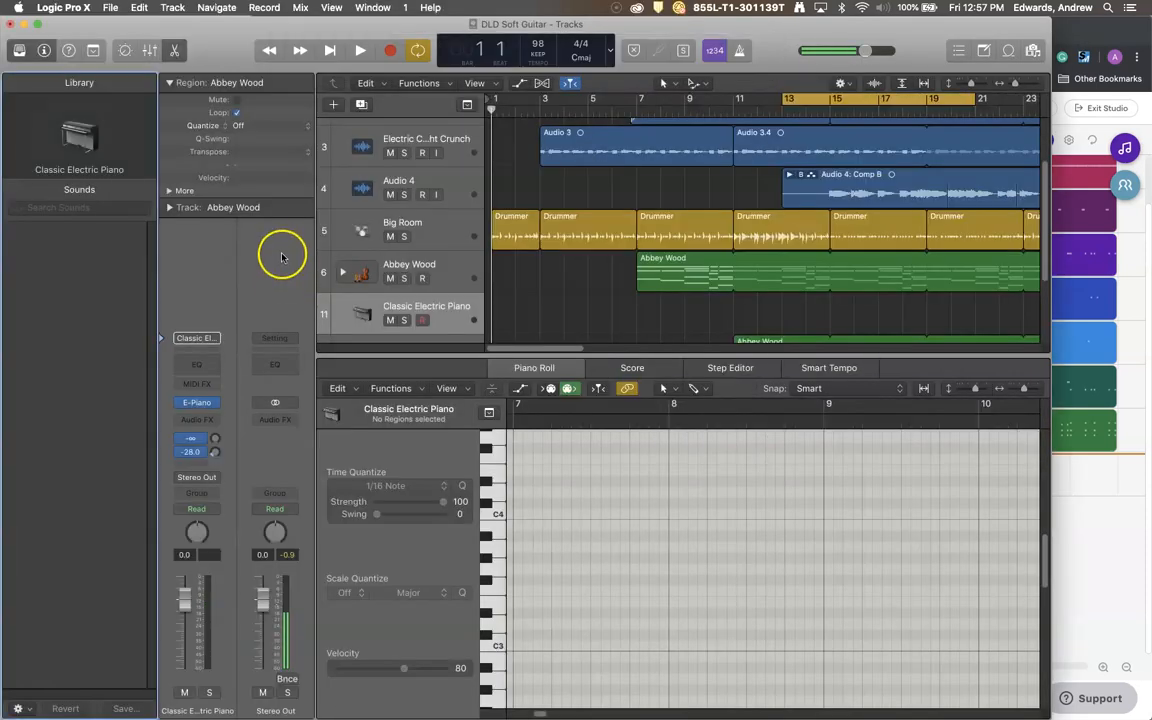
left_click(196, 402)
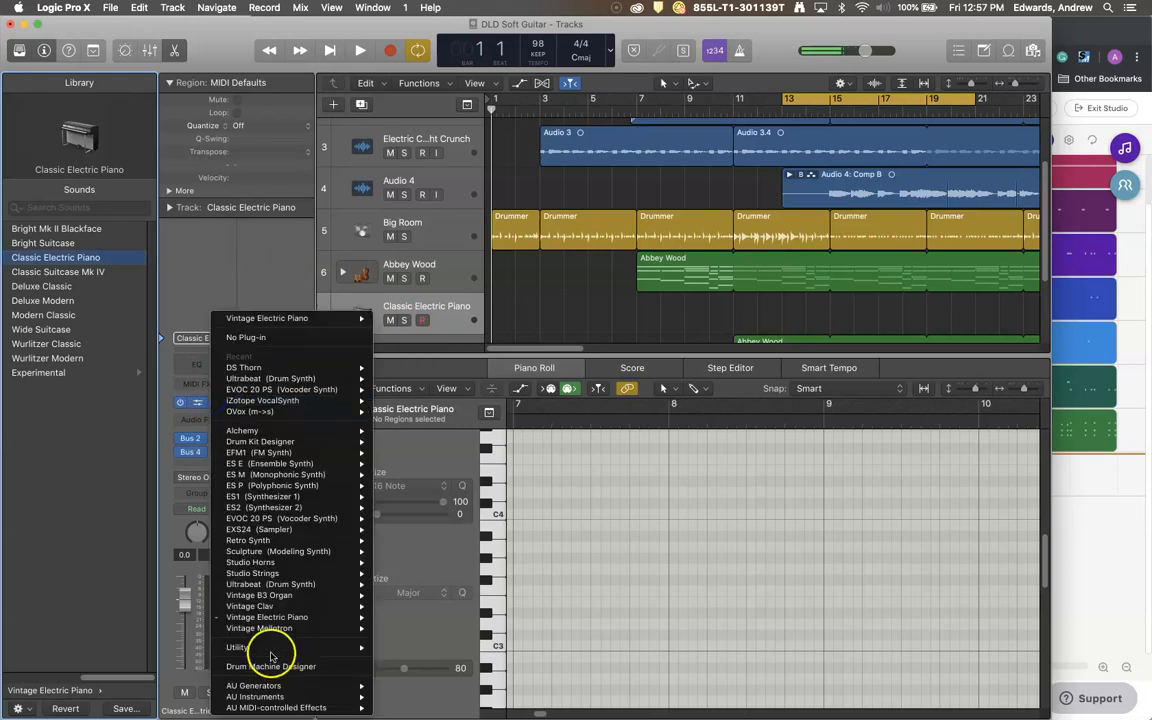
mouse_move(270, 584)
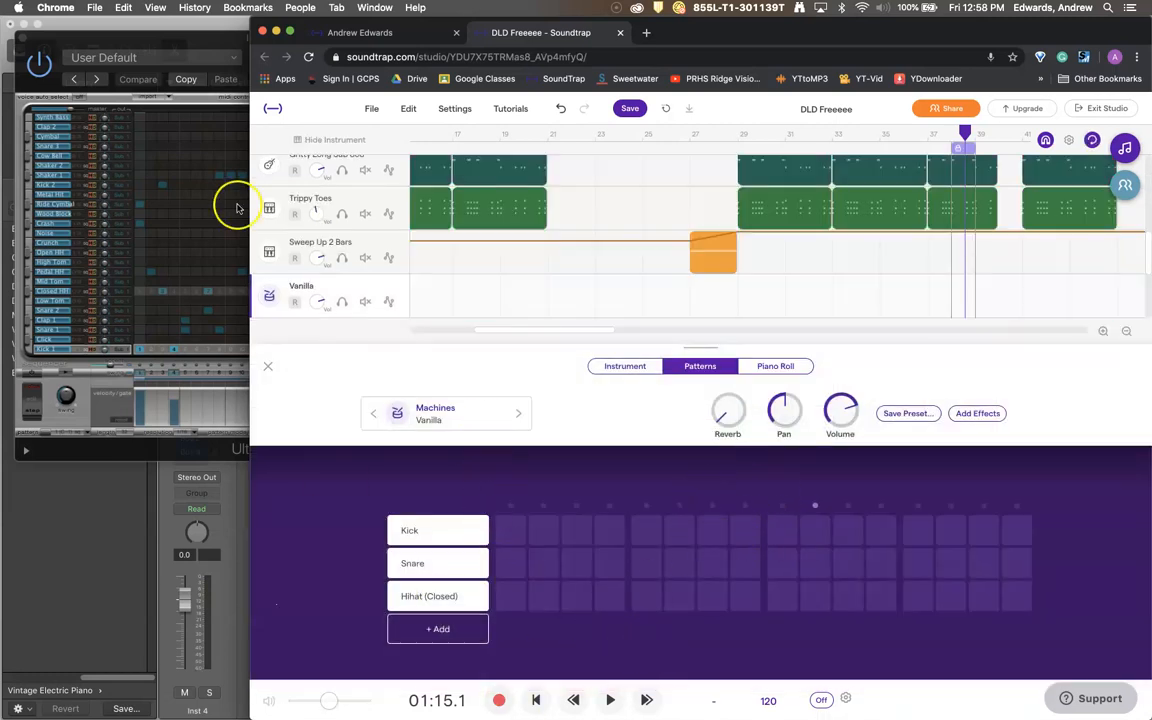
mouse_move(73, 275)
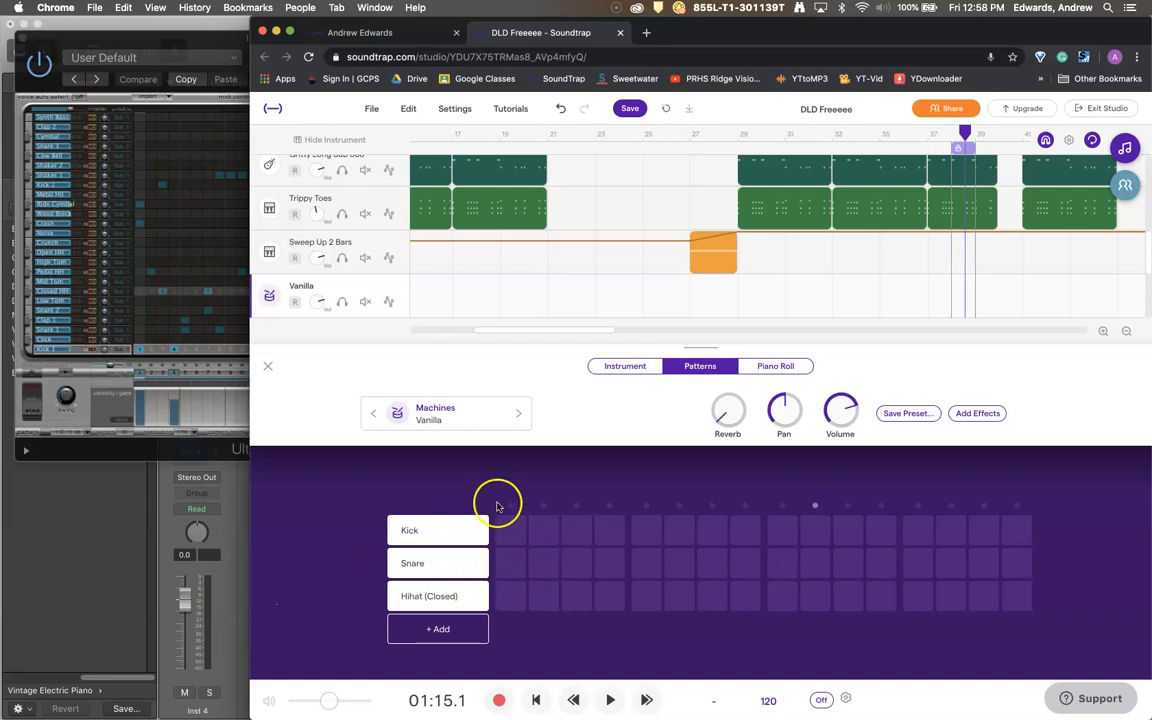
- Add Hihat (Open) and Crash rows to the Vanilla pattern grid via + Add
left_click(409, 530)
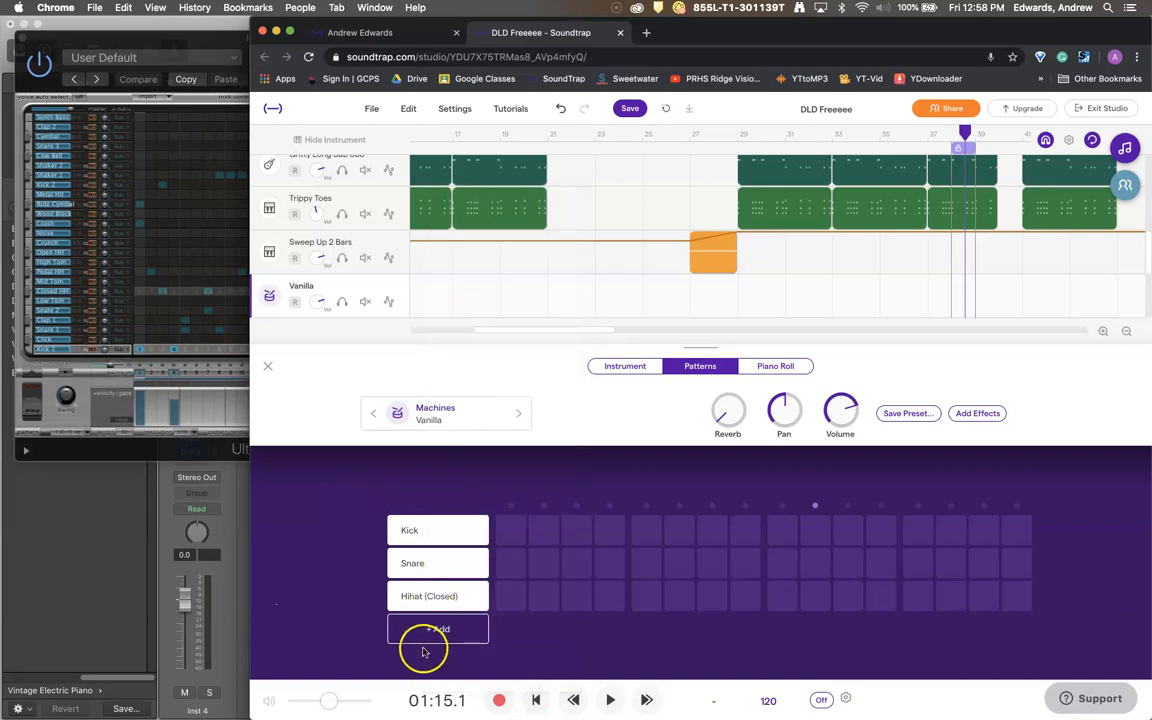
left_click(437, 629)
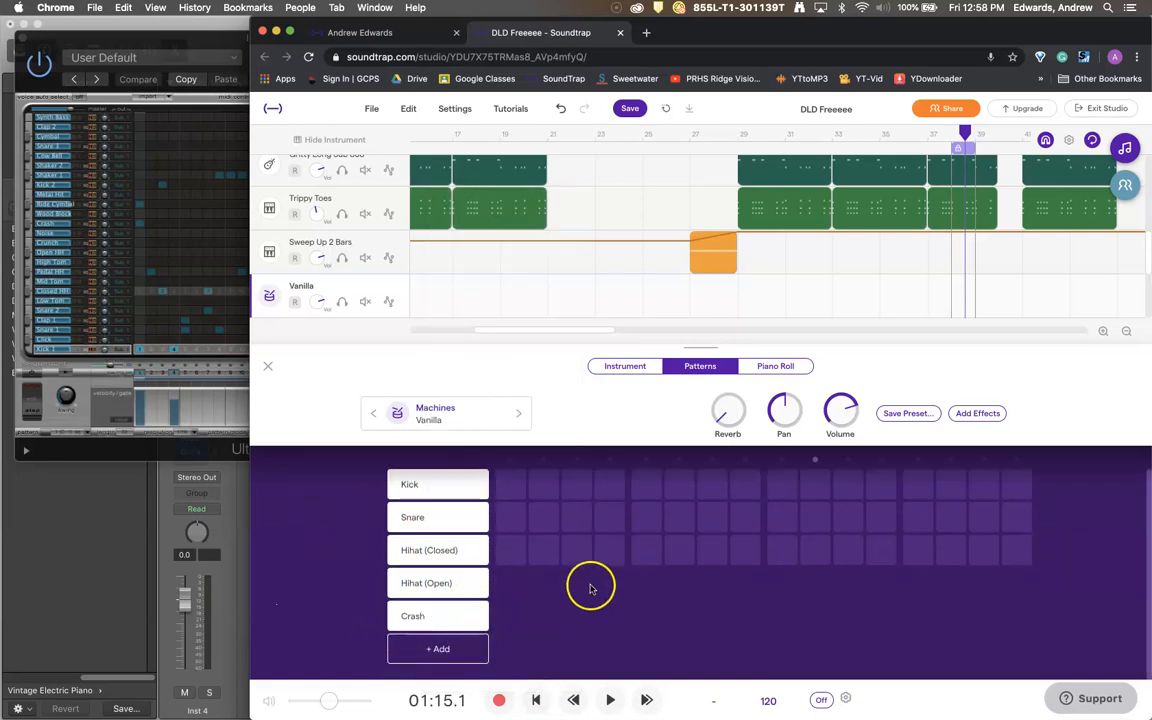
mouse_move(562, 635)
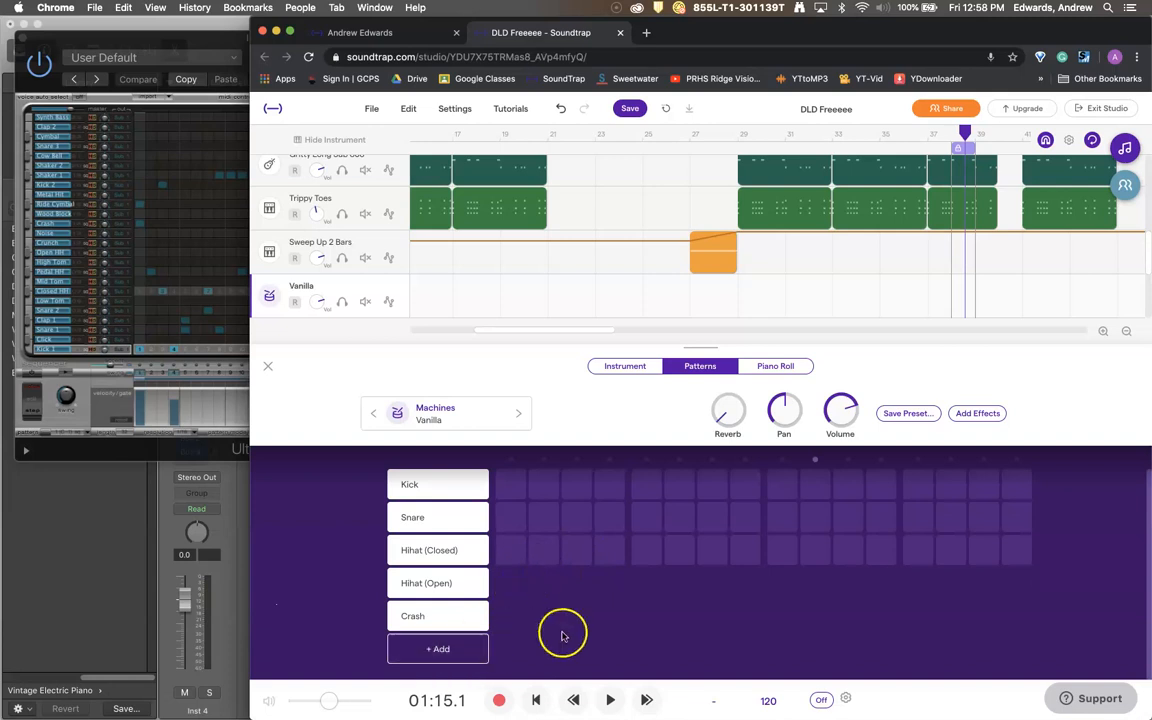
left_click(610, 700)
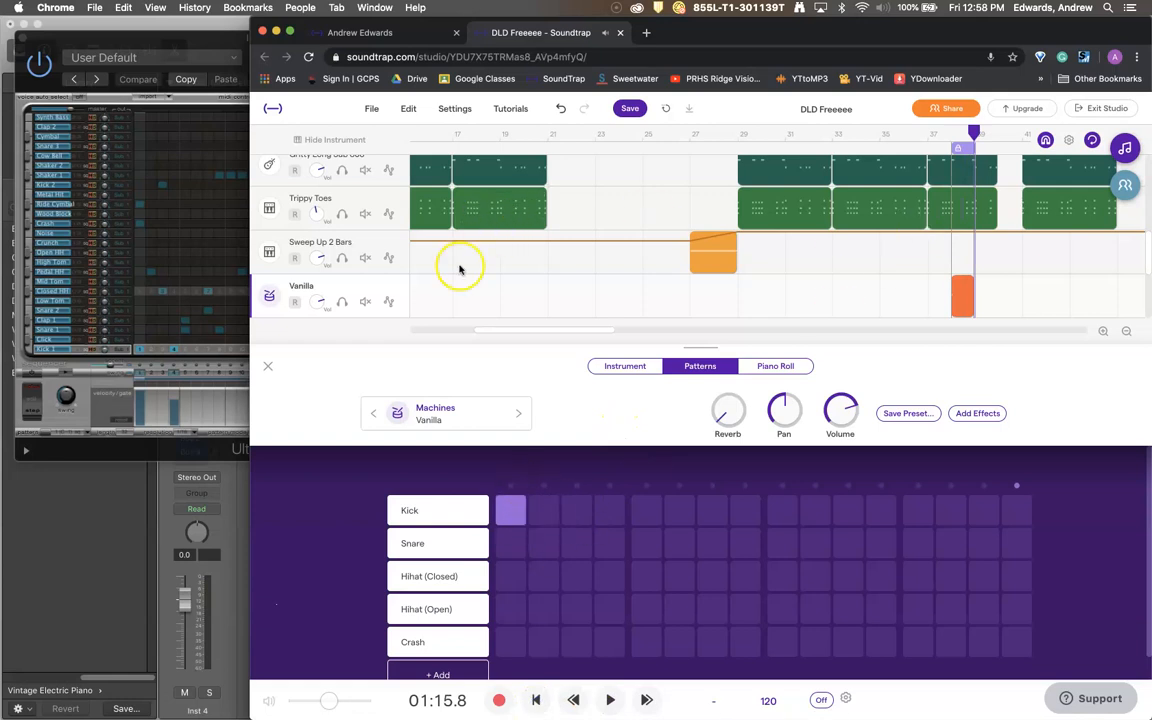
- Place kick and snare hits on the beats and solo the Vanilla drum track
left_click(648, 510)
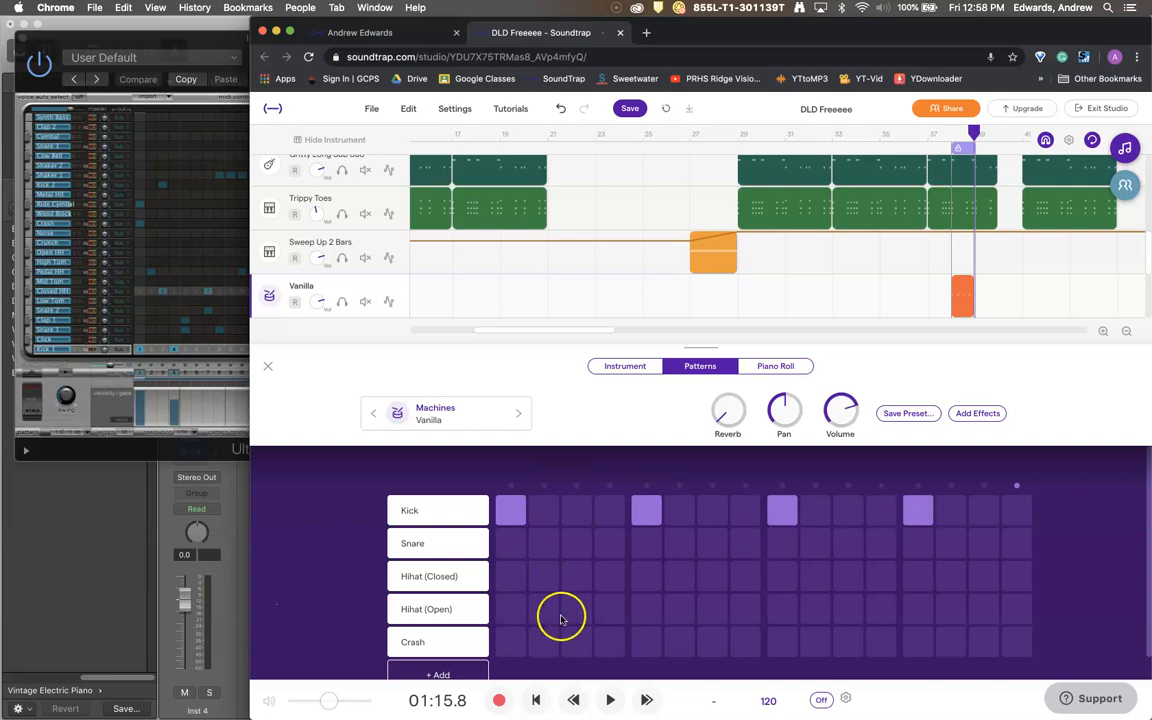
left_click(645, 543)
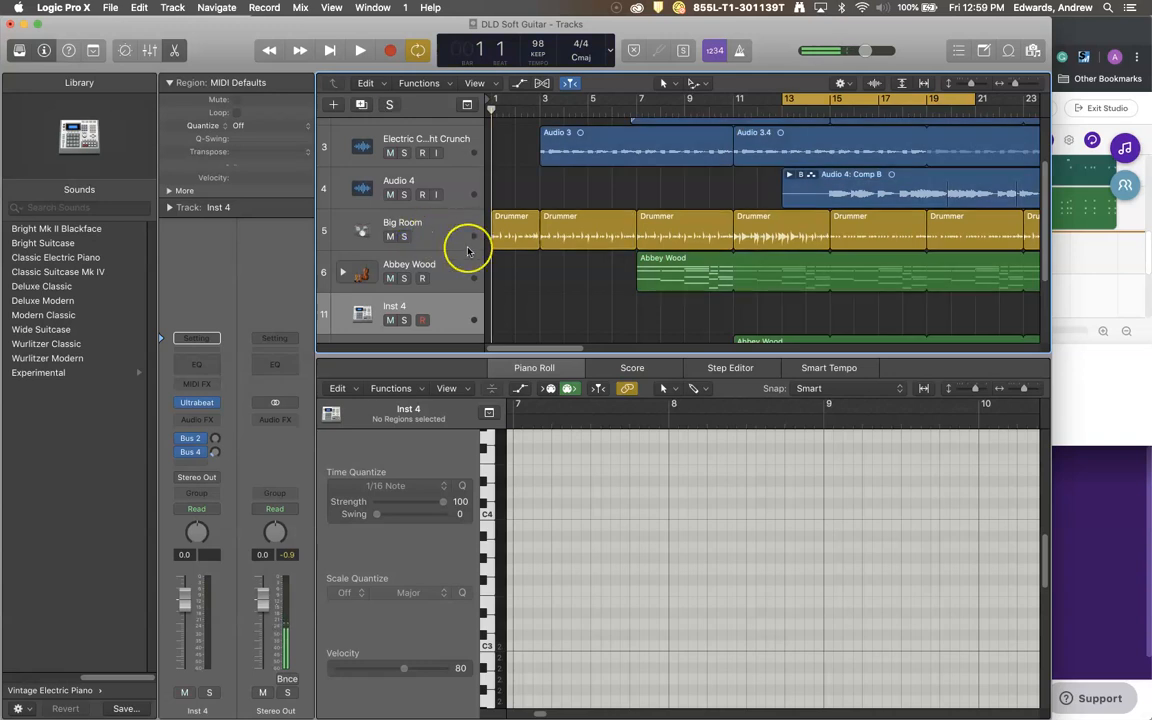
scroll("down", 3)
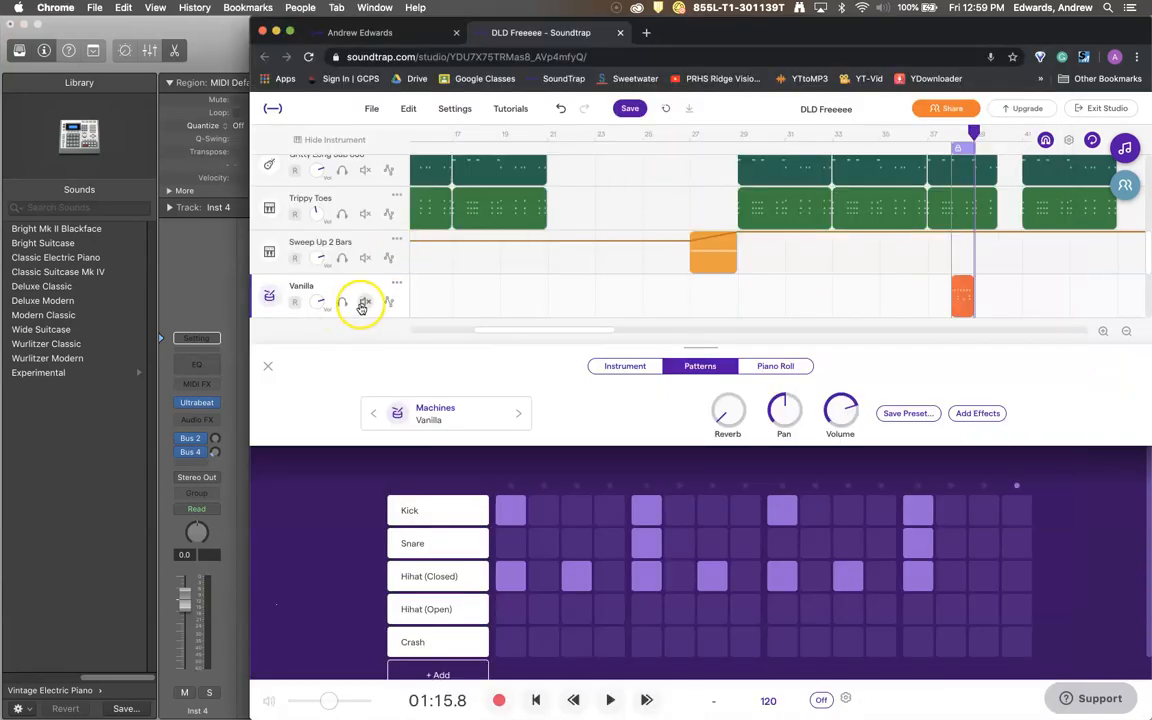
left_click(364, 302)
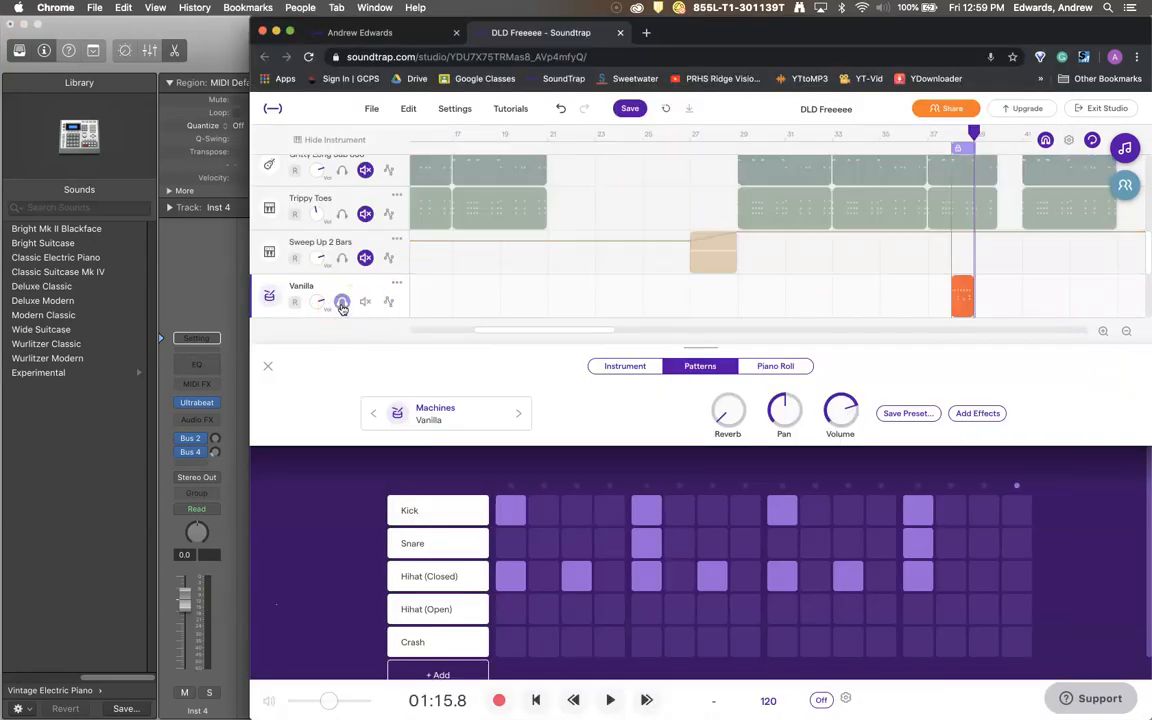
mouse_move(1025, 108)
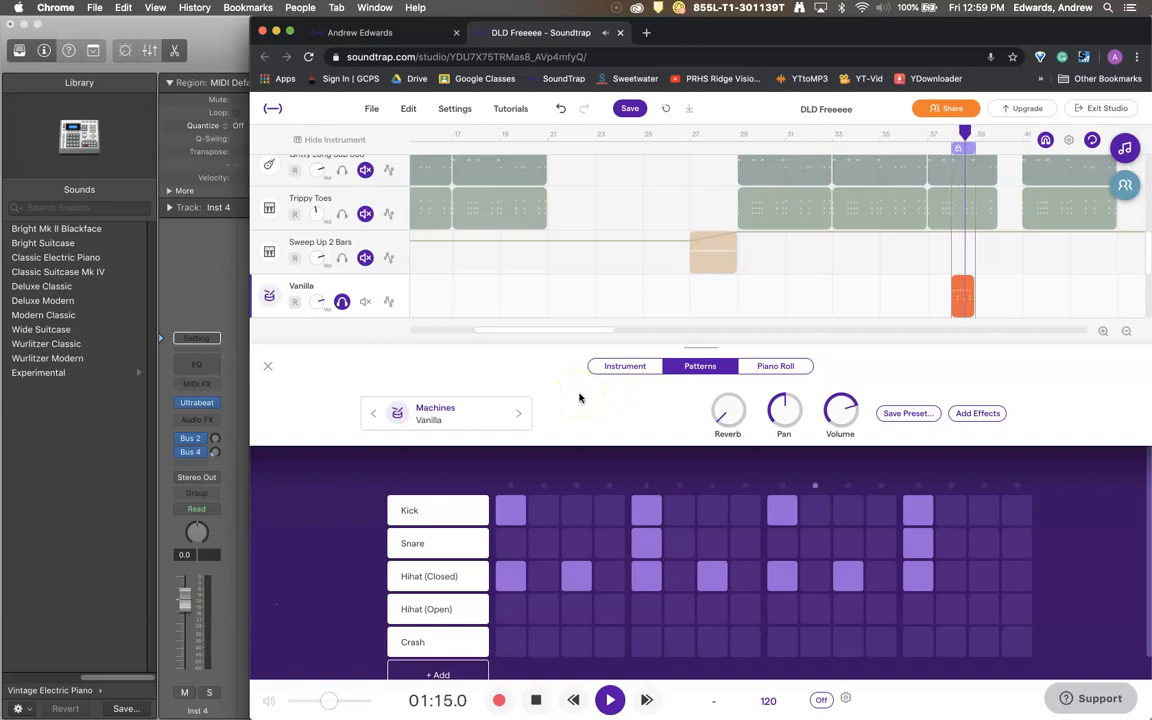
mouse_move(1037, 590)
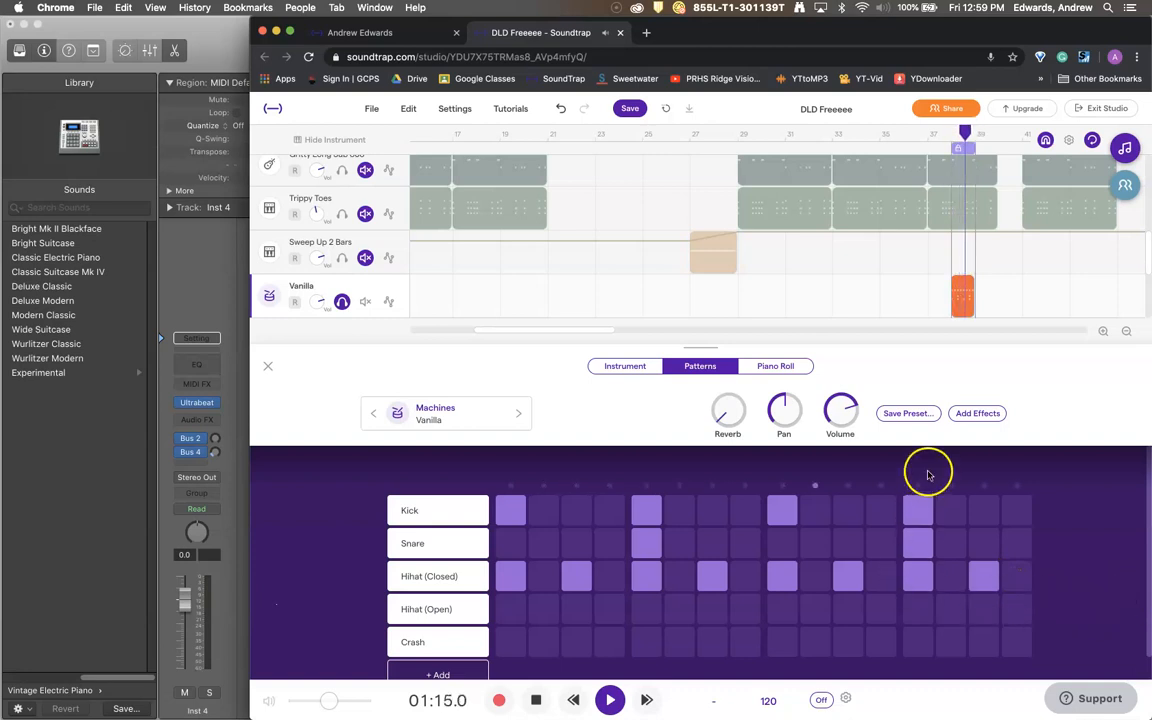
mouse_move(910, 497)
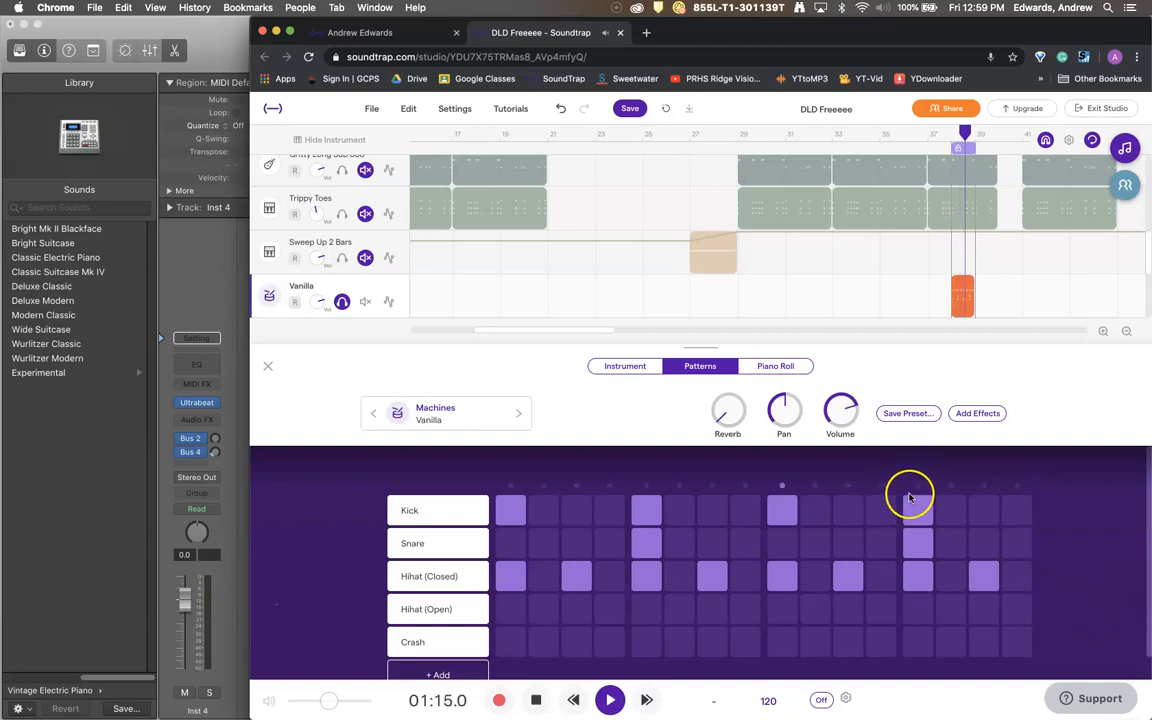
- Add closed and open hi-hat and crash hits, including an open hi-hat later in the bar
left_click(576, 645)
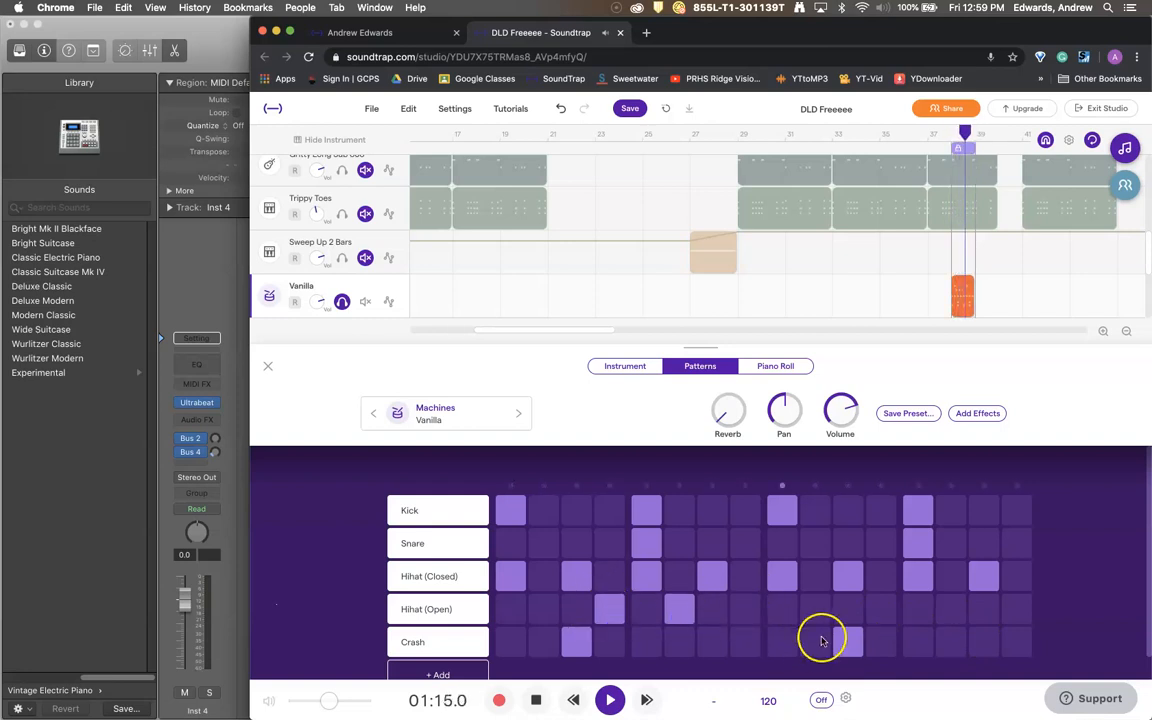
left_click(950, 615)
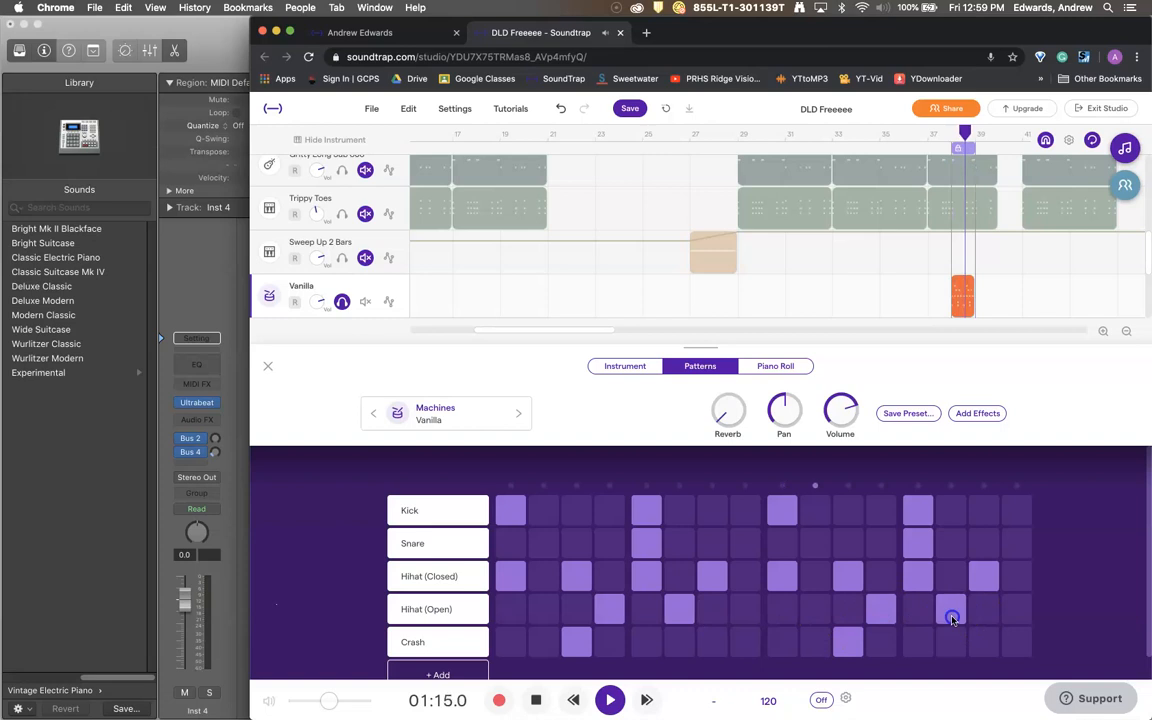
mouse_move(780, 555)
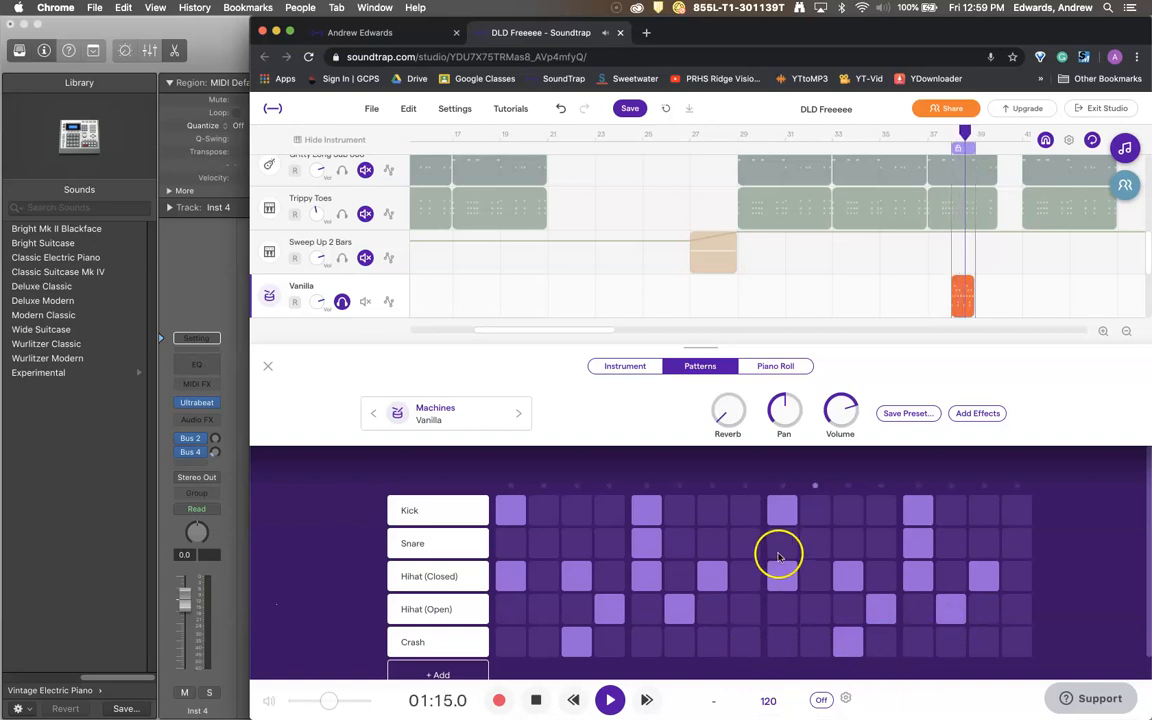
mouse_move(510, 456)
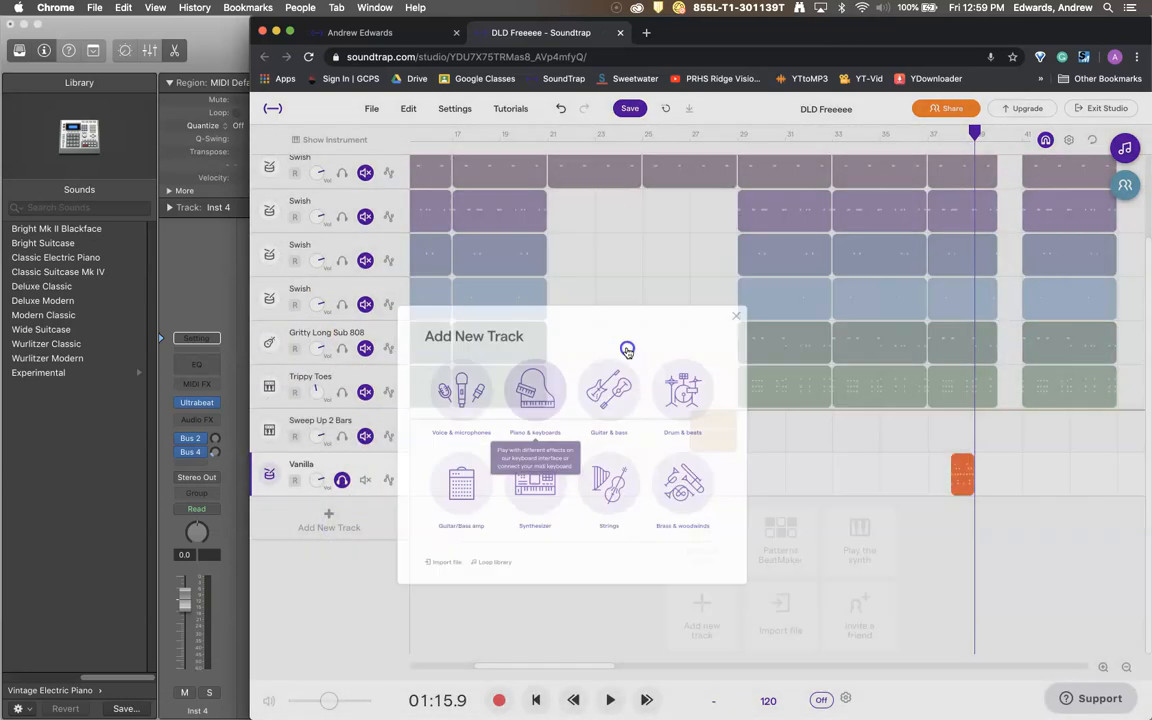
- Add a Piano & keyboards track, try the octave arrows up and down, then arm Grand Piano for recording
left_click(534, 390)
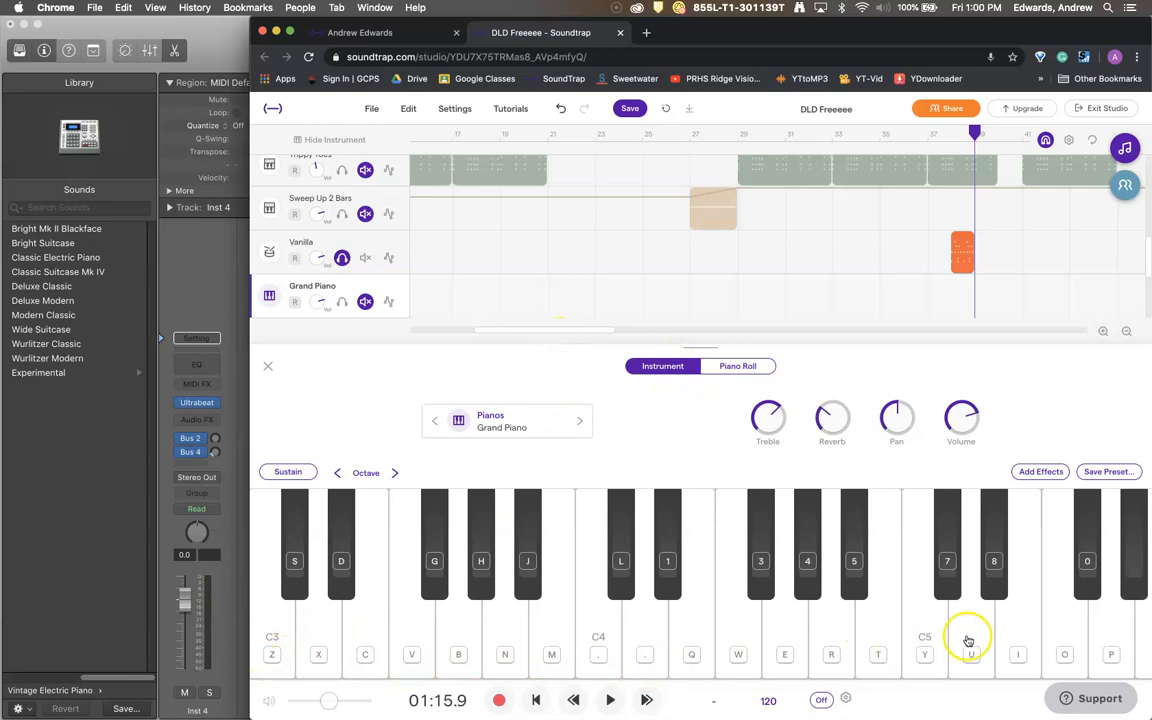
mouse_move(582, 558)
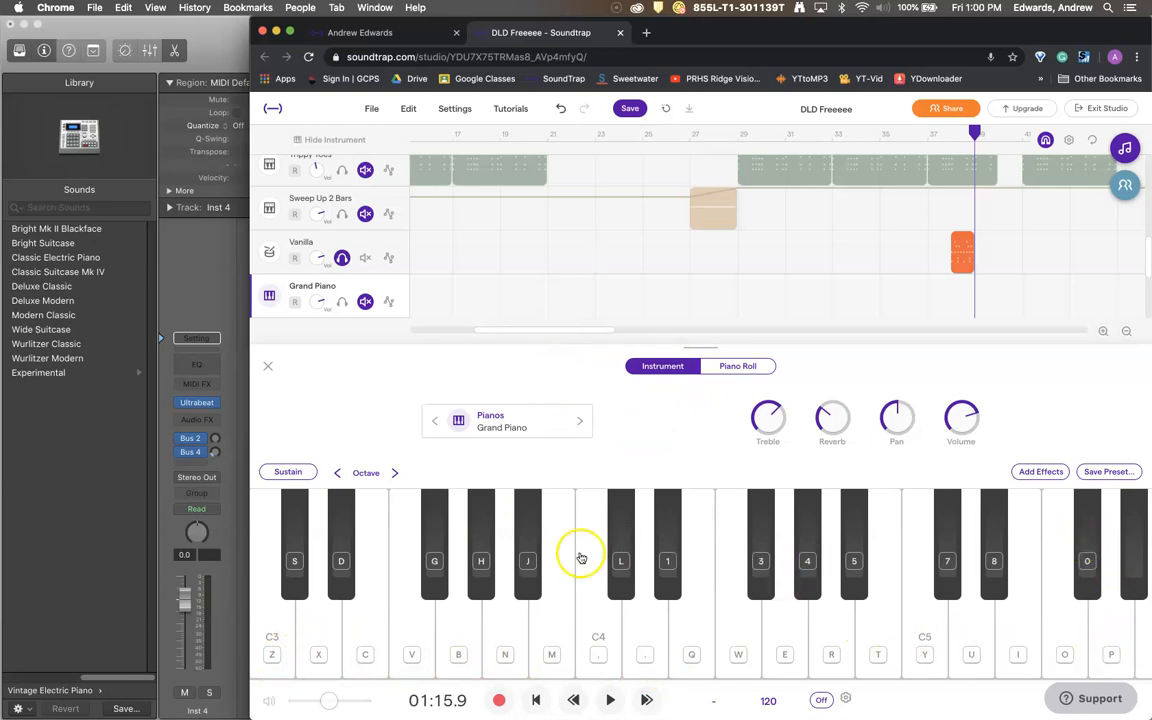
mouse_move(1055, 537)
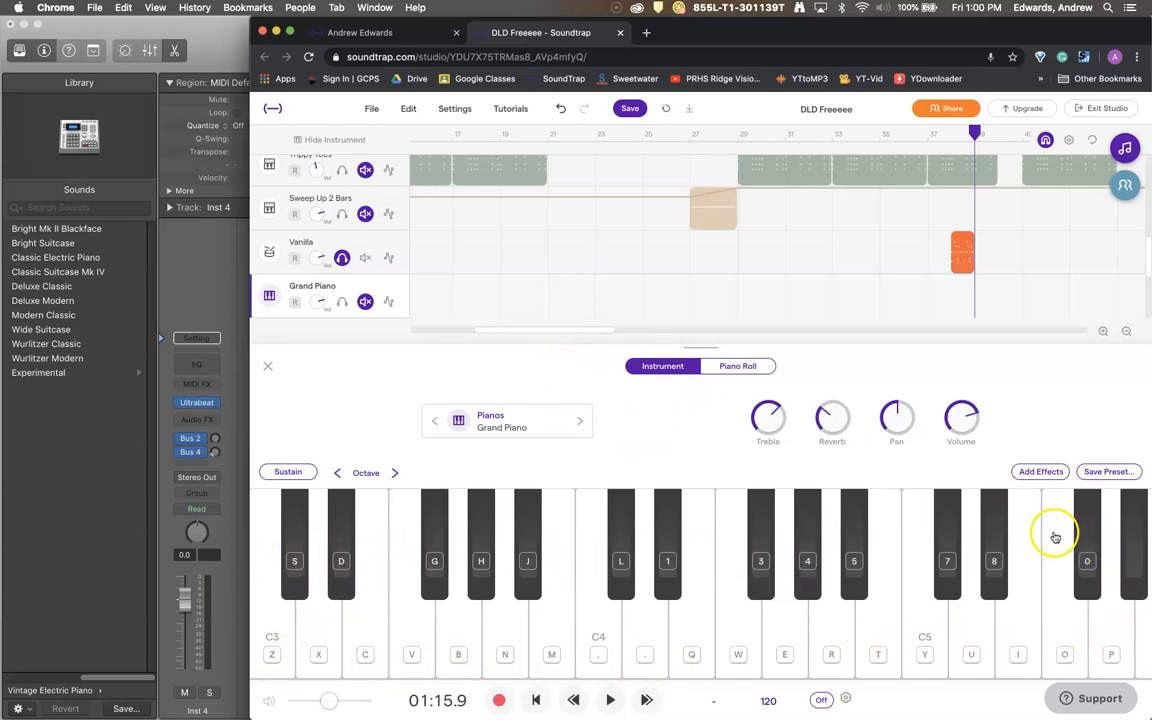
left_click(394, 472)
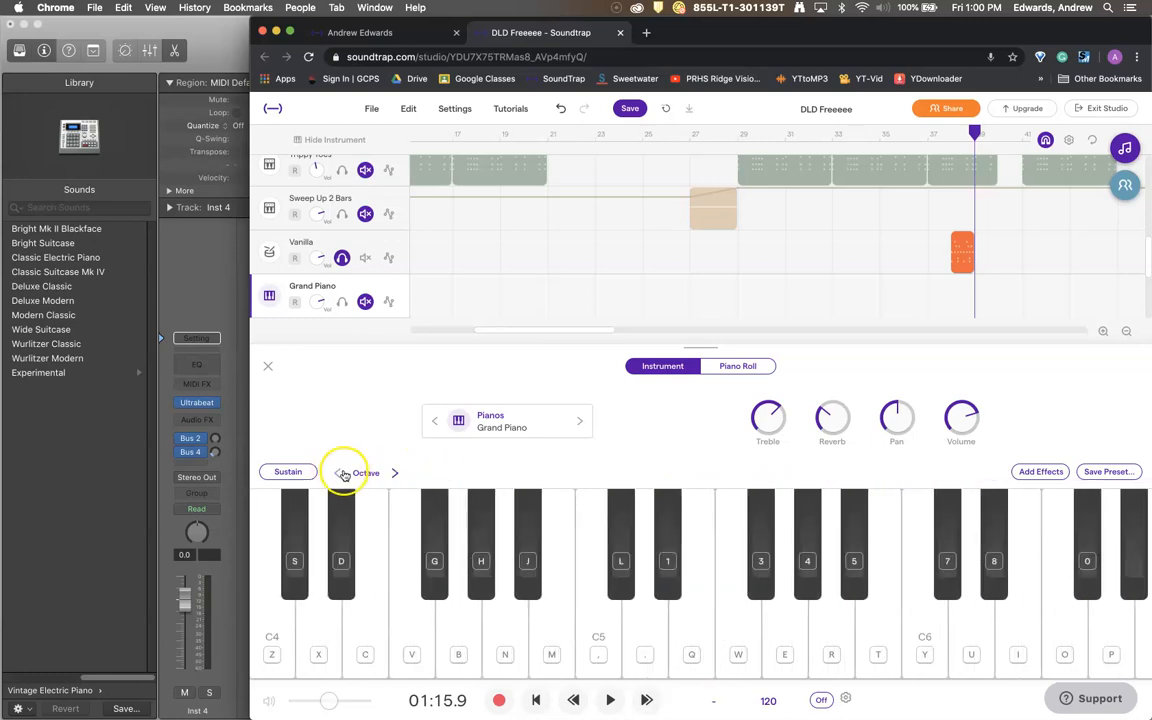
left_click(338, 472)
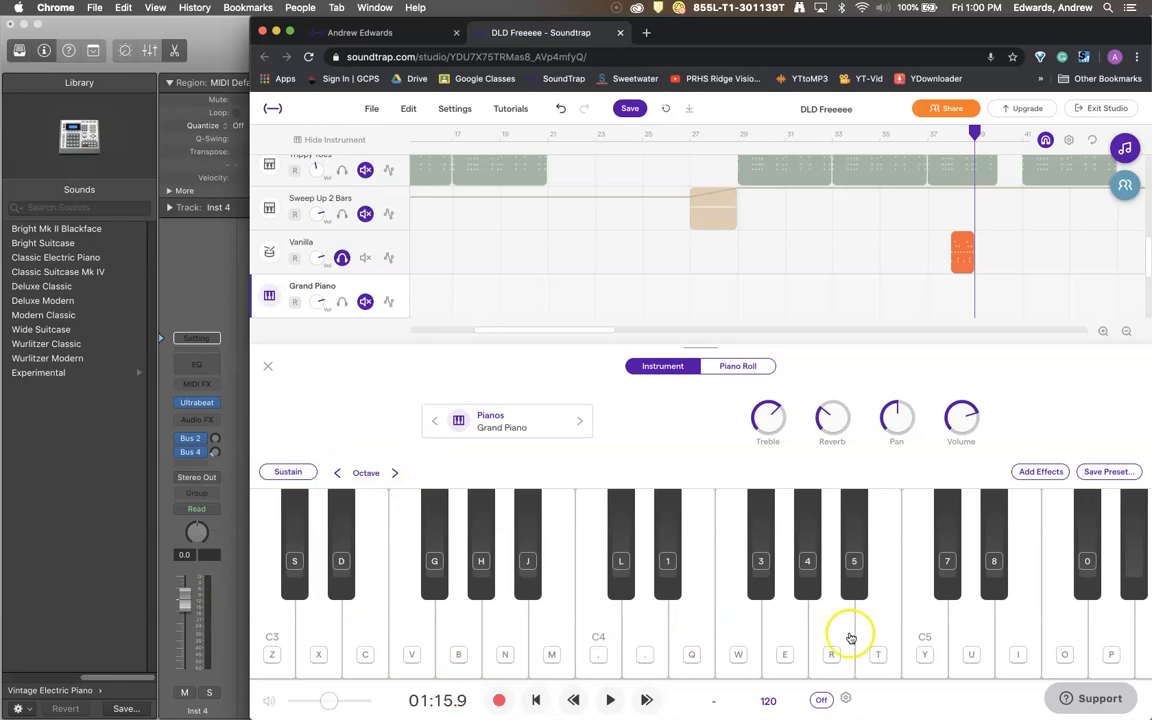
mouse_move(260, 596)
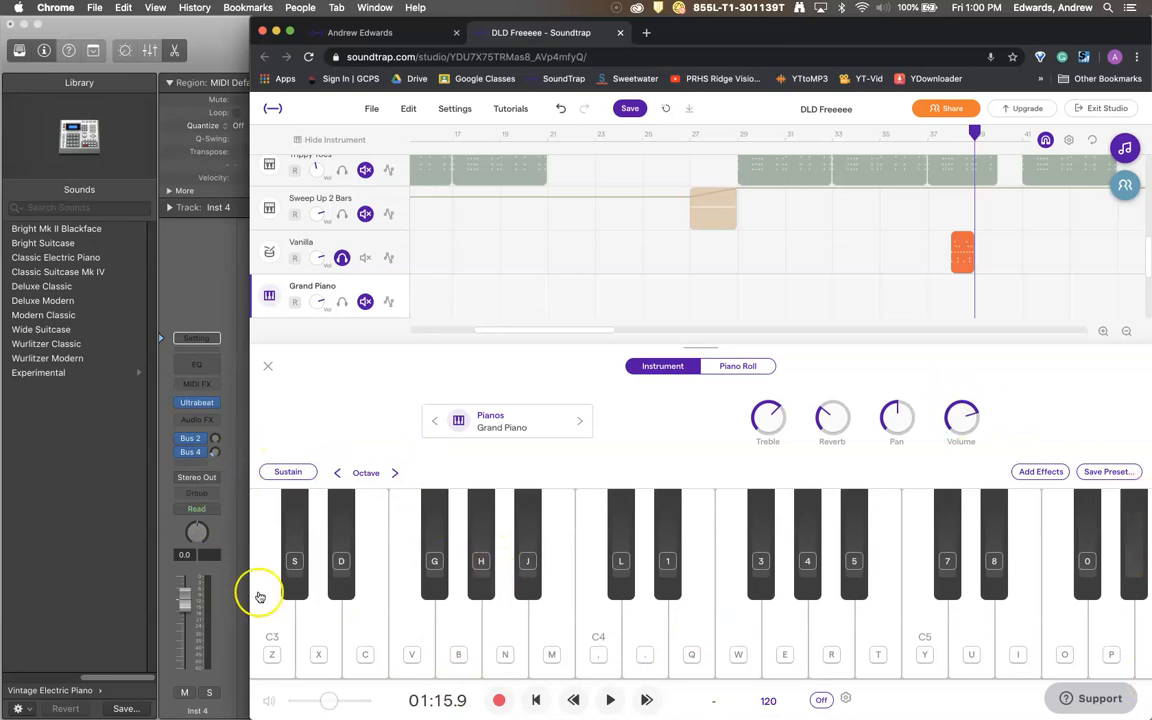
left_click(579, 420)
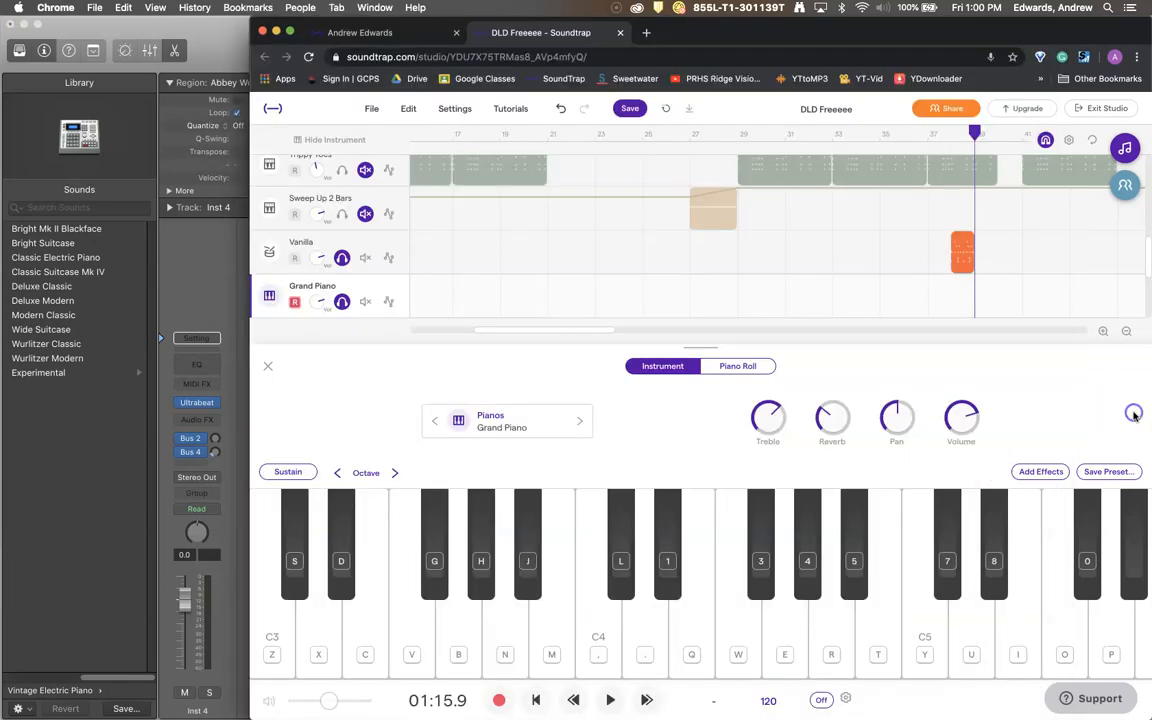
- Draw piano-roll notes with the pencil tool and adjust the Gb3 note's velocity
left_click(737, 365)
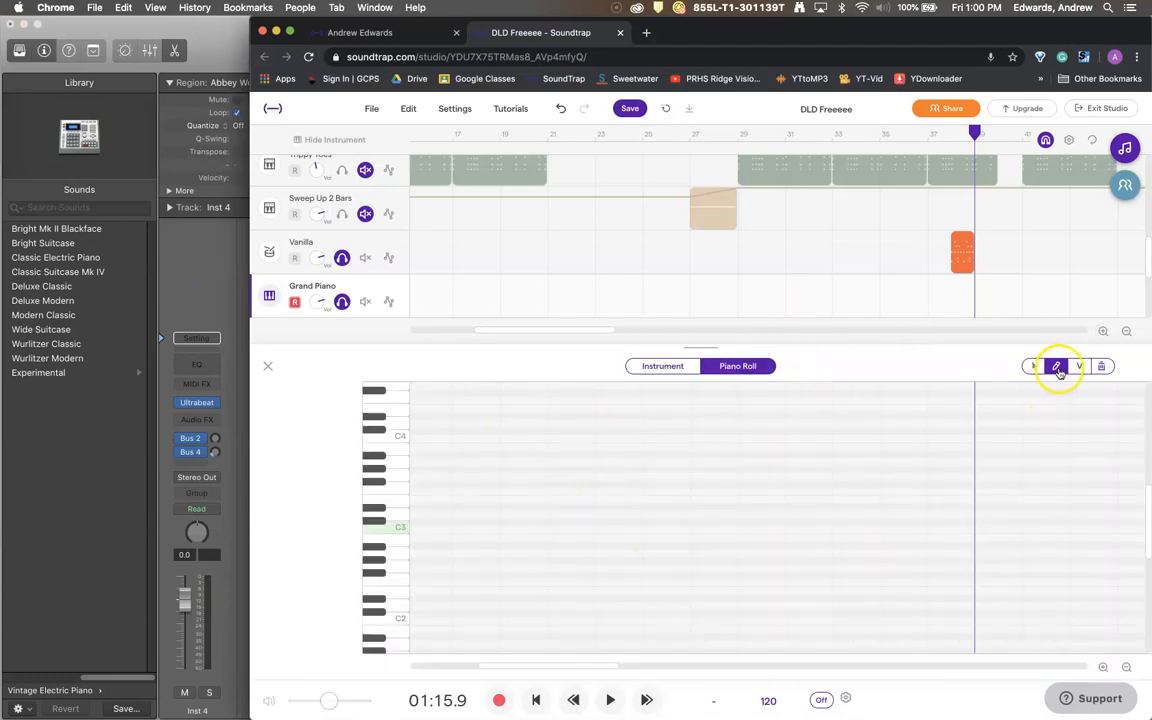
left_click(1056, 366)
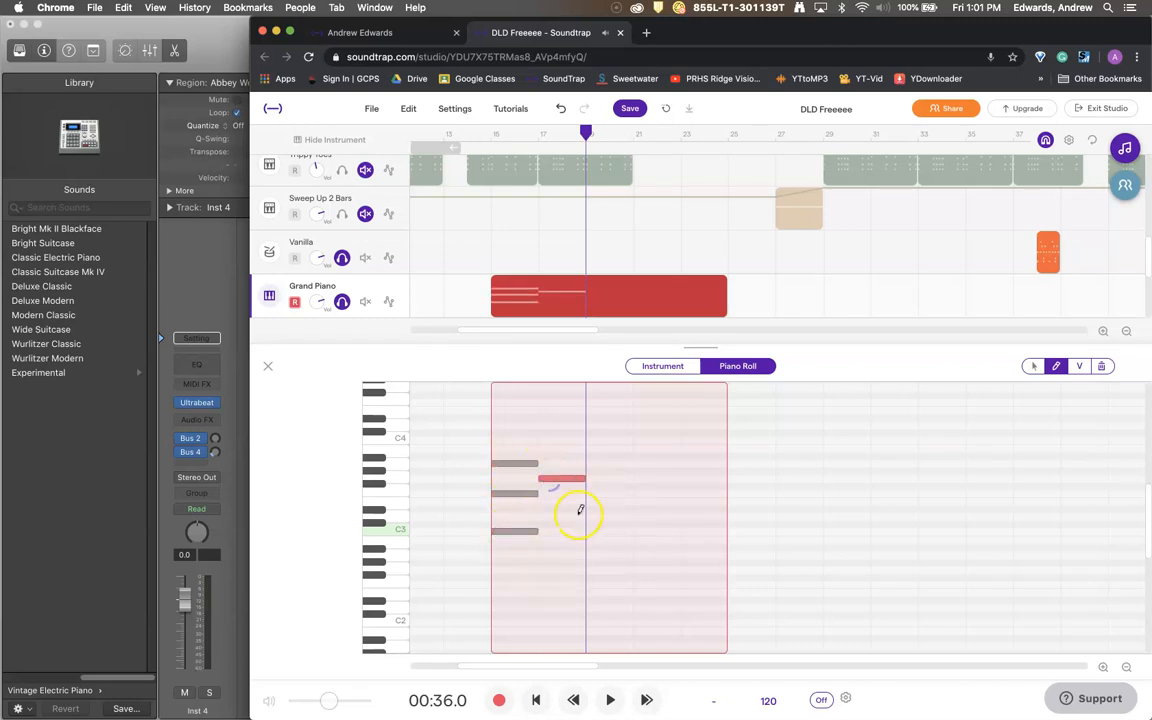
left_click(605, 518)
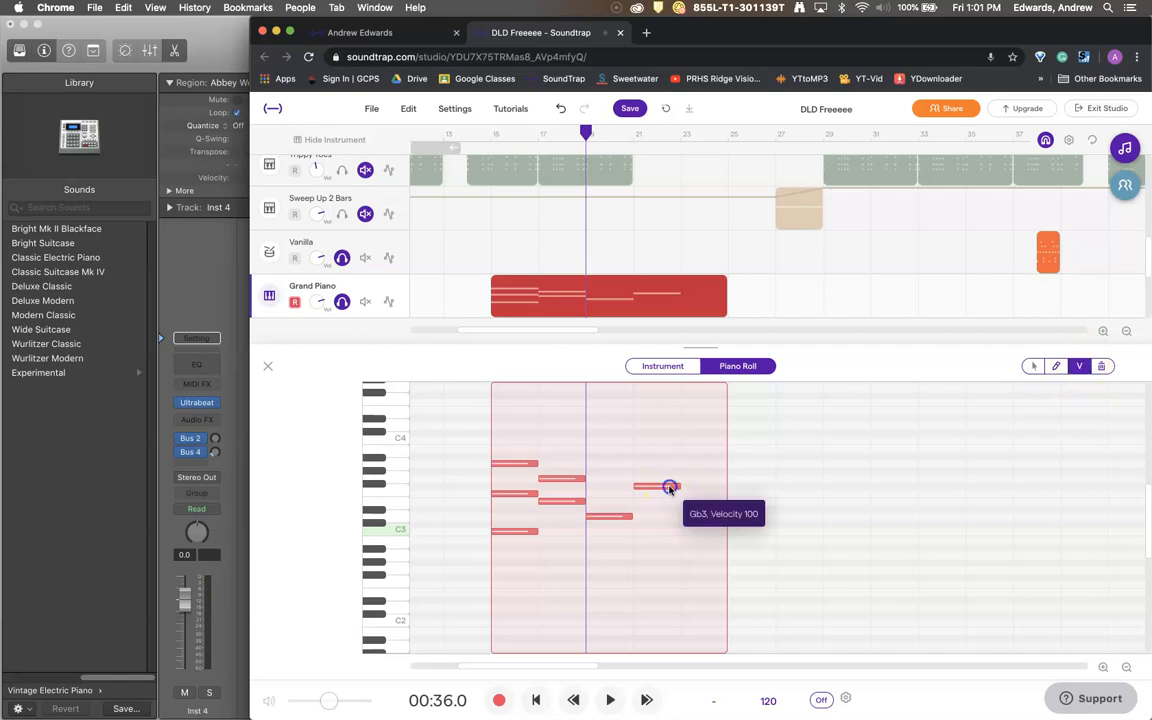
left_click_drag(670, 488, 660, 468)
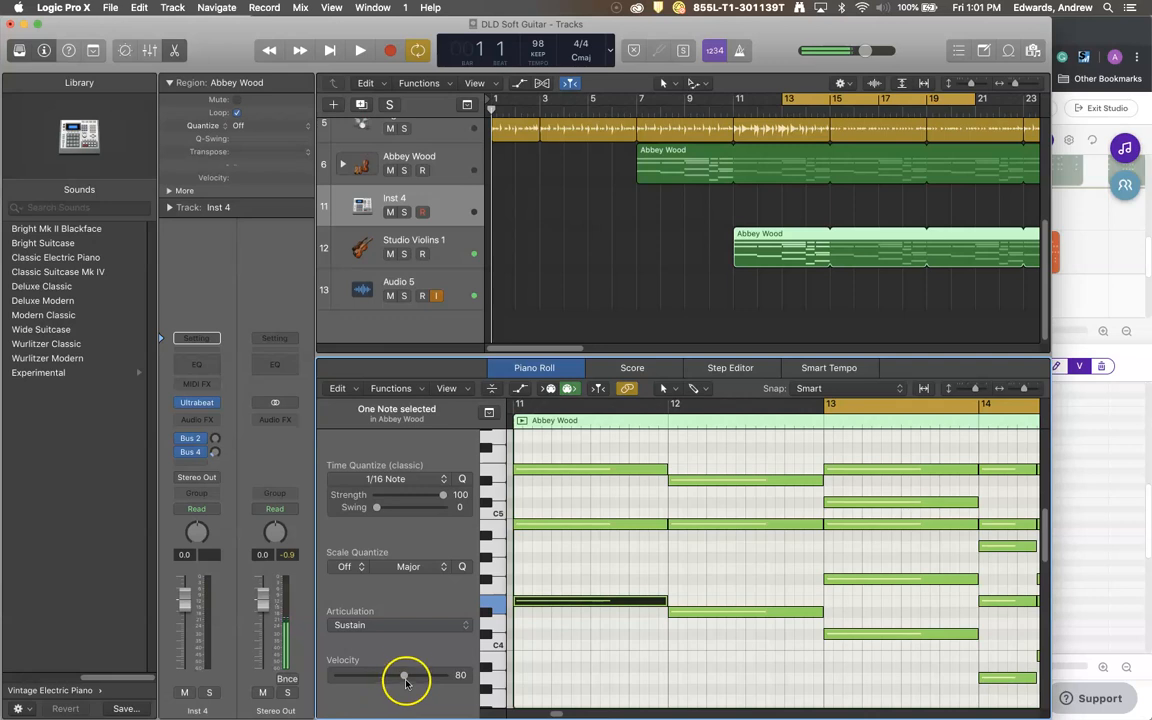
- Raise the selected Abbey Wood note's velocity with Logic's Velocity slider
left_click_drag(405, 676, 420, 676)
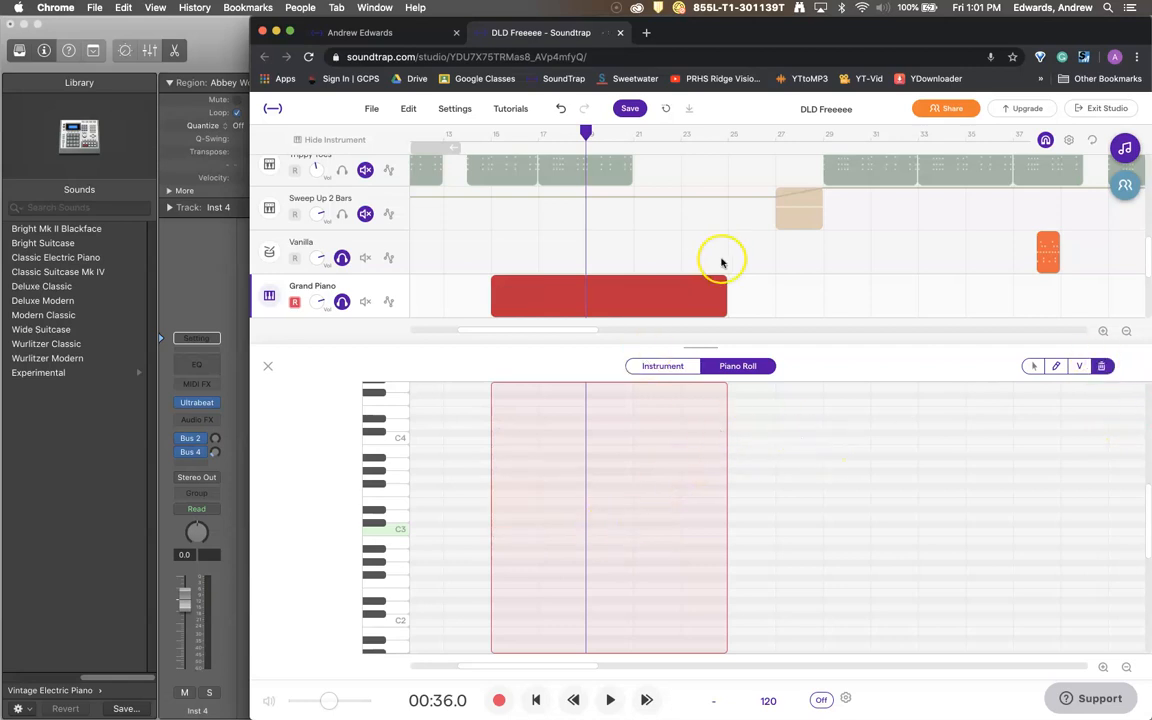
mouse_move(484, 448)
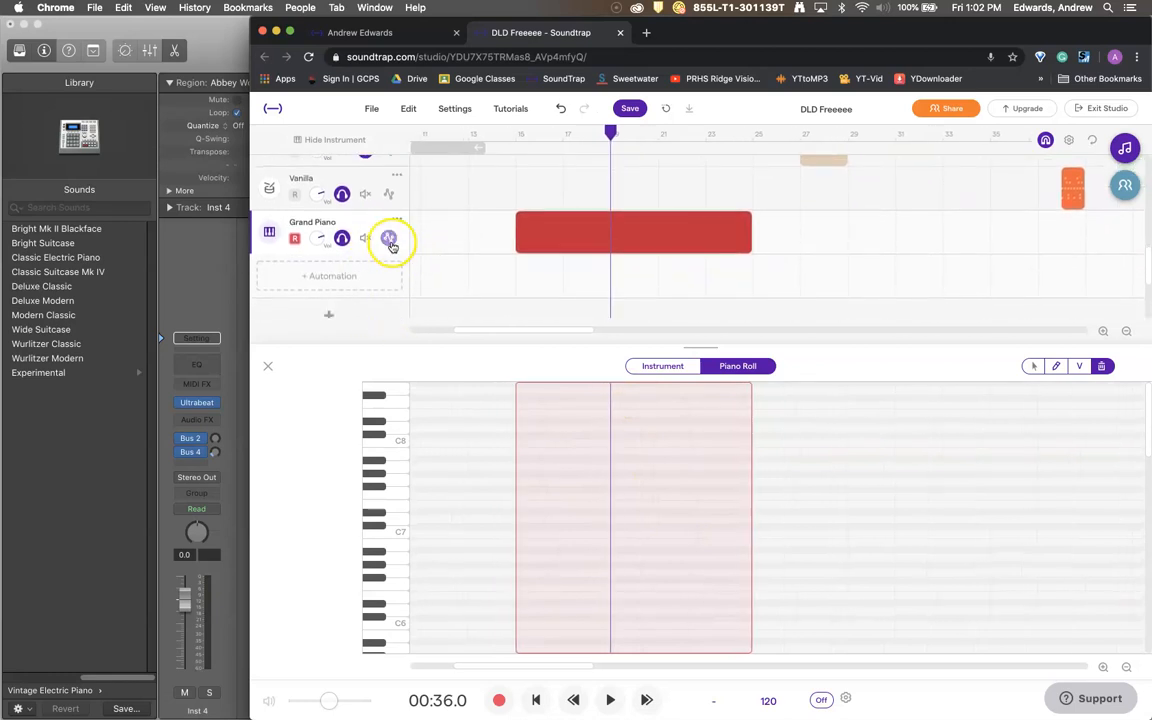
- Show the Grand Piano automation parameter menu offering Volume, Pan and Sweep
left_click(388, 238)
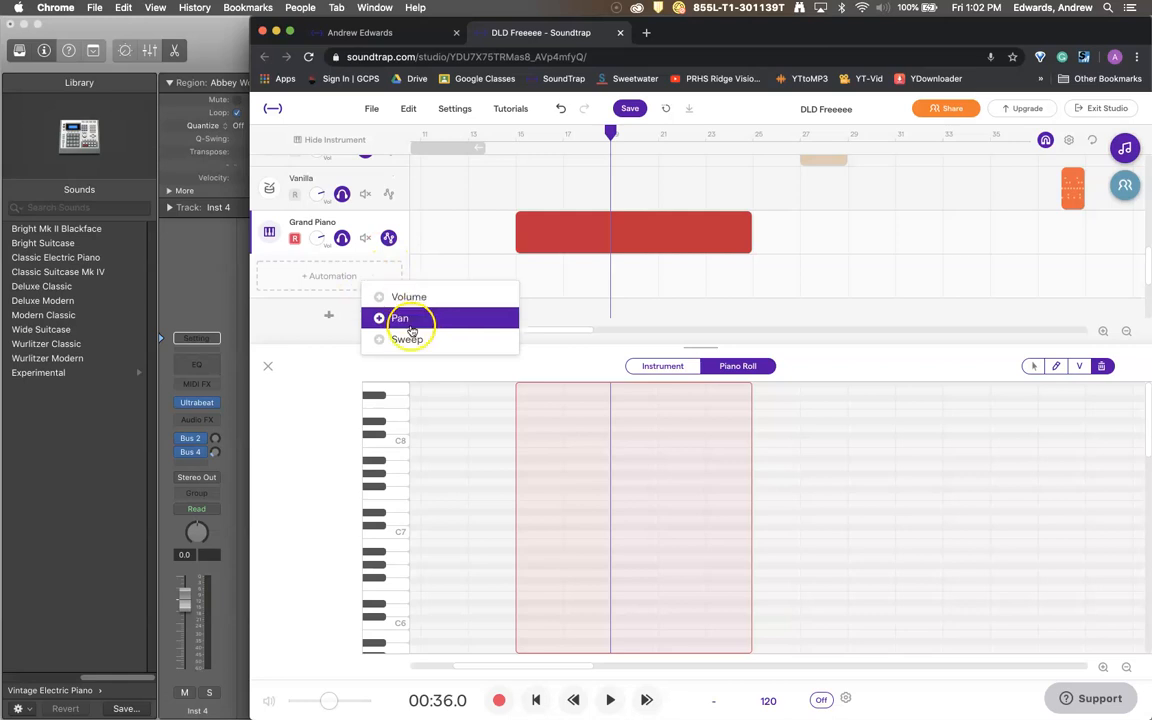
mouse_move(420, 339)
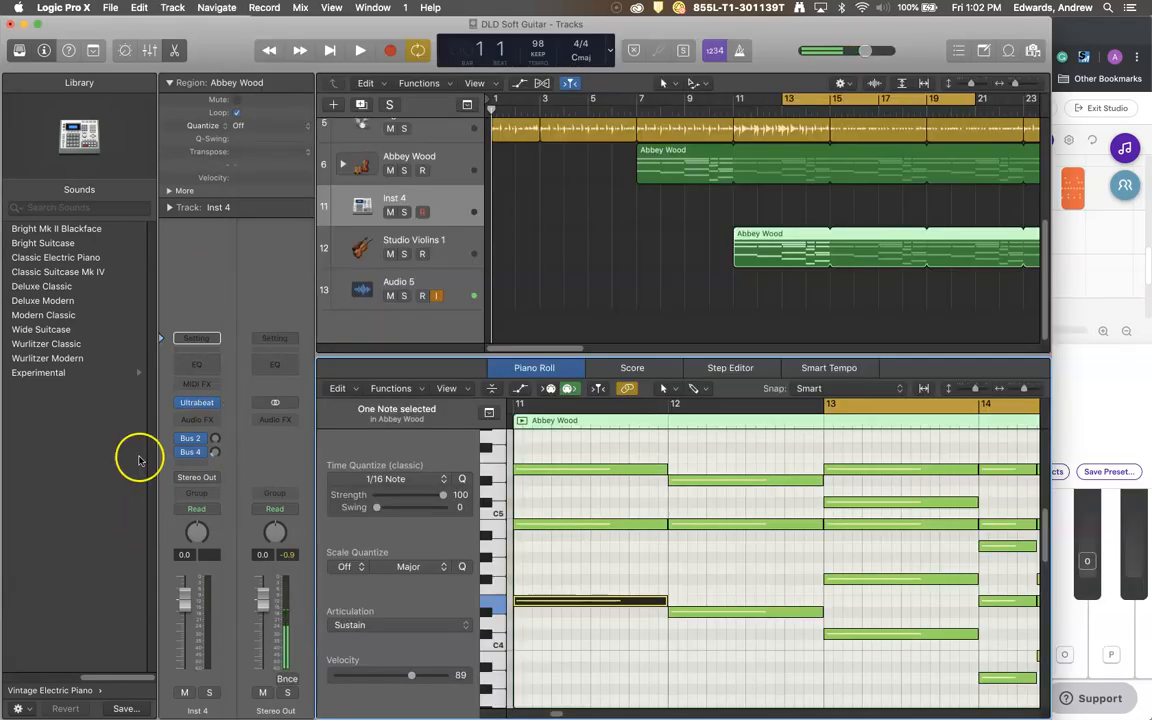
left_click(413, 247)
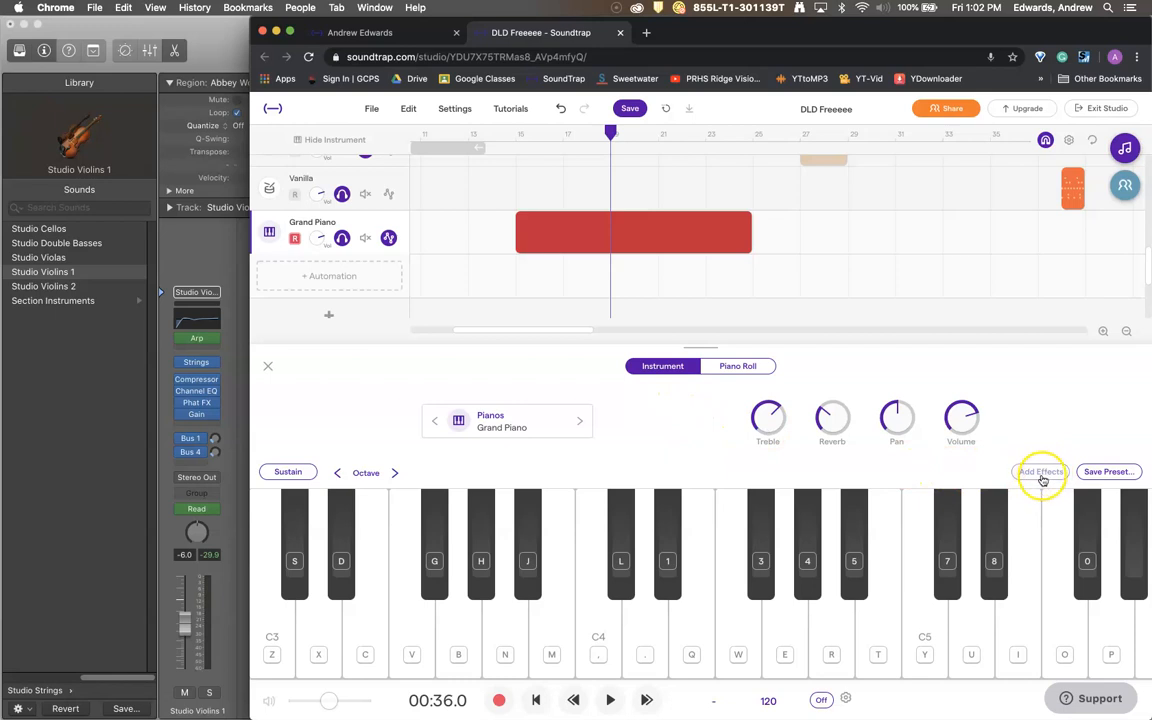
- Add a Fuzz effect to Grand Piano, adjust basic amp volume, browse the effect gallery and close it
left_click(1040, 471)
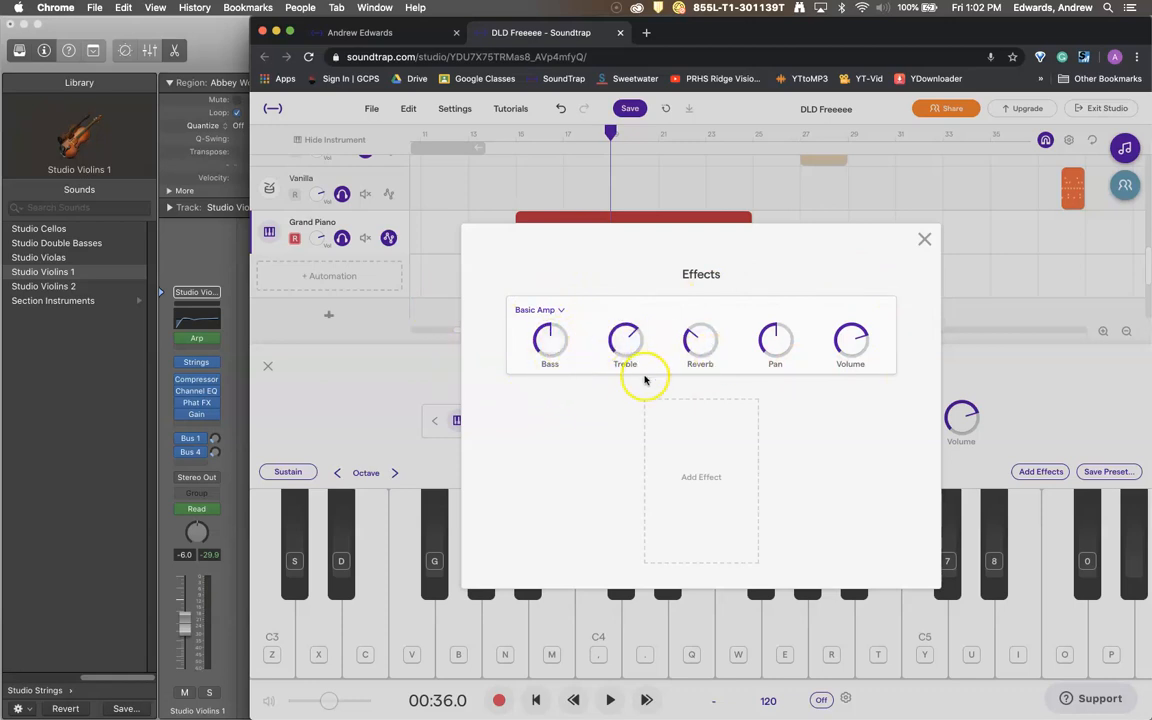
mouse_move(750, 374)
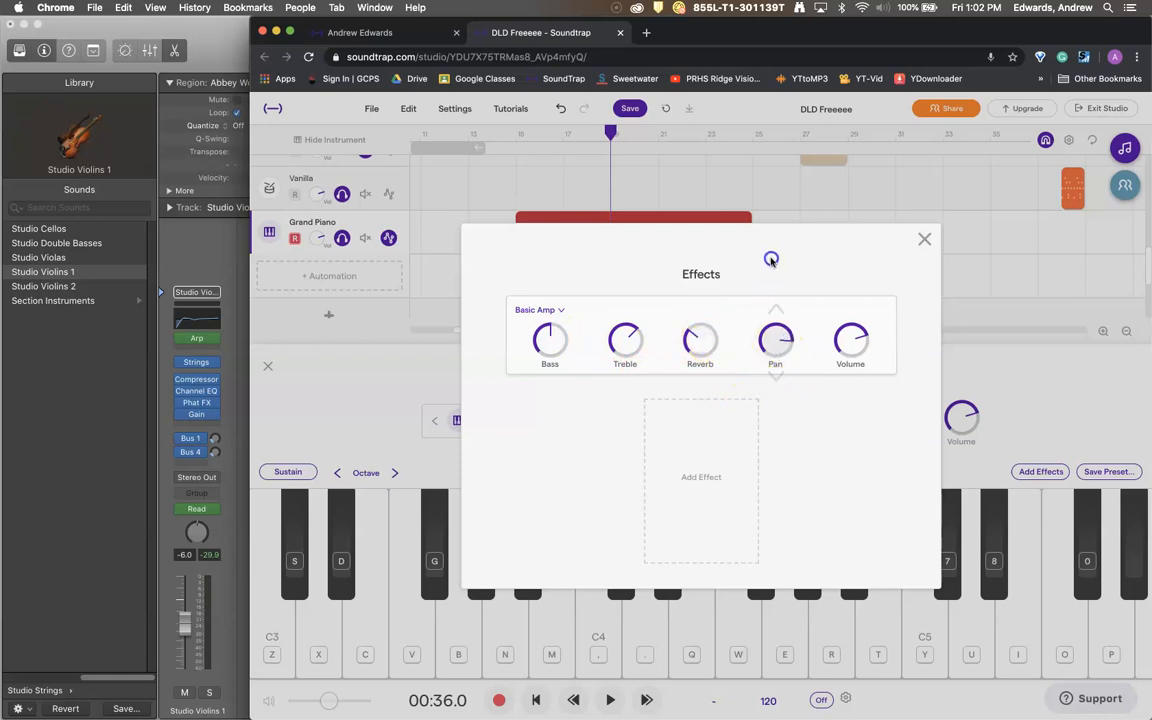
mouse_move(716, 281)
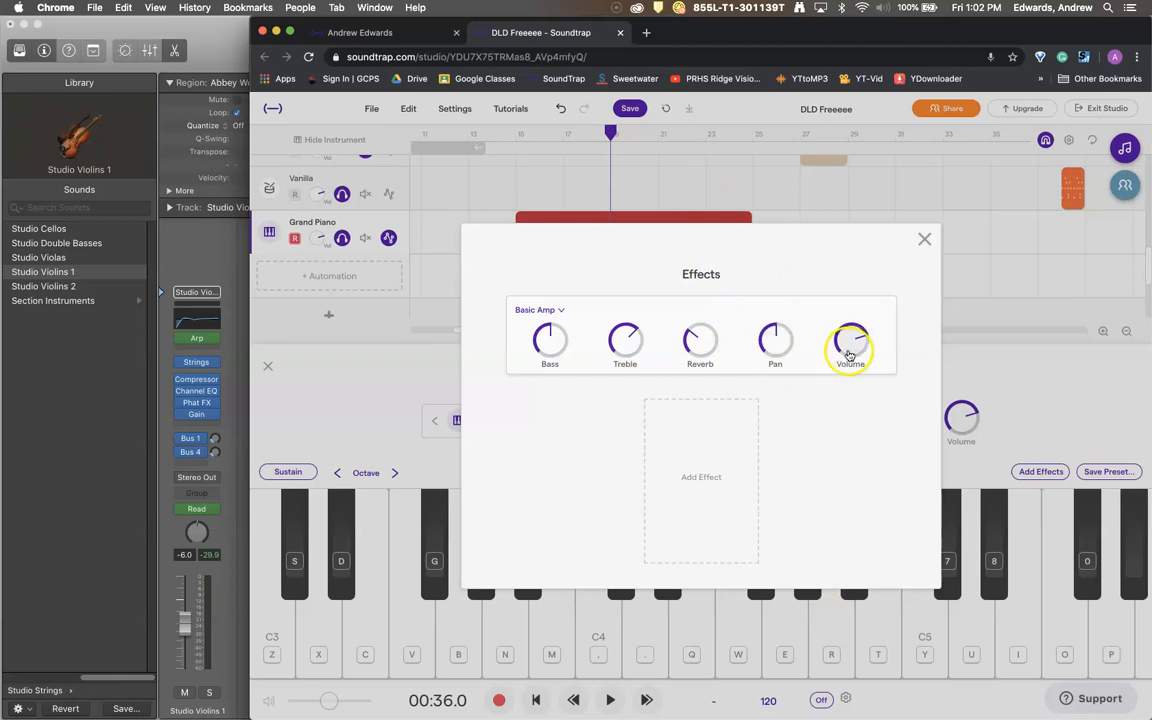
left_click(701, 477)
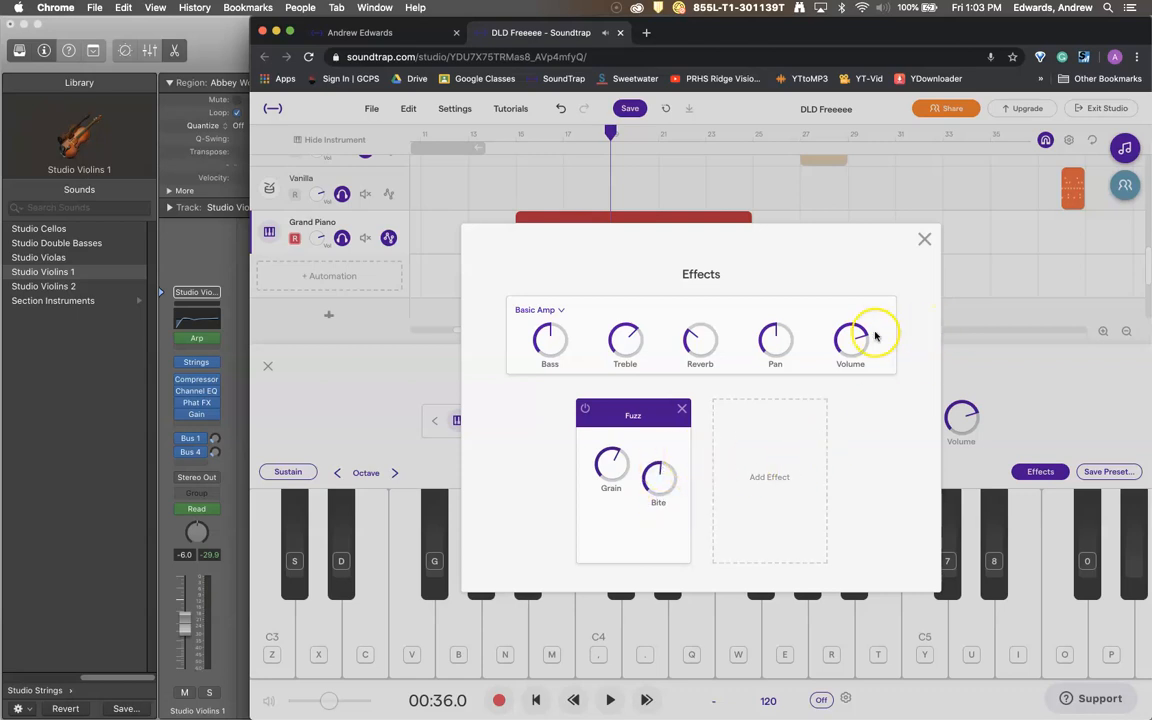
left_click(769, 477)
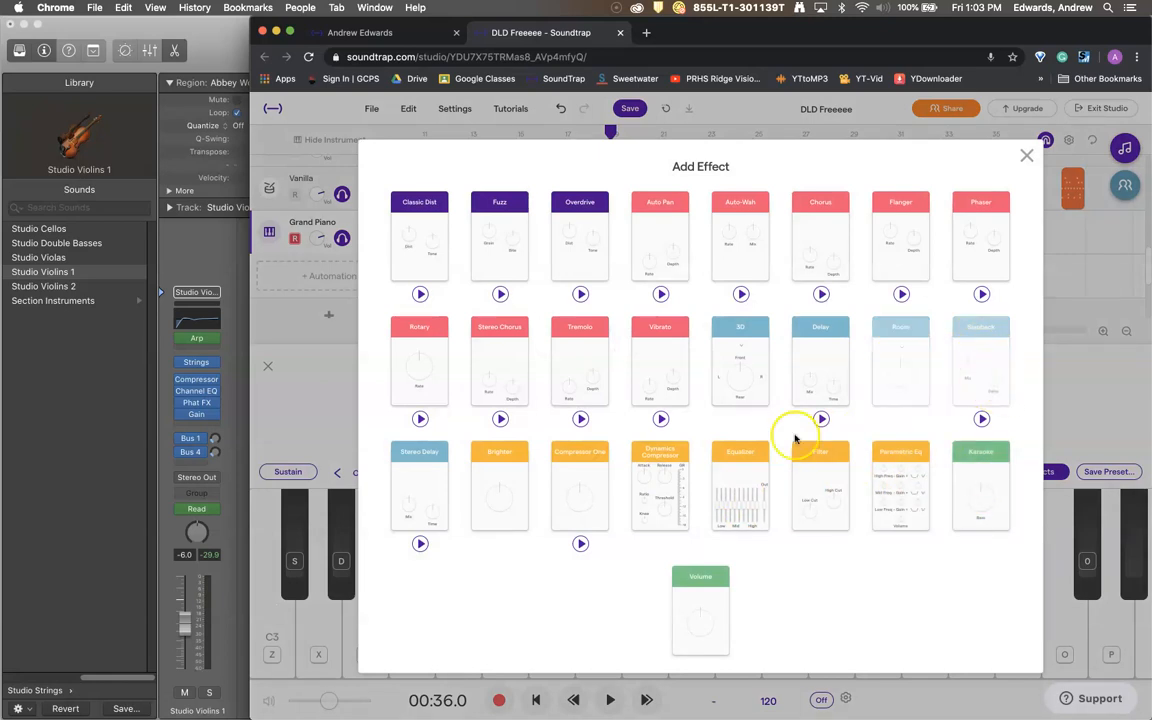
mouse_move(610, 378)
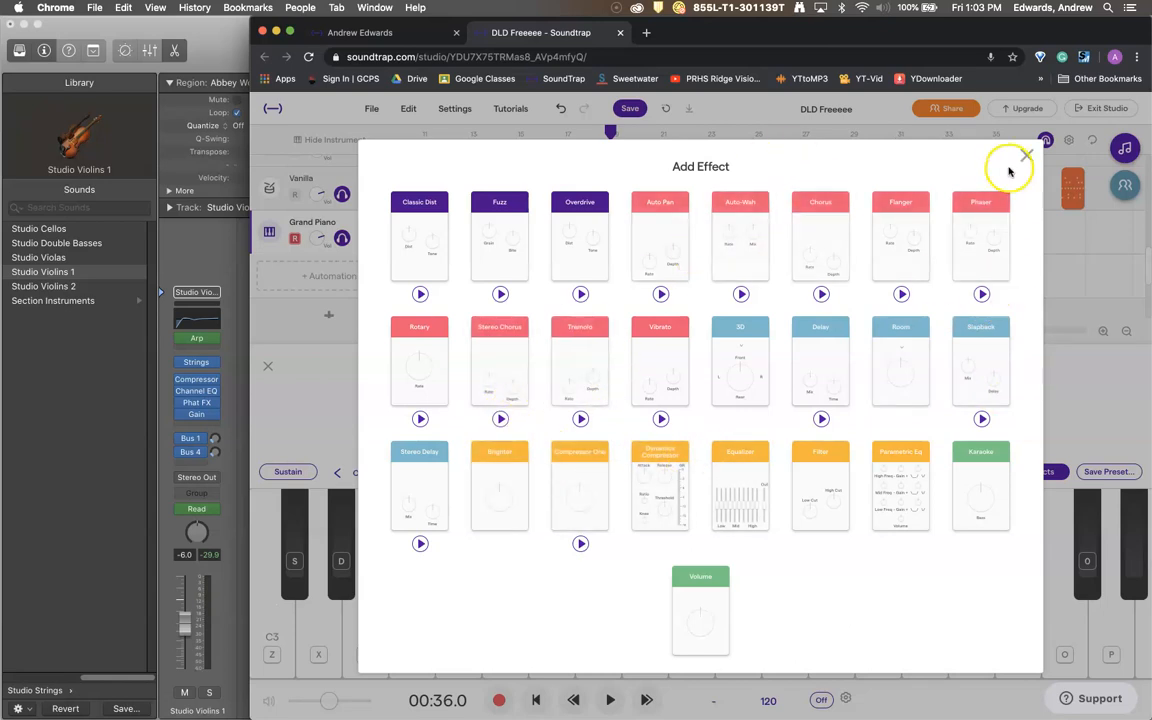
left_click(499, 237)
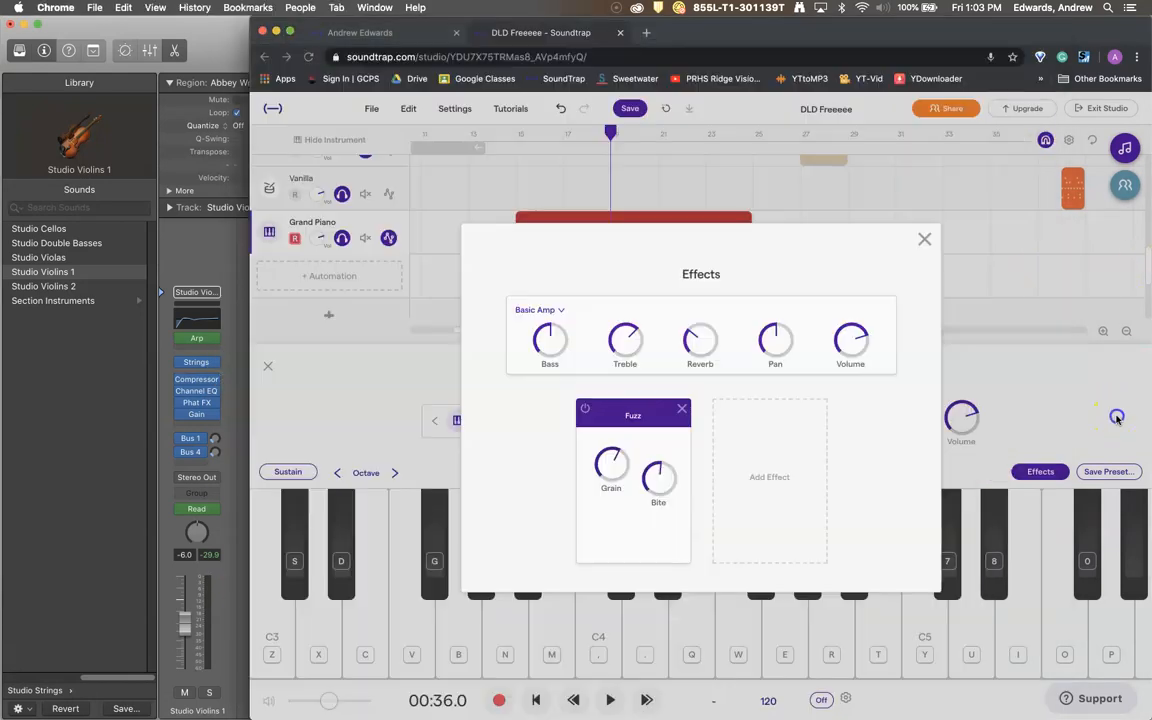
left_click(924, 239)
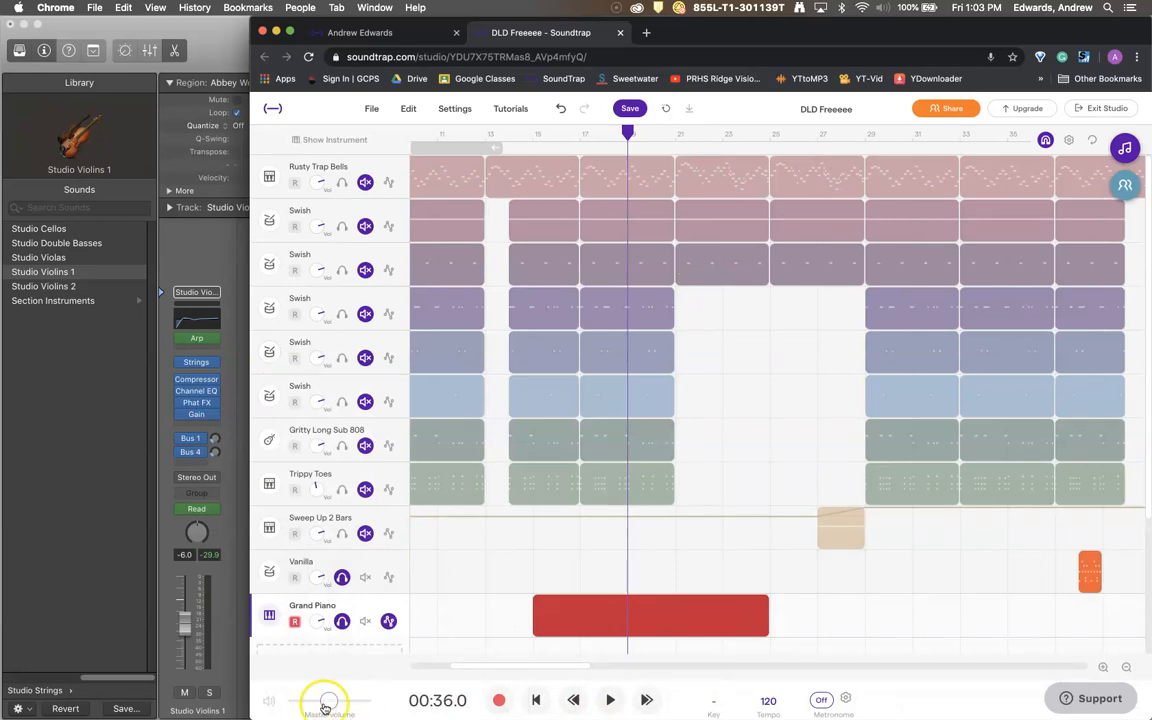
mouse_move(325, 700)
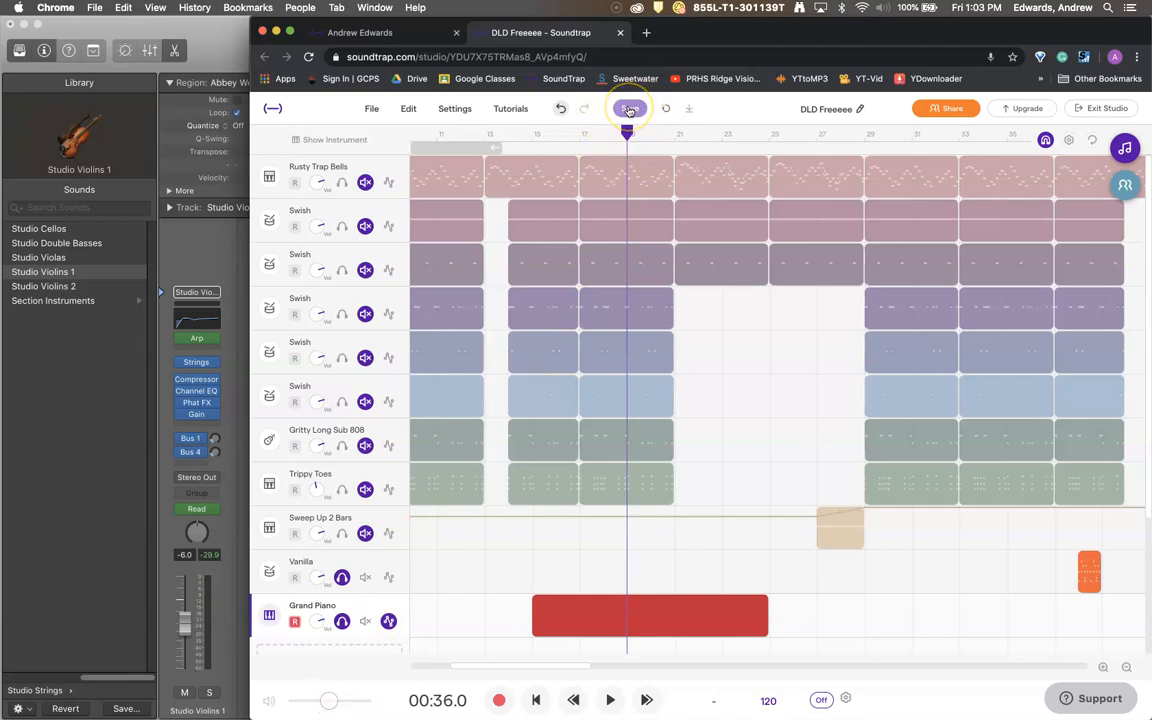
mouse_move(628, 109)
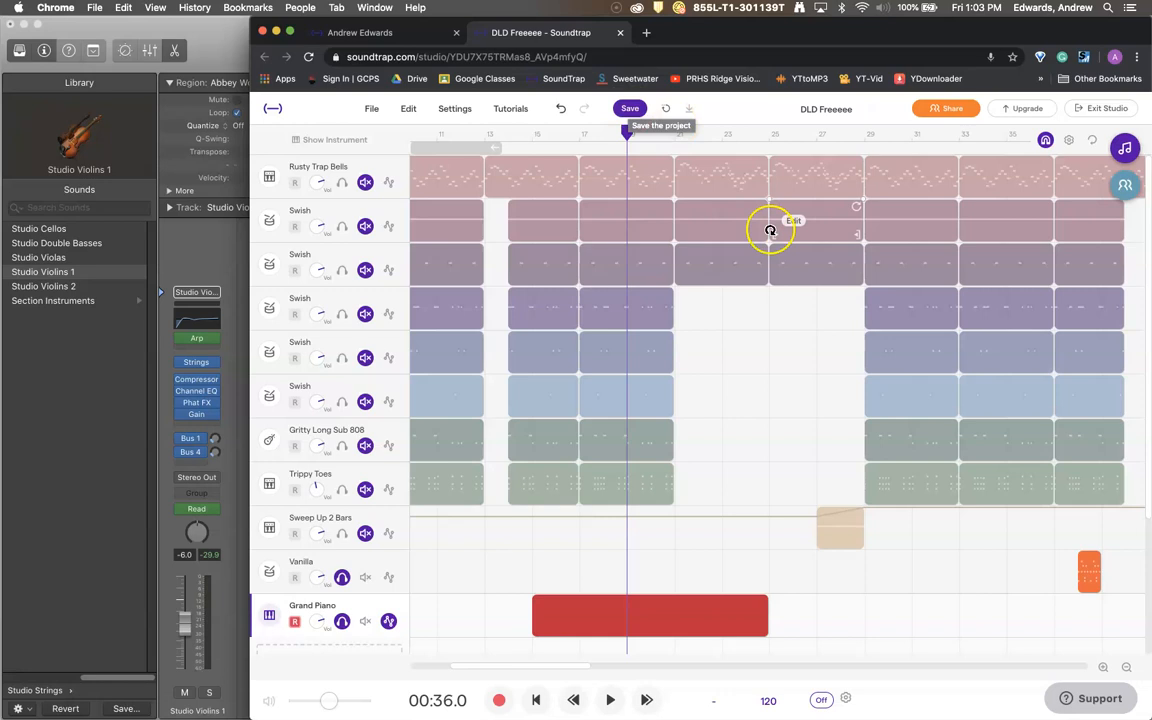
mouse_move(808, 455)
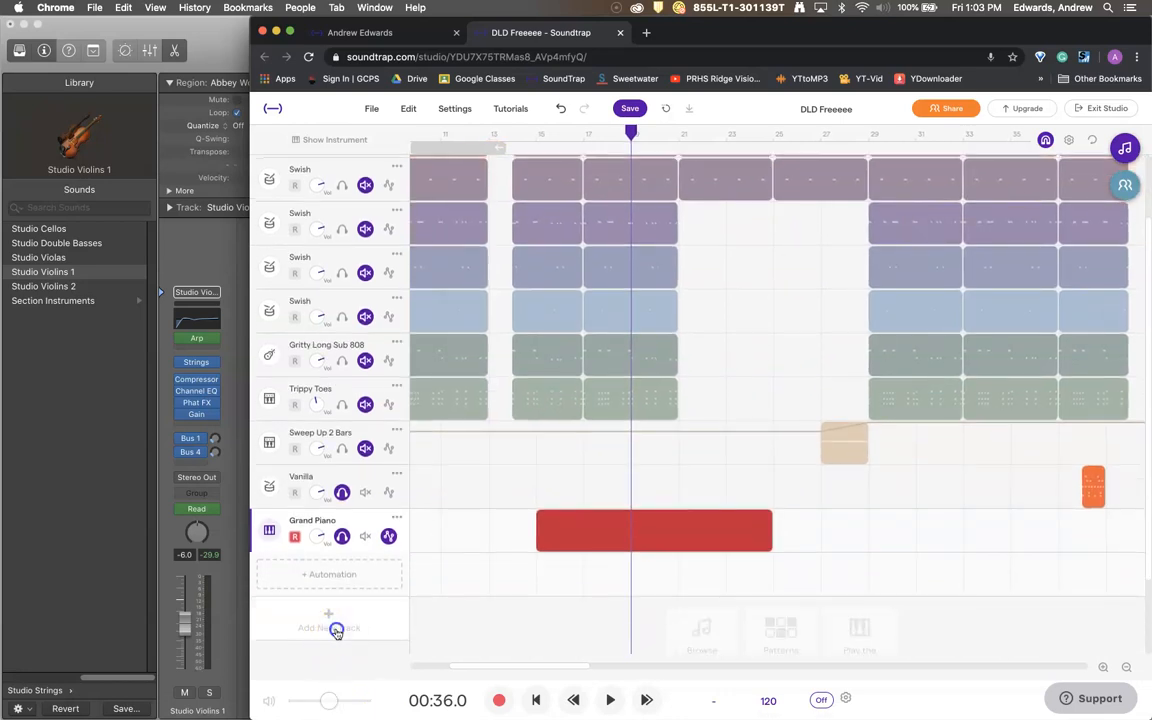
- Add a Voice & microphones Mic track and browse its Instrument Presets list
left_click(335, 628)
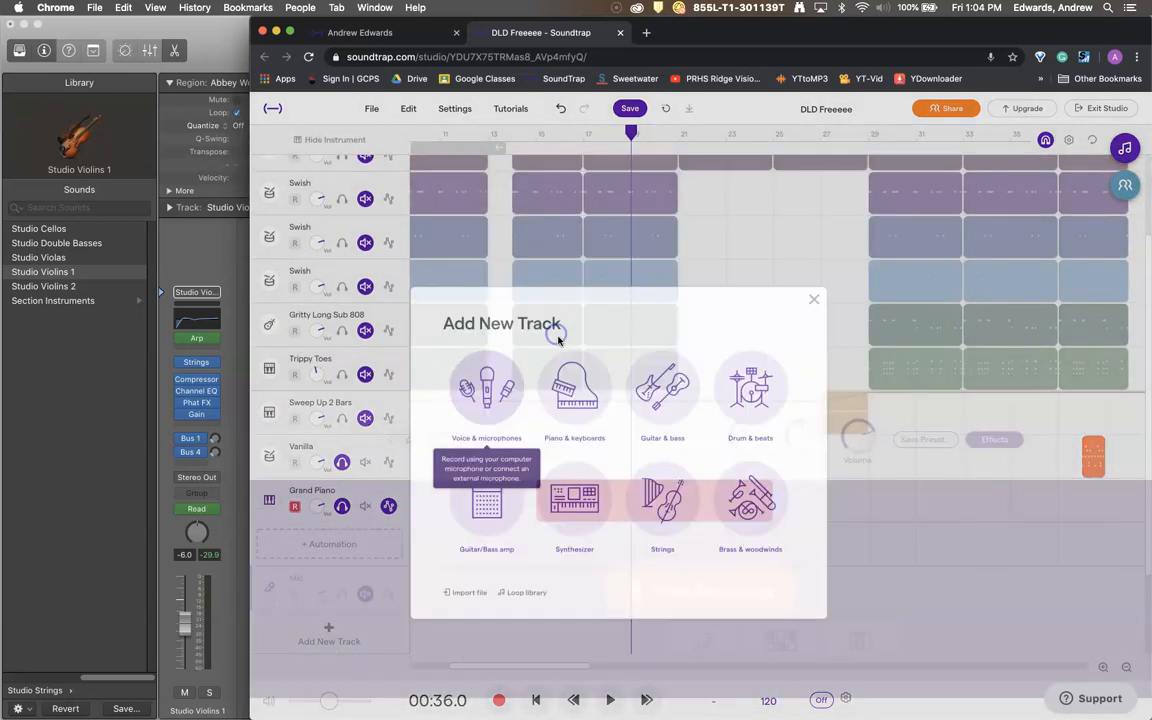
left_click(486, 390)
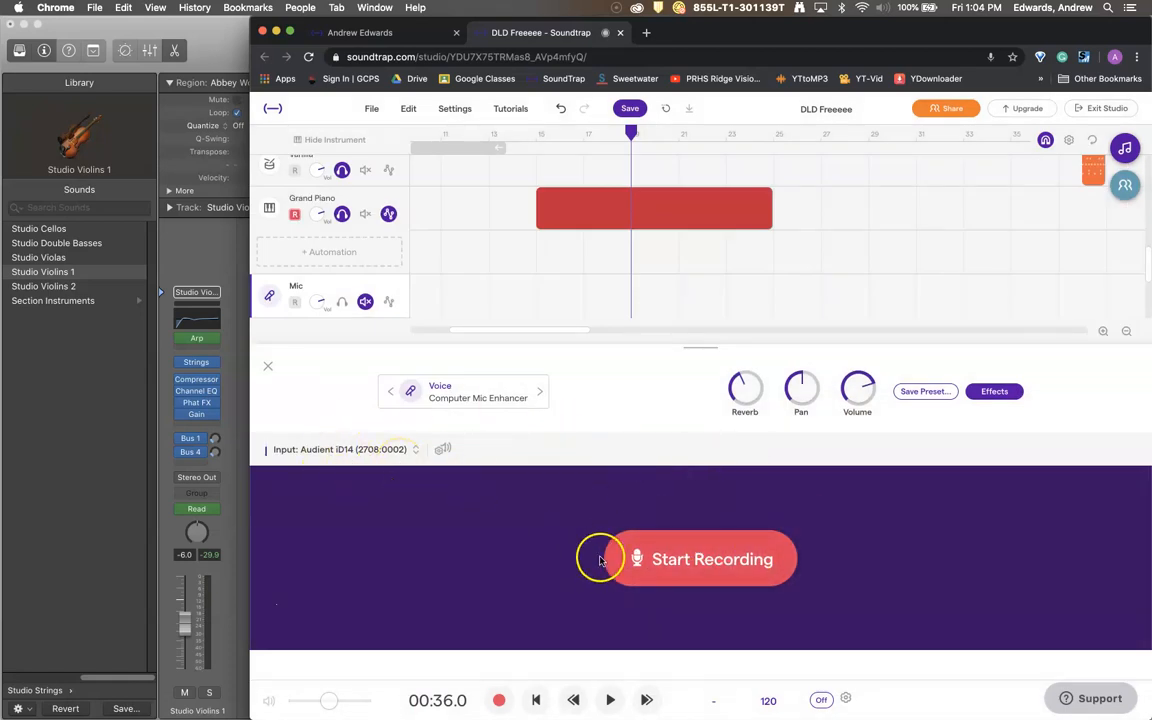
mouse_move(585, 480)
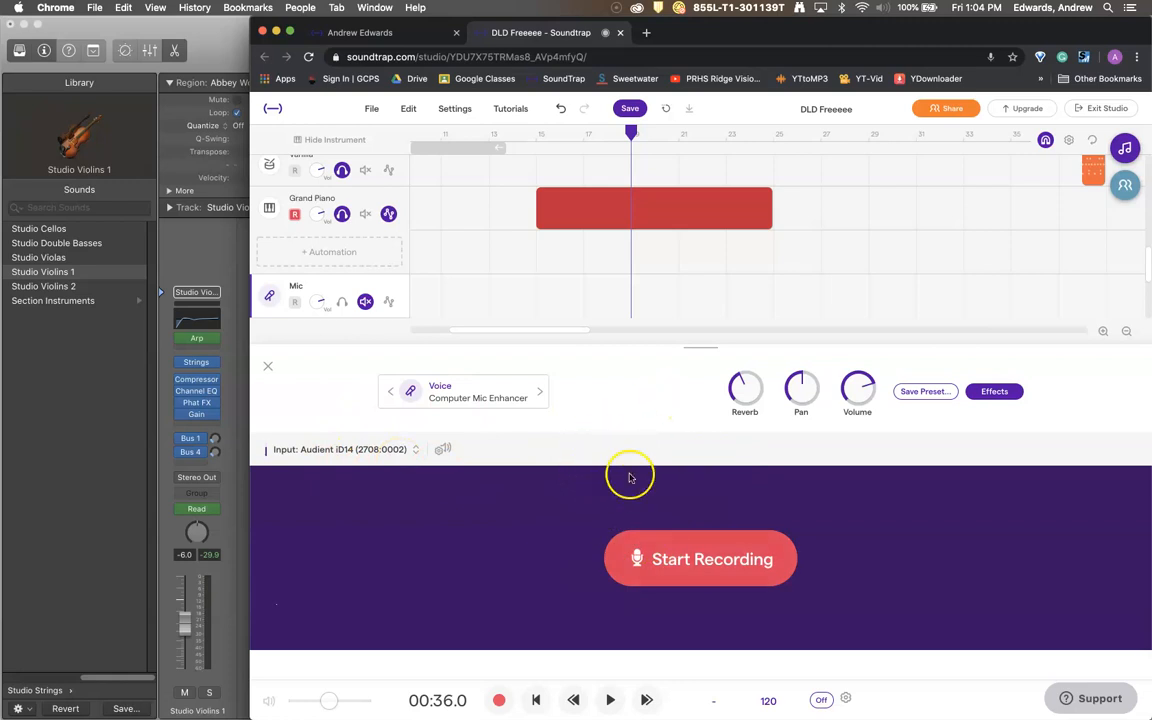
mouse_move(667, 481)
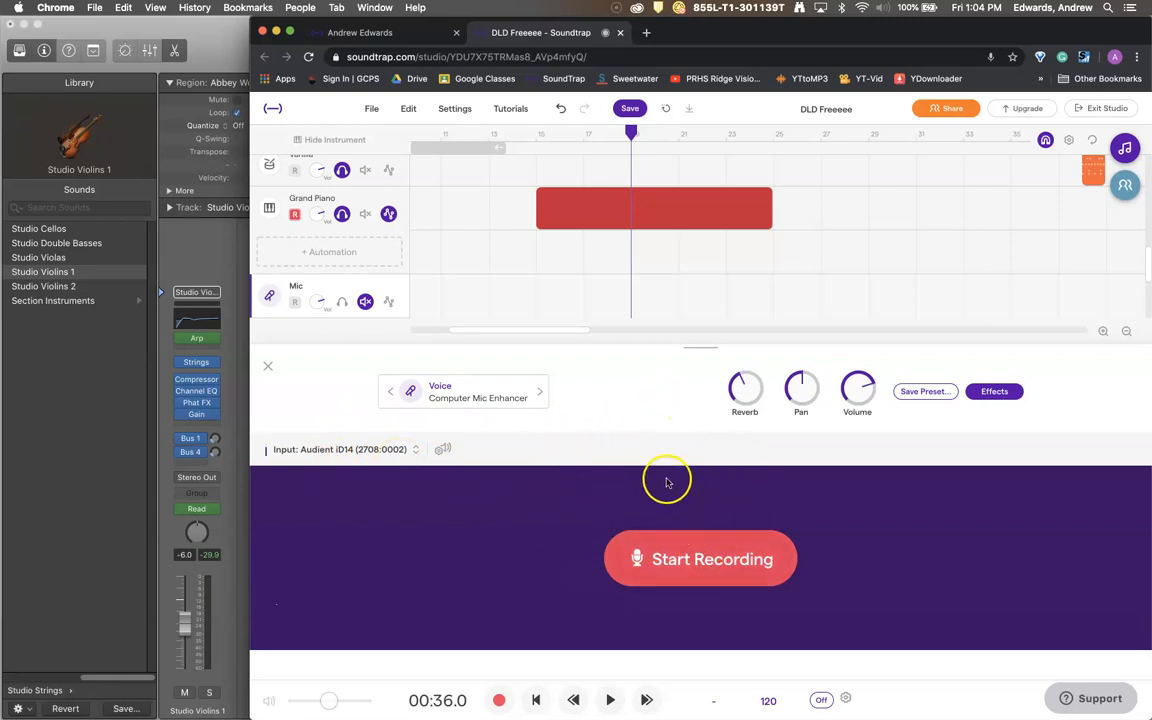
mouse_move(652, 487)
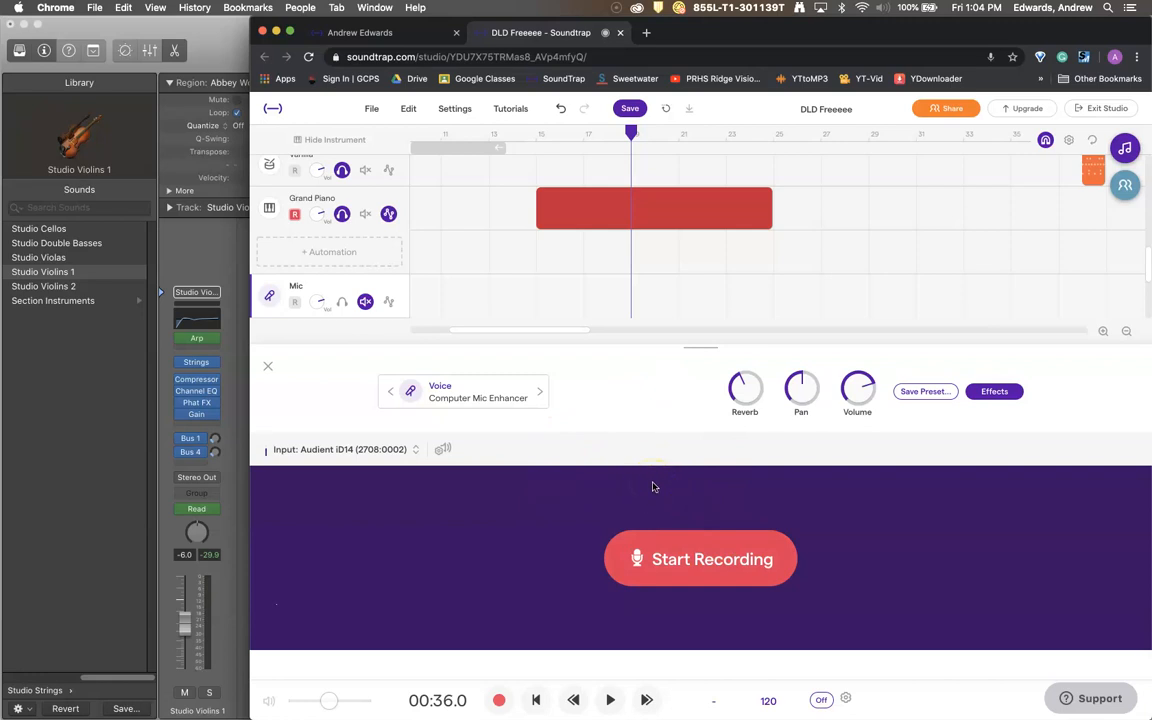
mouse_move(585, 414)
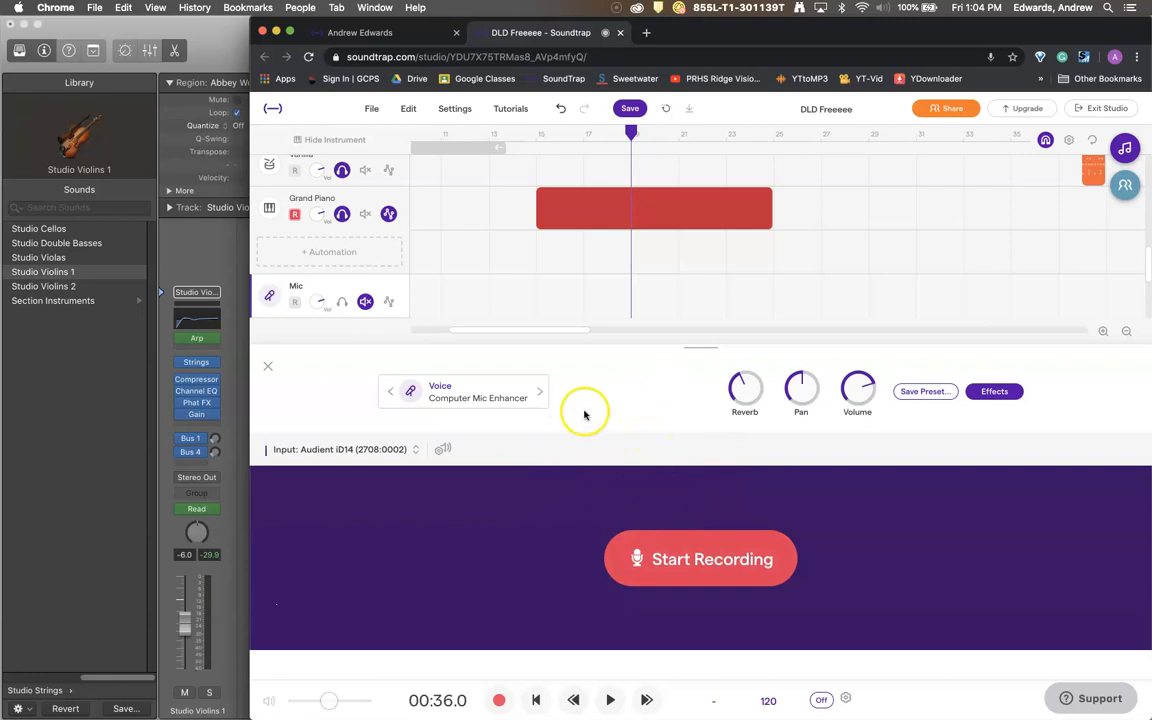
mouse_move(960, 403)
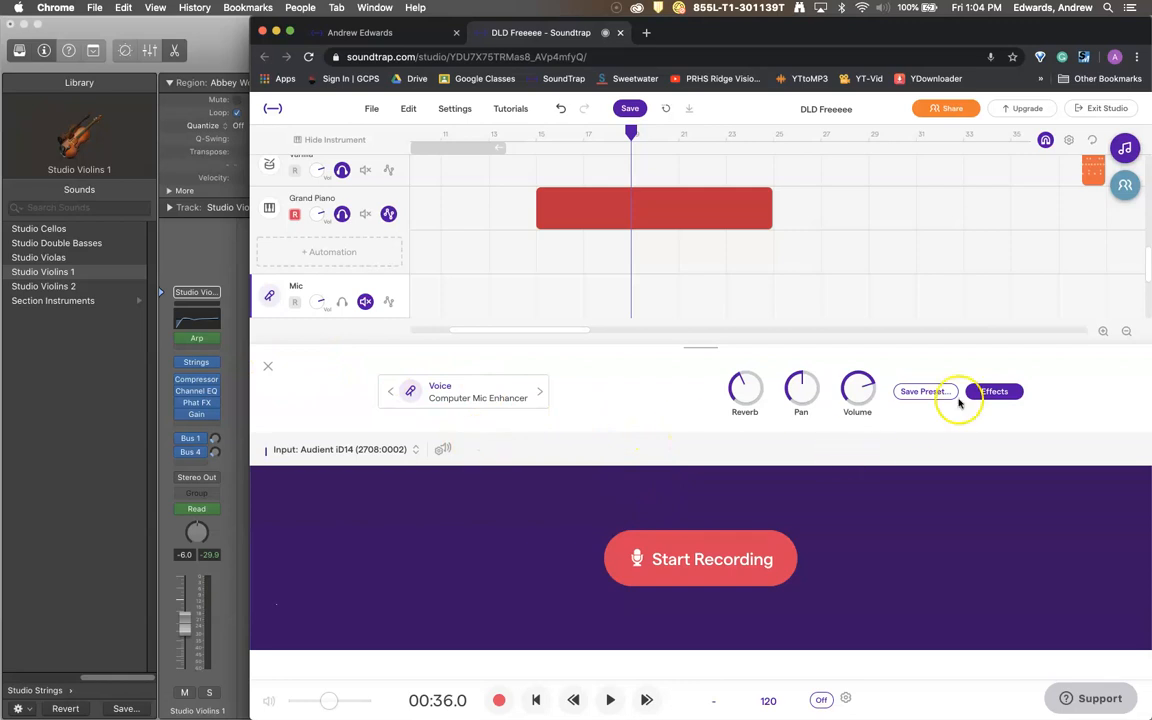
left_click(994, 391)
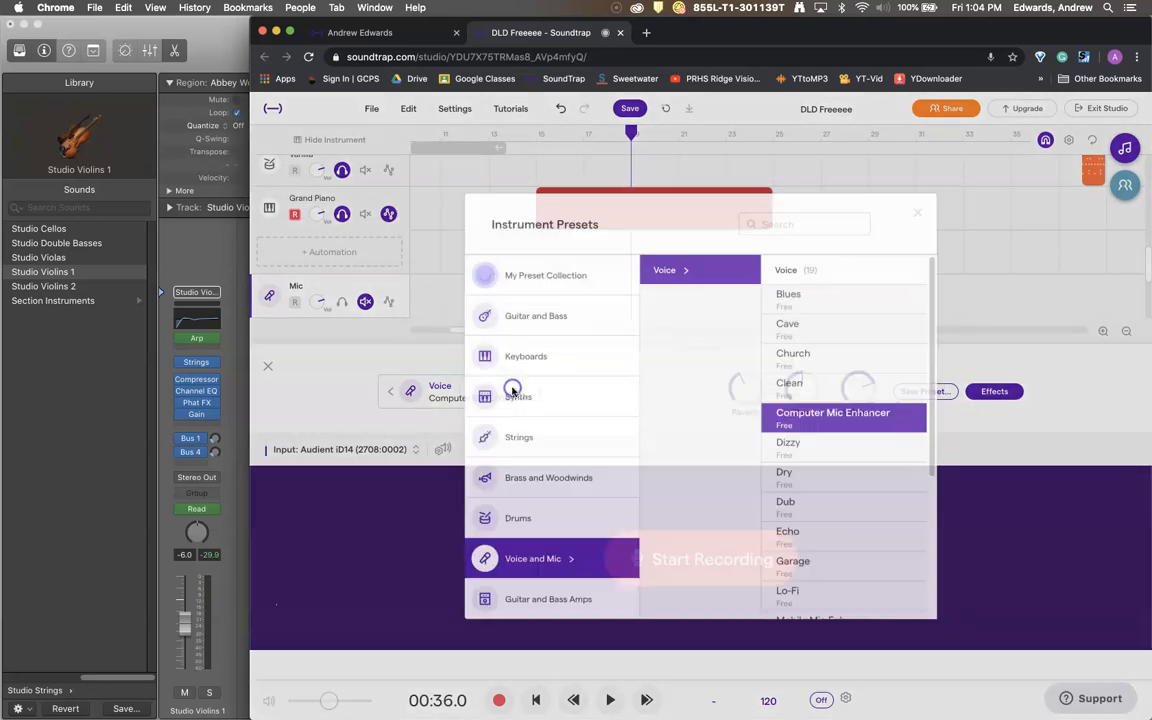
scroll("down", 3)
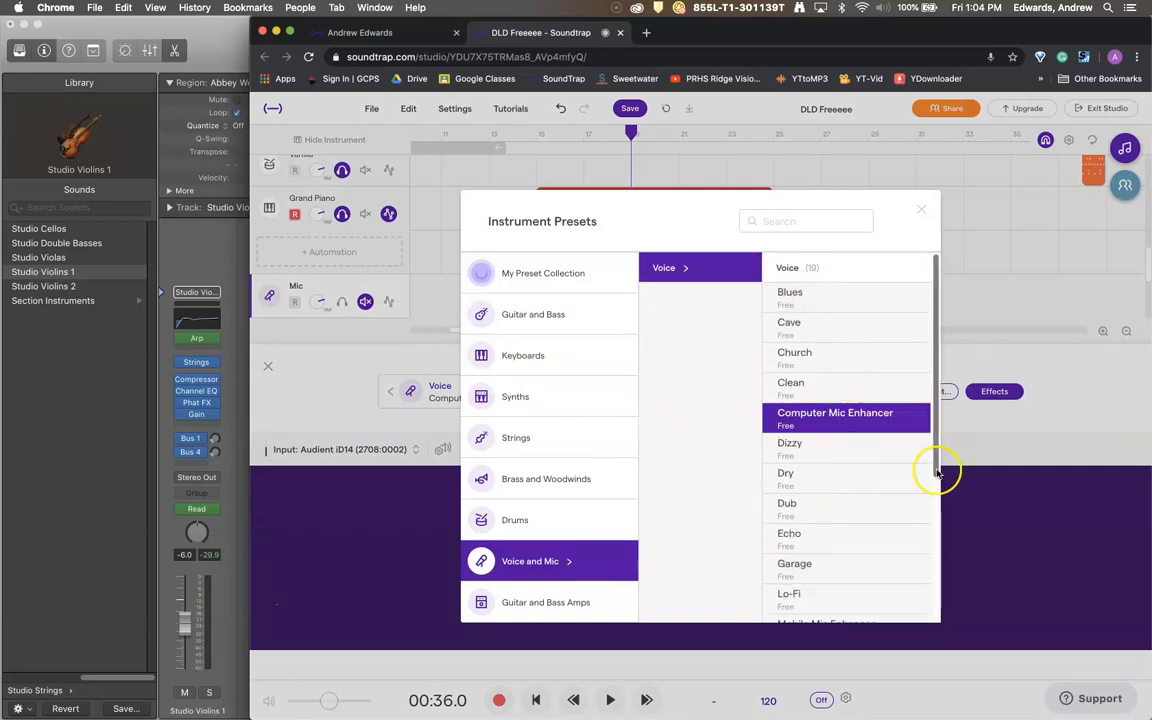
left_click(921, 209)
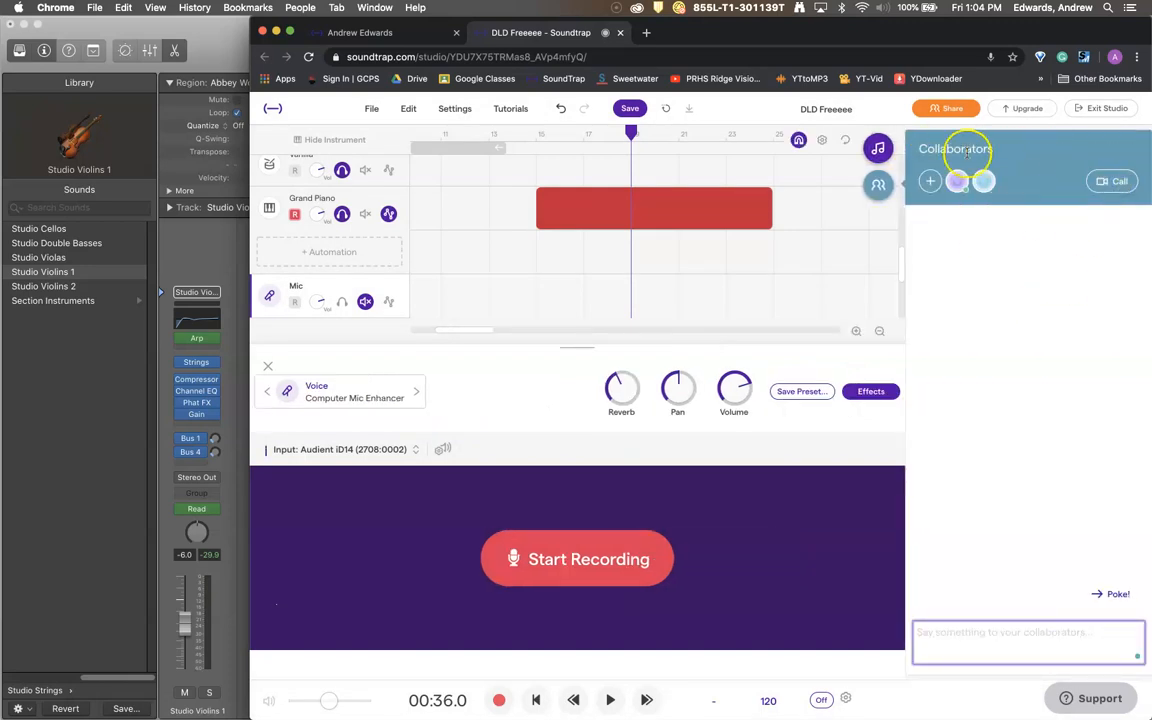
mouse_move(987, 308)
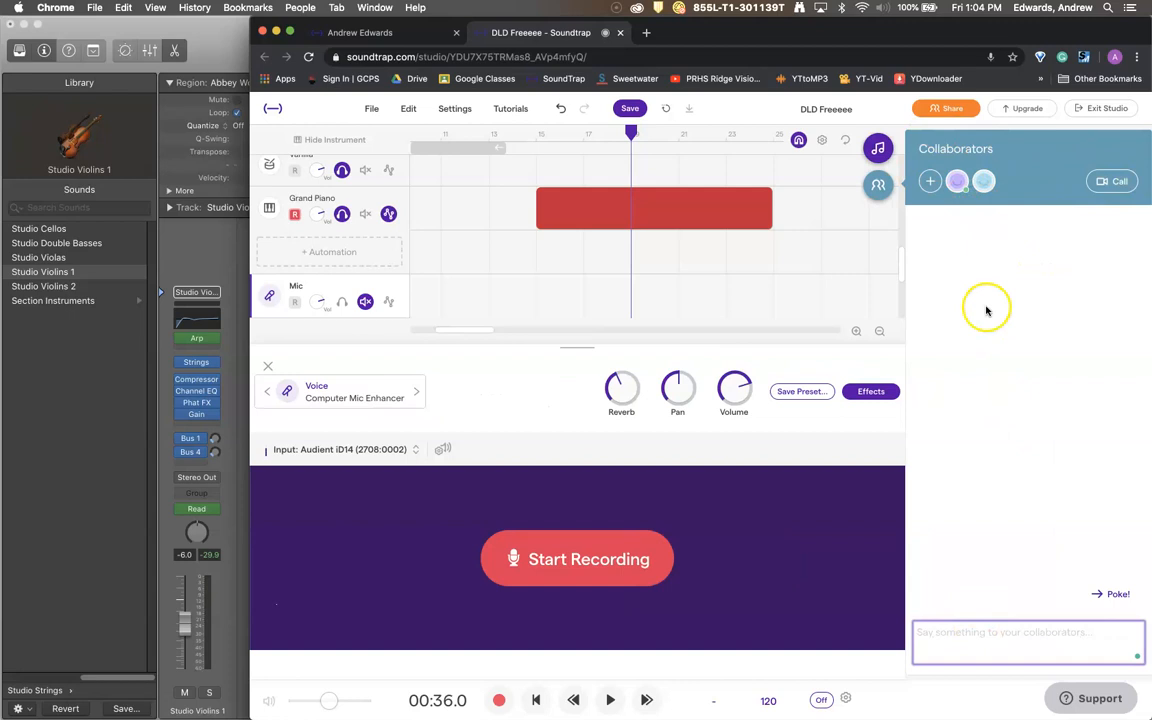
mouse_move(984, 181)
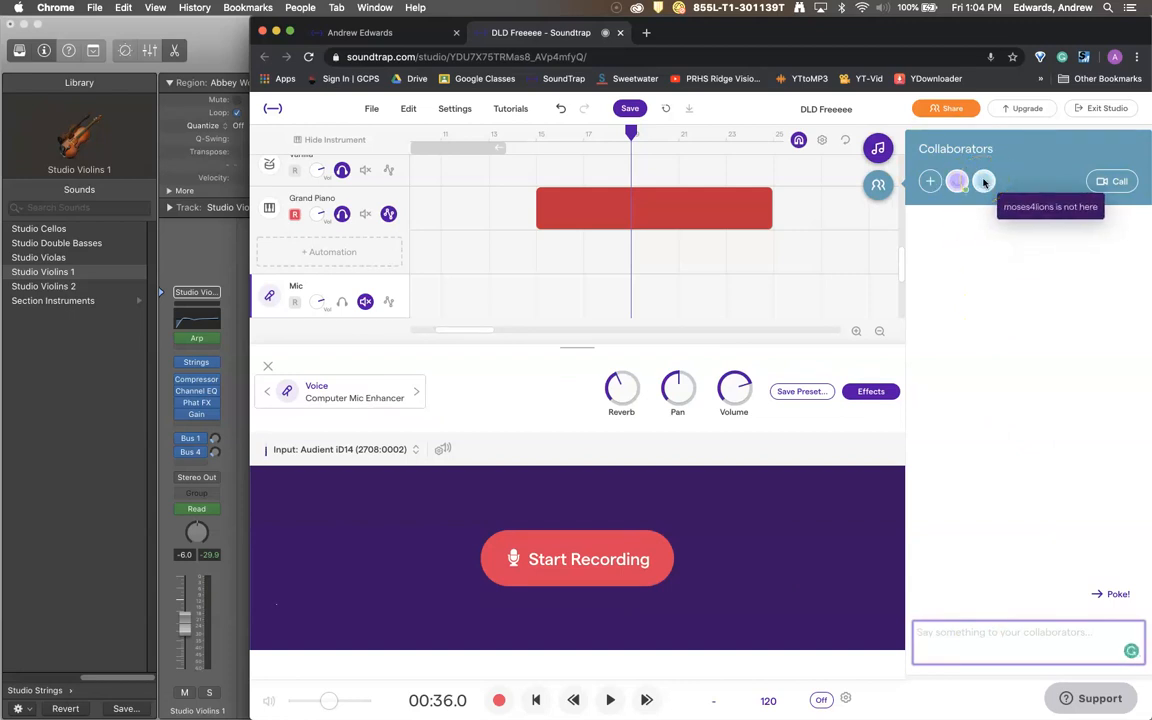
mouse_move(985, 183)
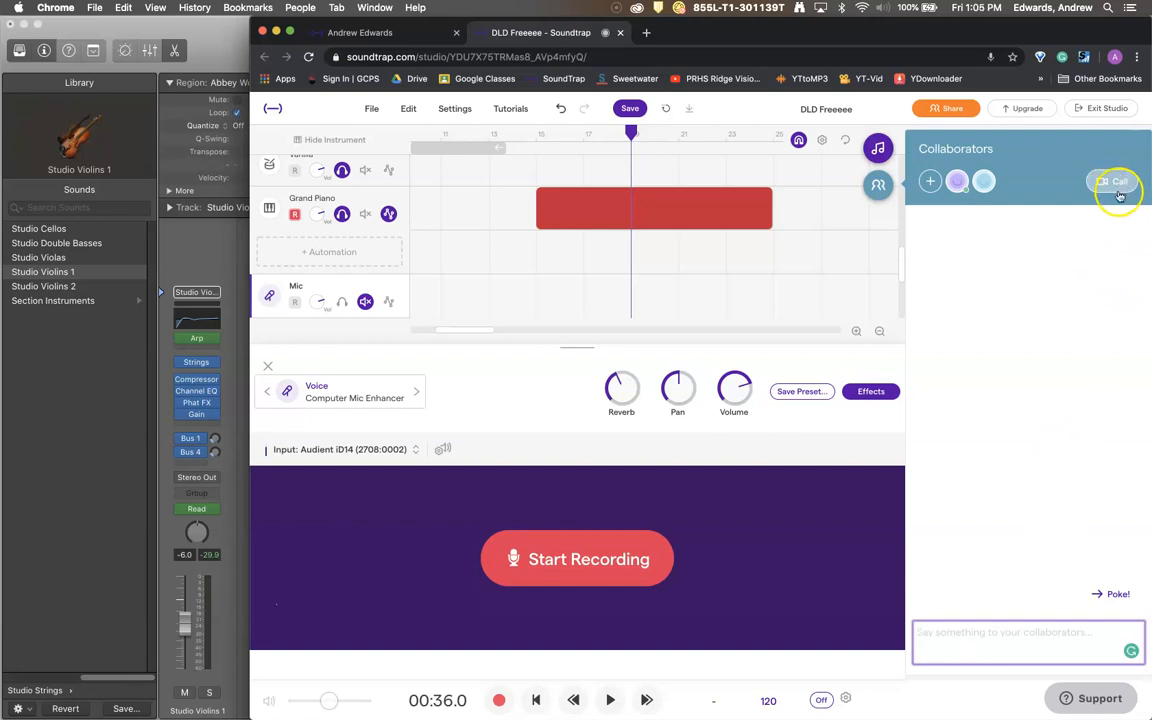
mouse_move(1016, 322)
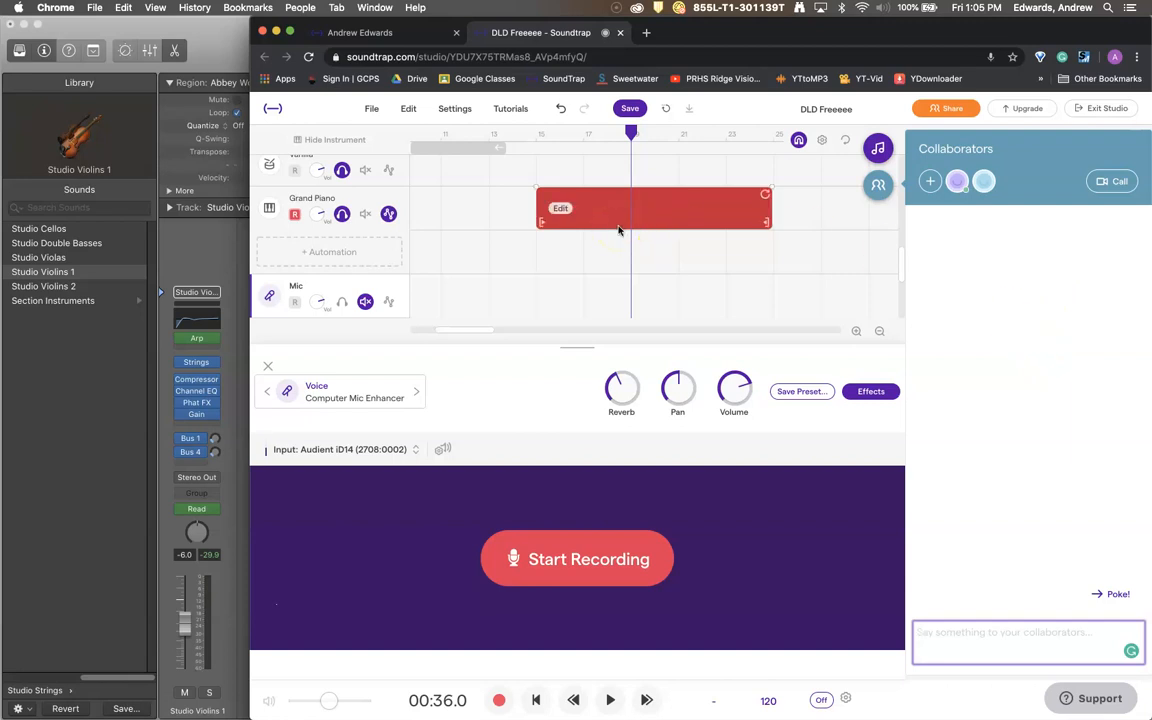
mouse_move(1017, 280)
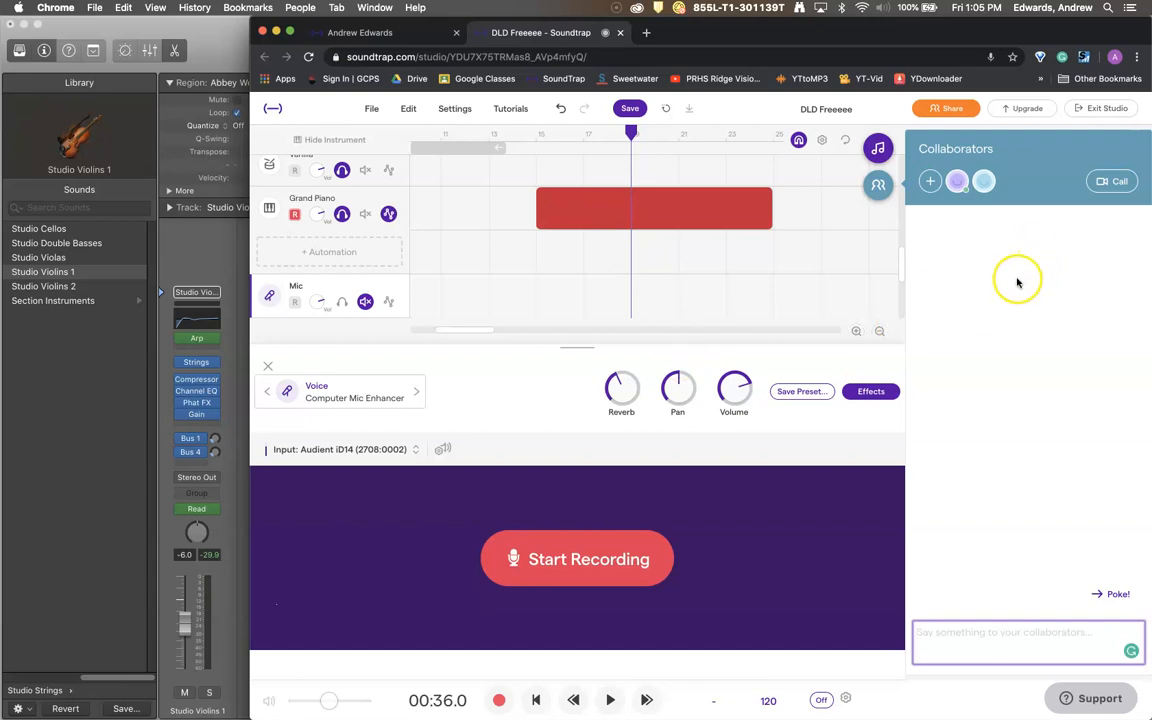
mouse_move(1119, 369)
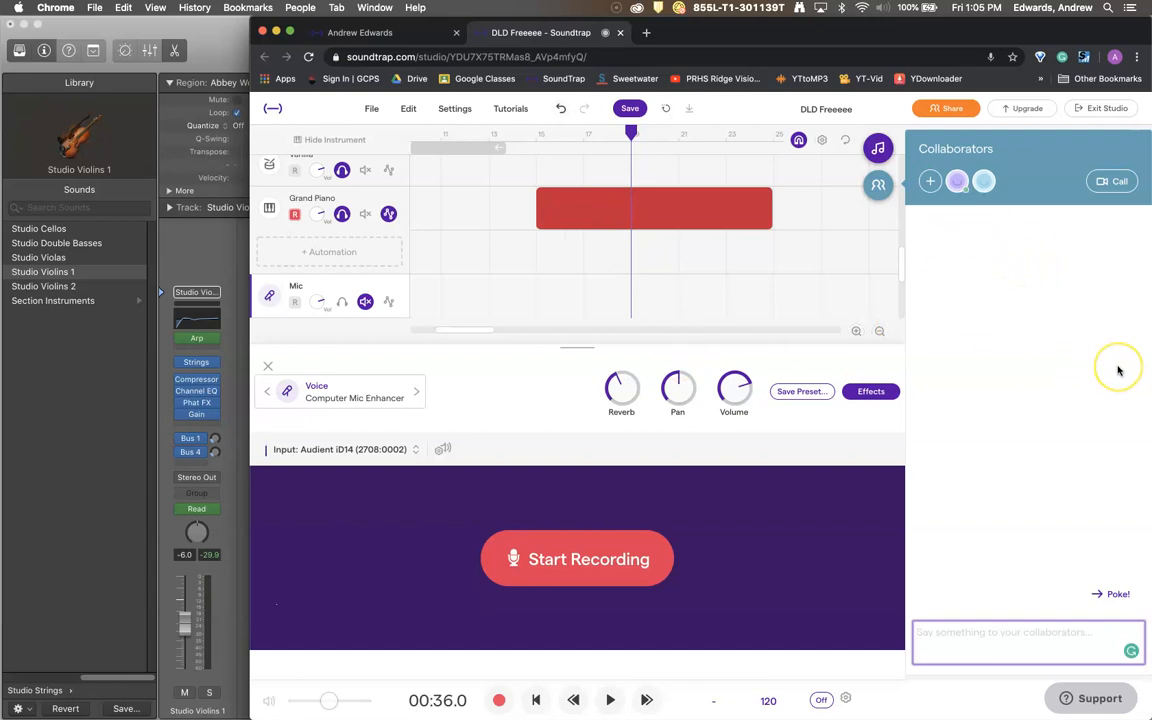
mouse_move(1118, 369)
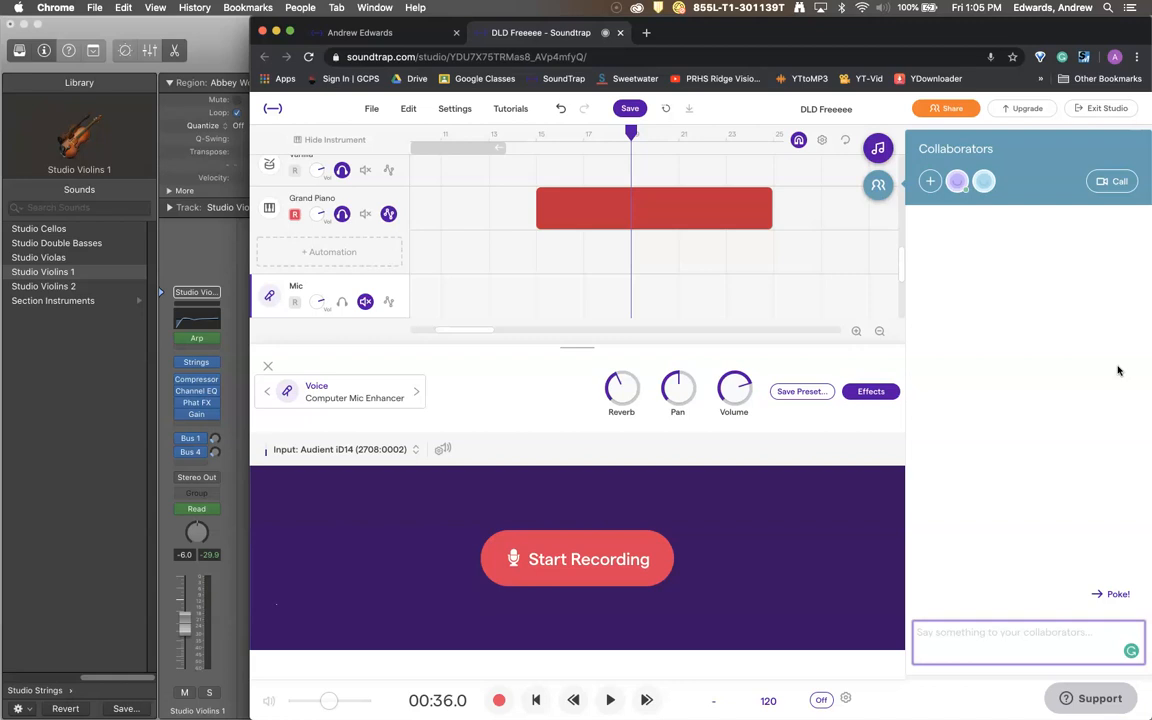
mouse_move(1072, 301)
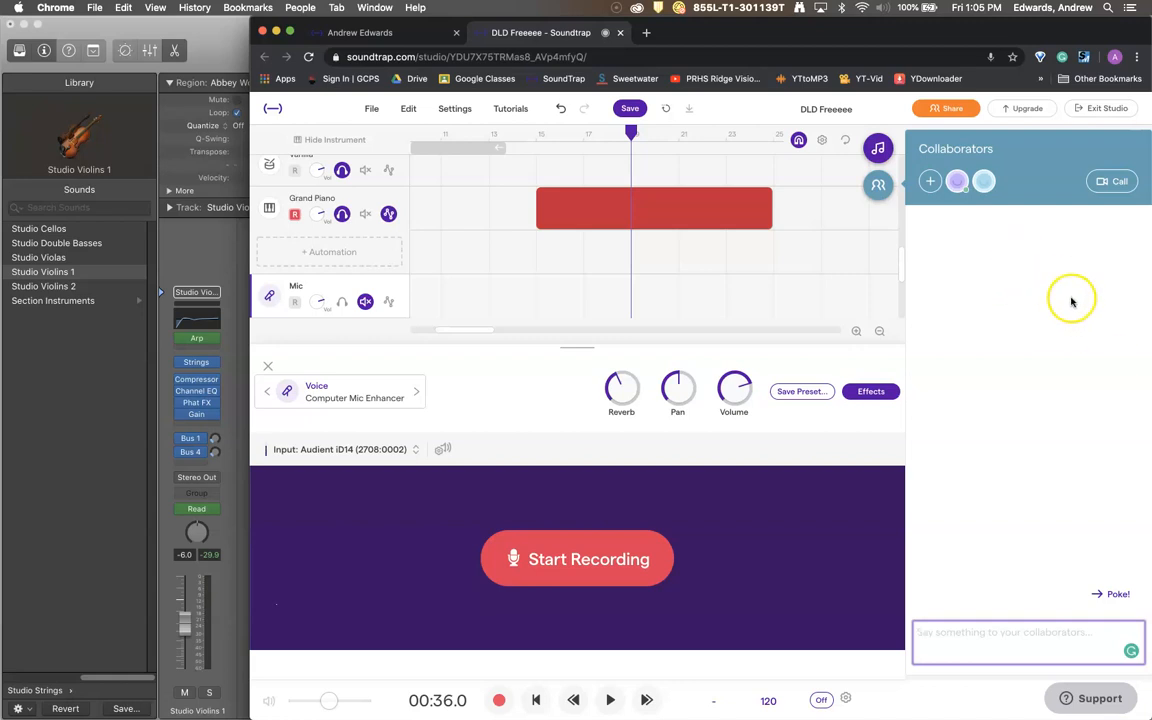
- Hide the collaborators panel after checking who is online and the chat
left_click(629, 108)
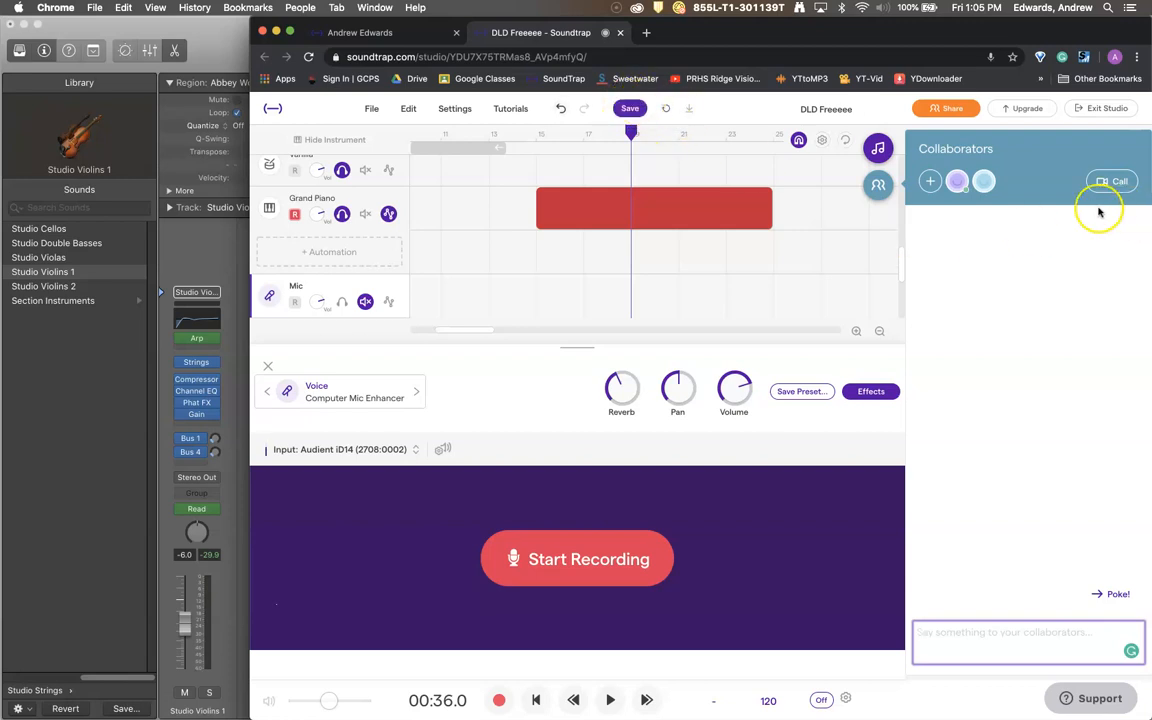
mouse_move(1135, 213)
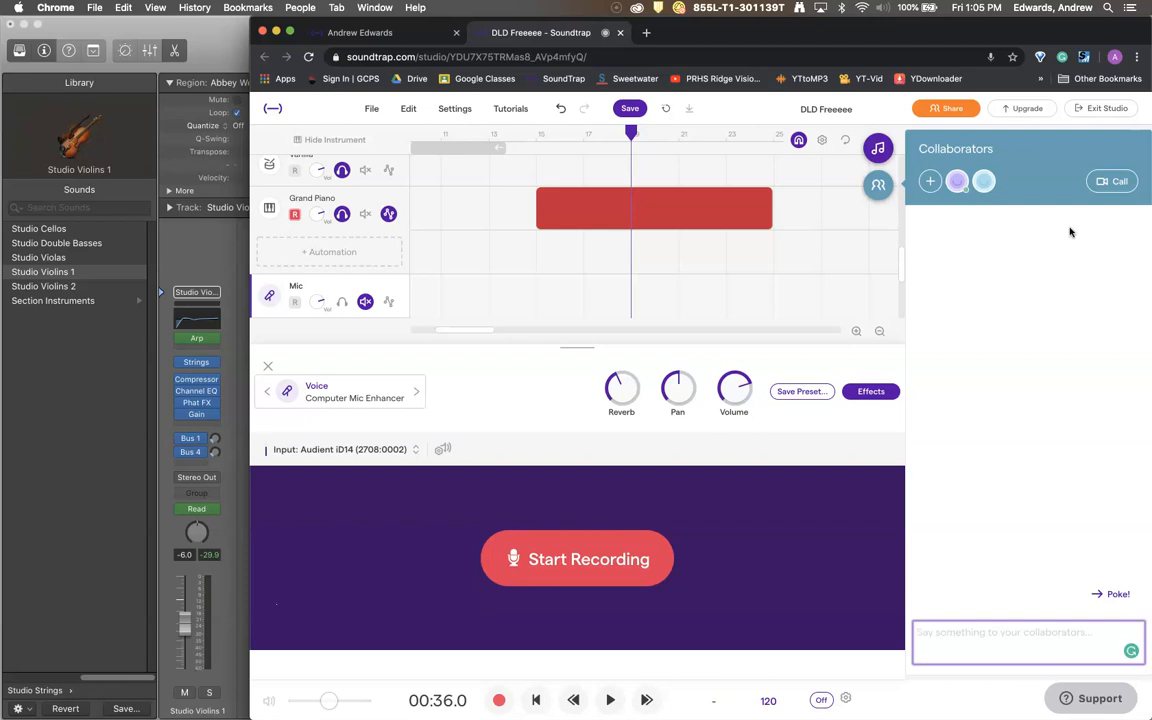
mouse_move(1083, 273)
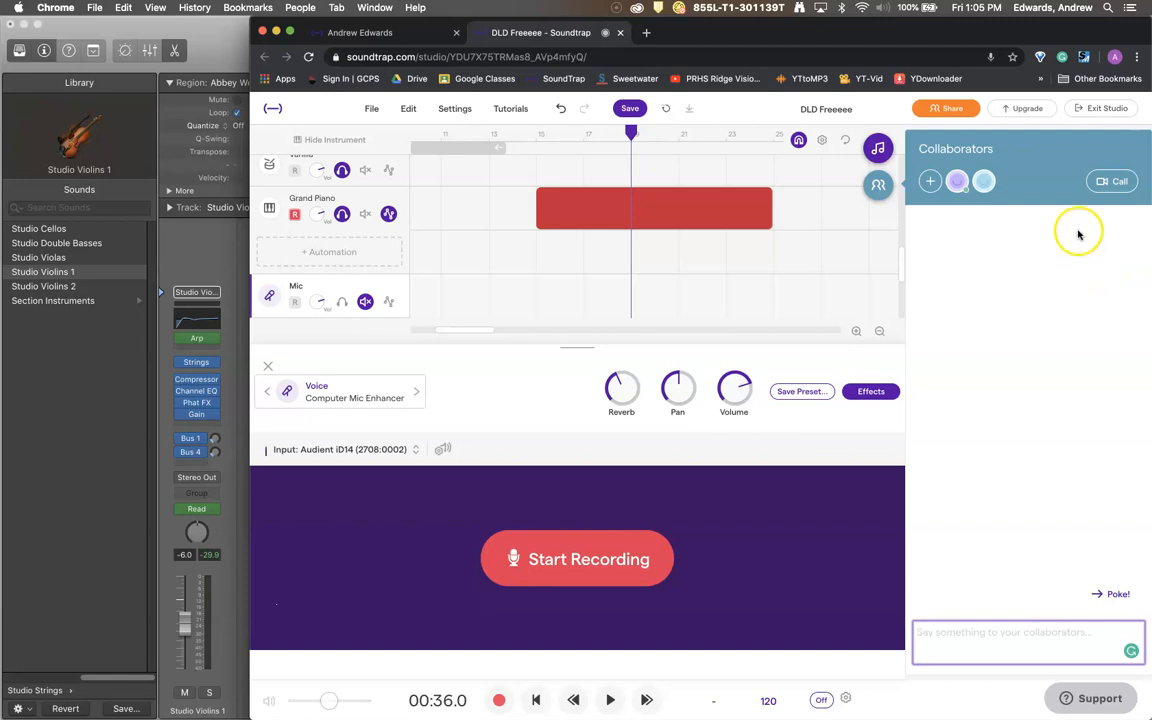
mouse_move(1062, 290)
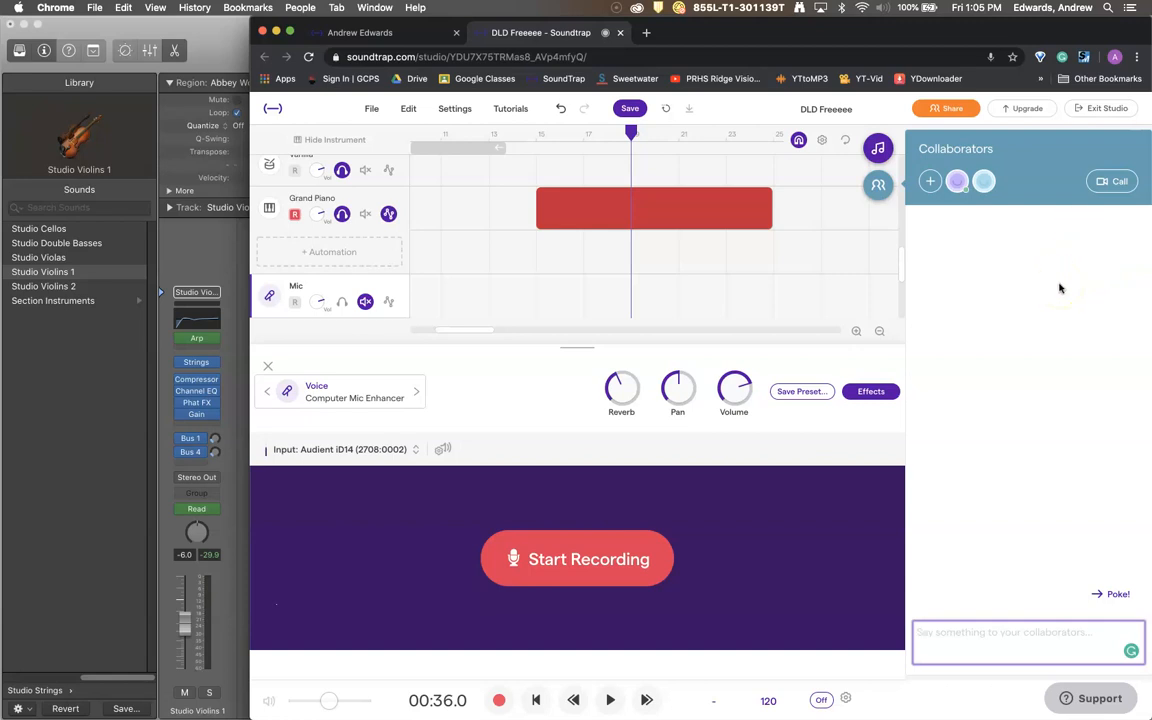
mouse_move(1024, 248)
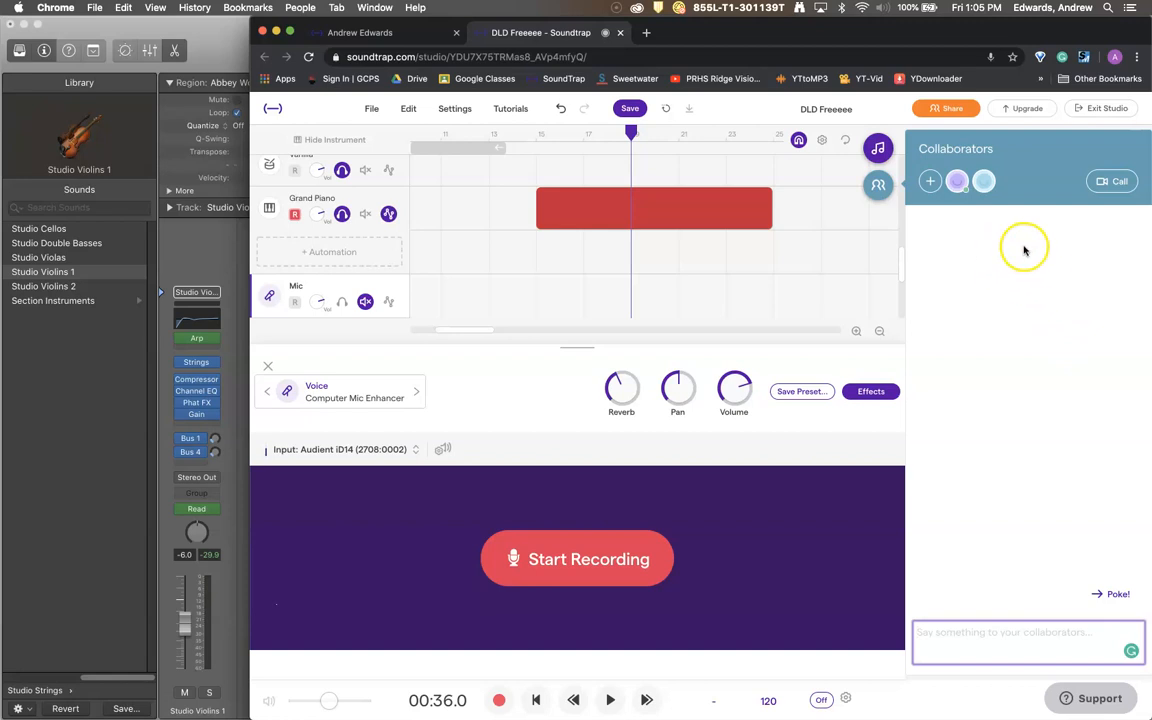
mouse_move(1075, 244)
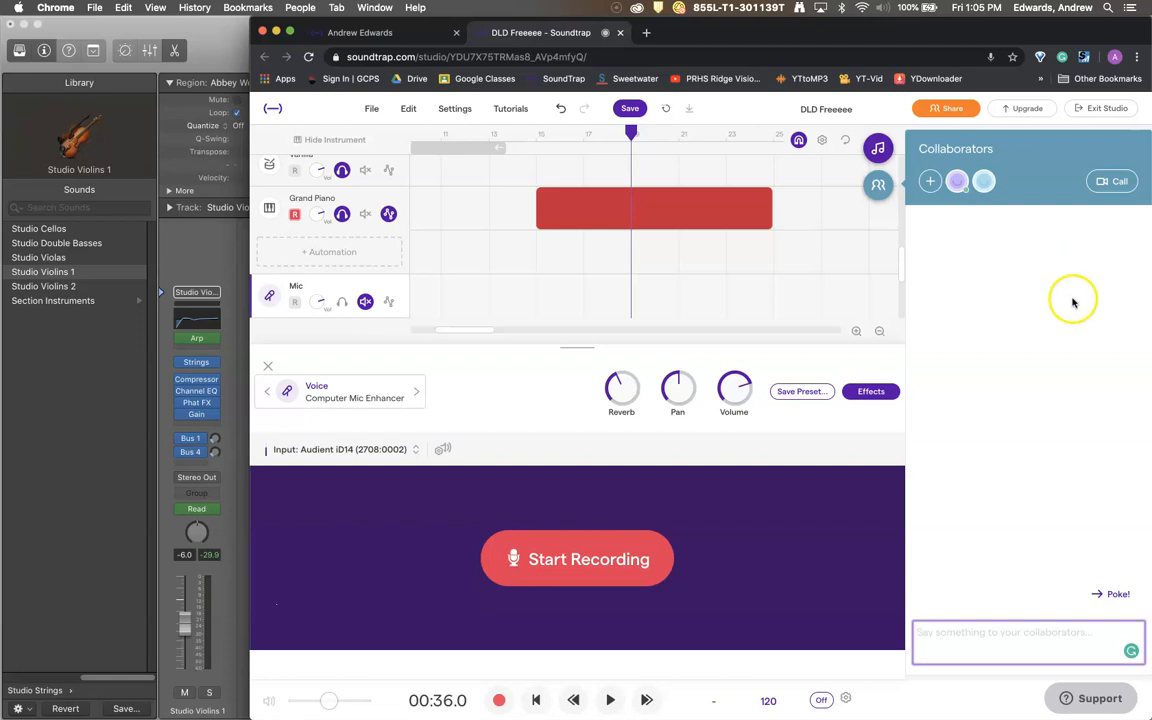
mouse_move(1028, 178)
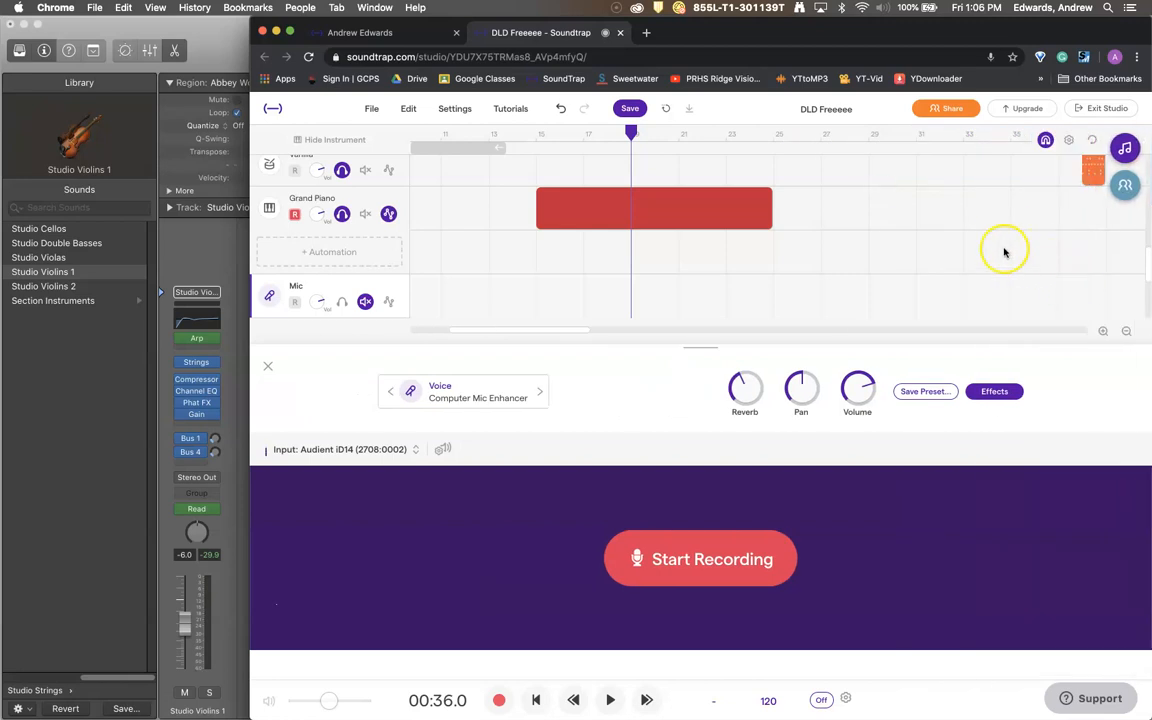
mouse_move(980, 257)
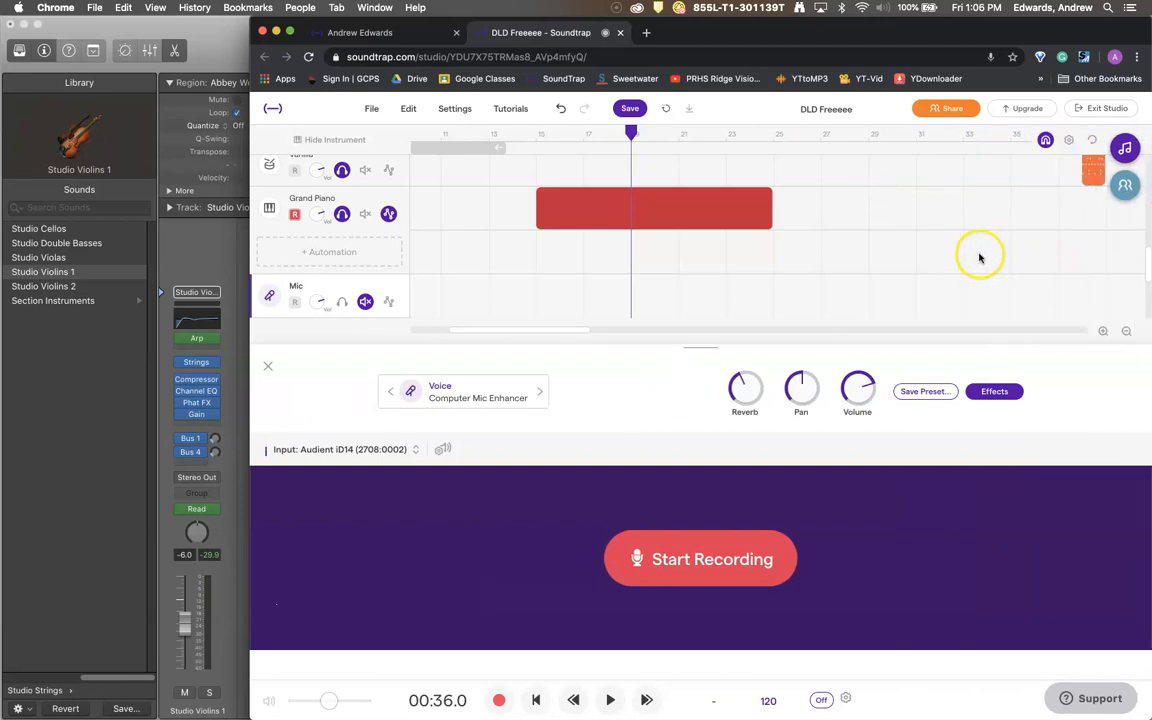
mouse_move(808, 676)
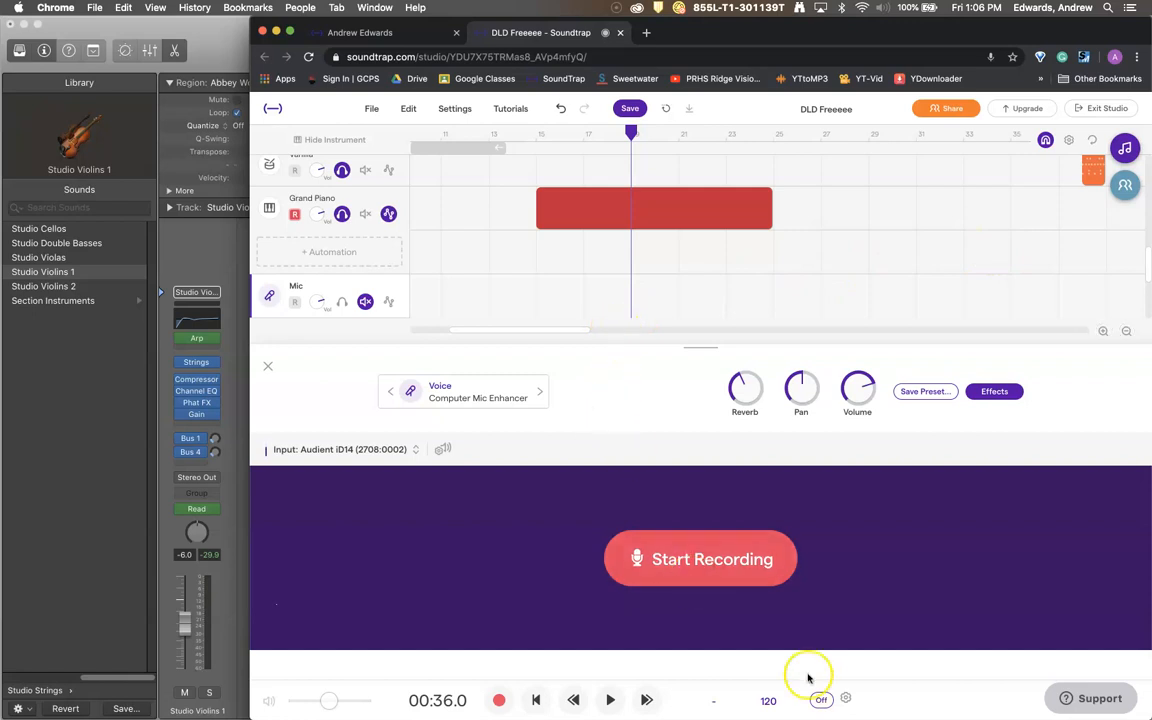
mouse_move(845, 699)
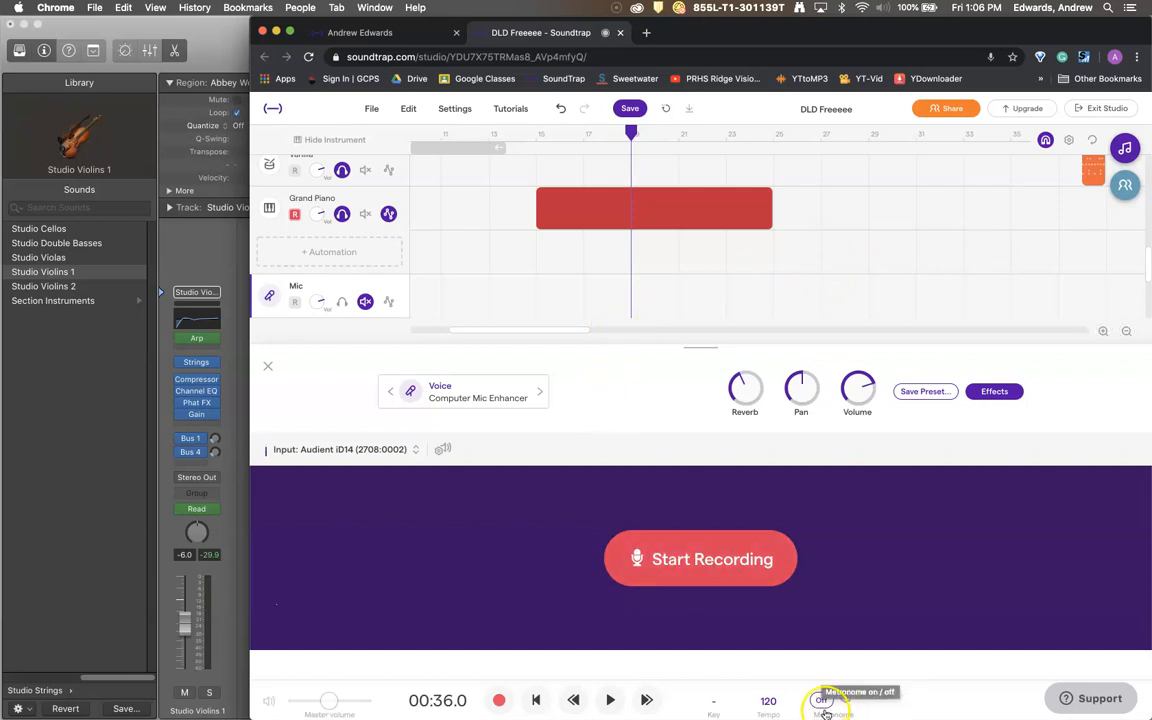
left_click(821, 700)
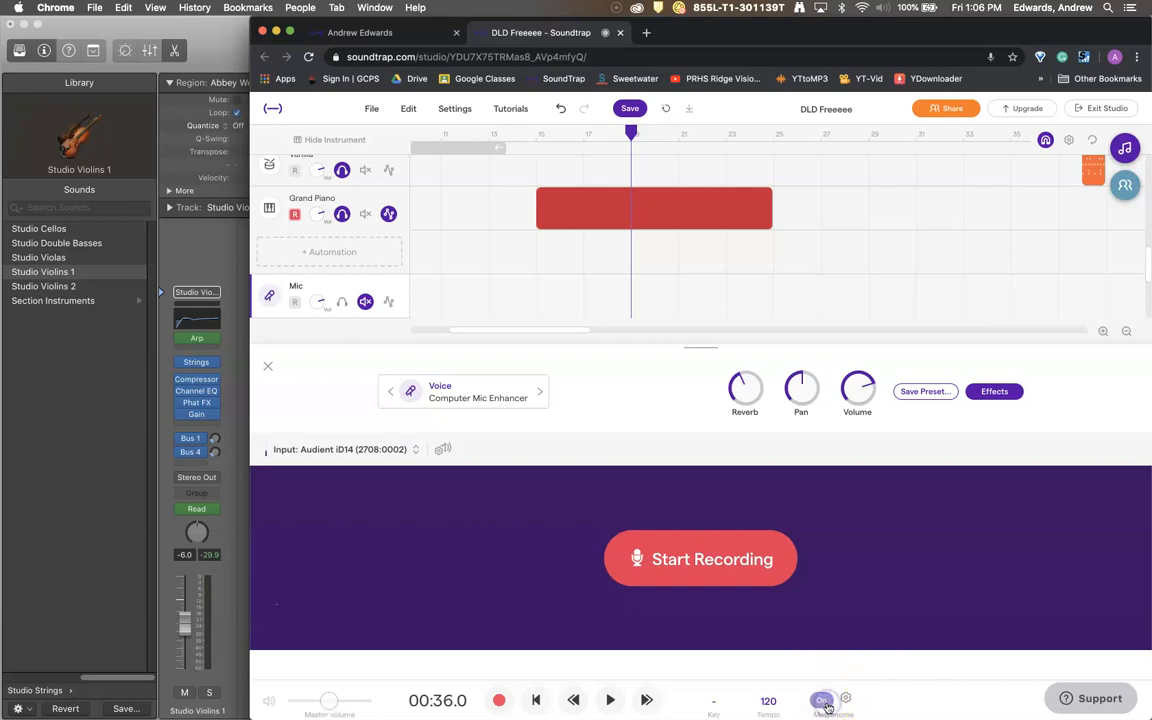
left_click(822, 700)
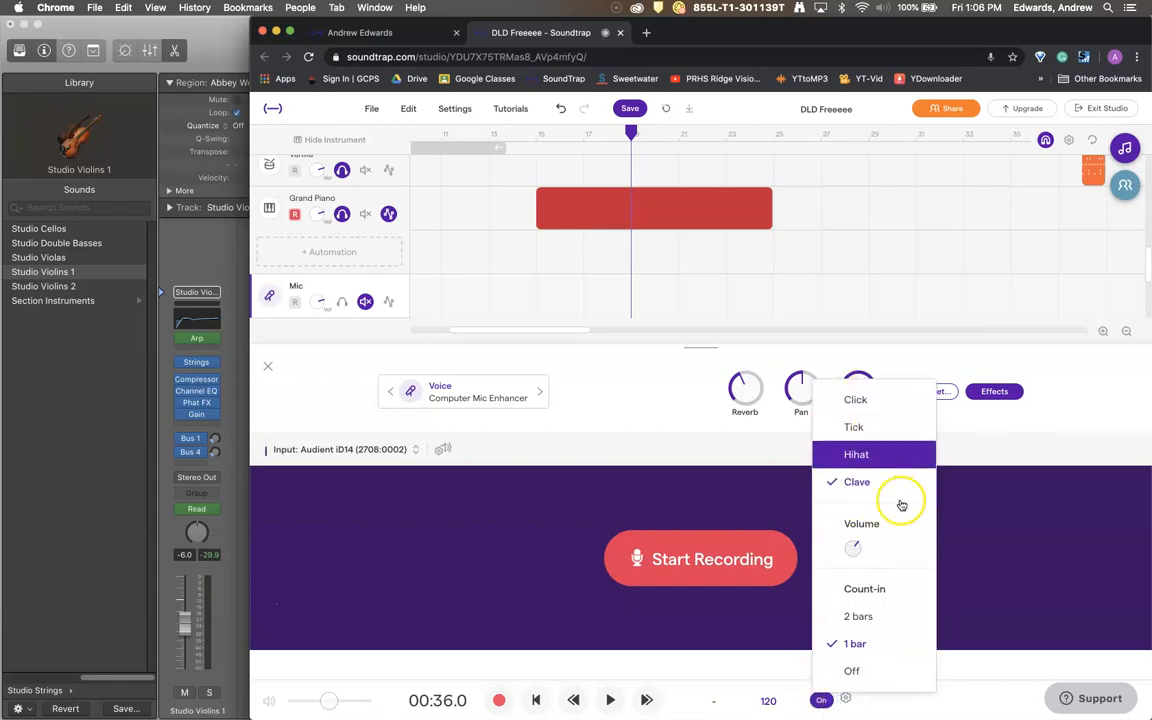
mouse_move(900, 615)
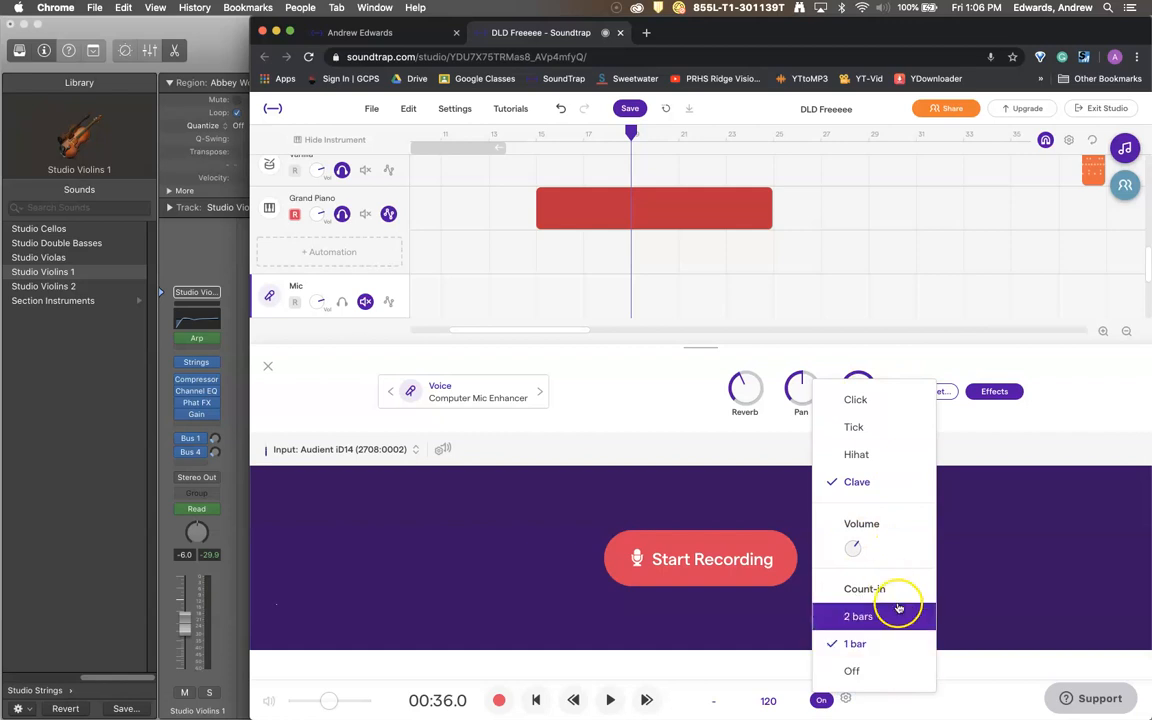
left_click(855, 643)
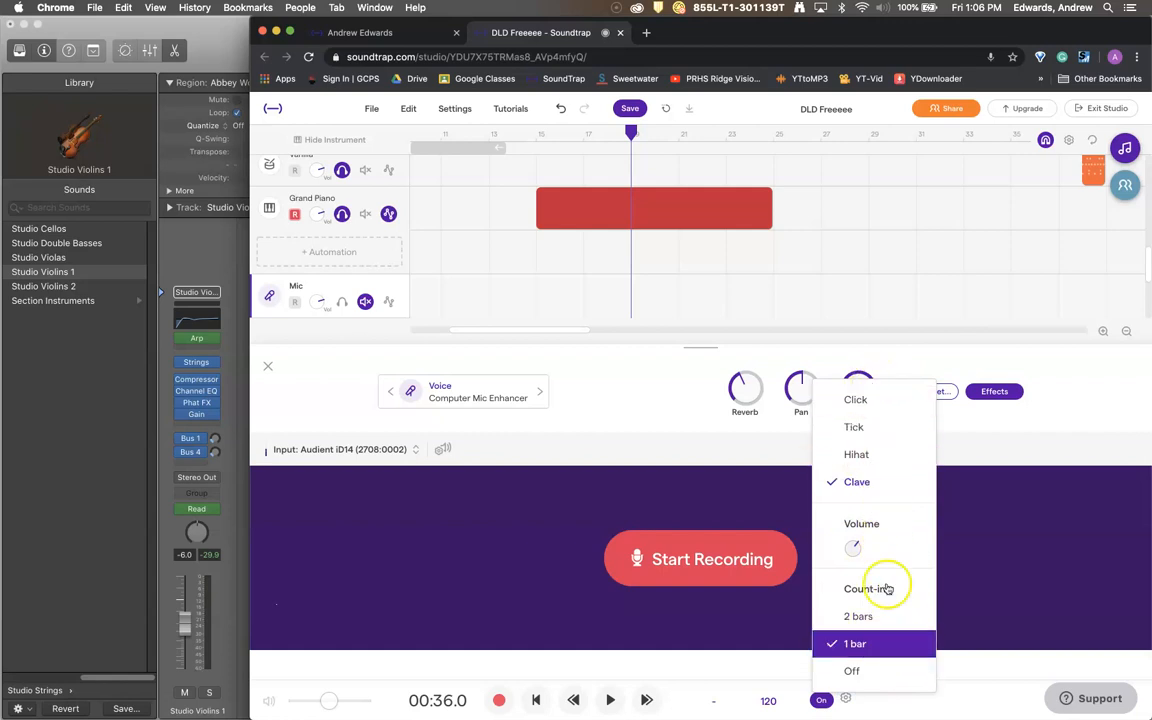
left_click(845, 698)
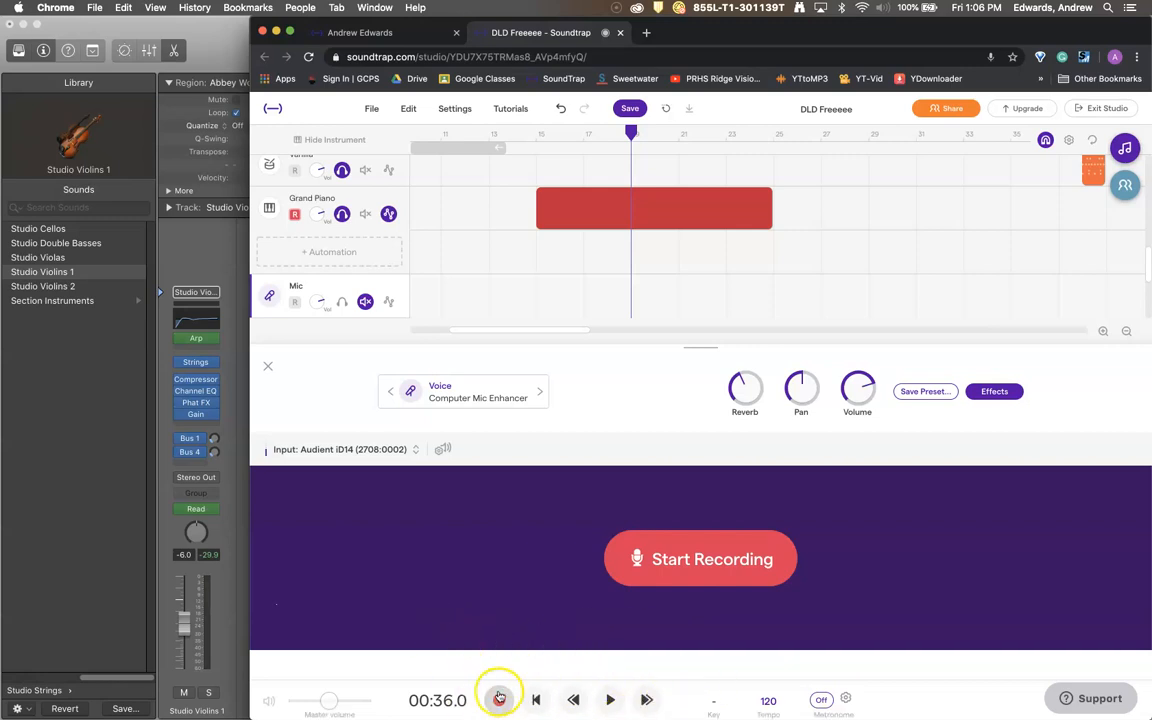
left_click(499, 700)
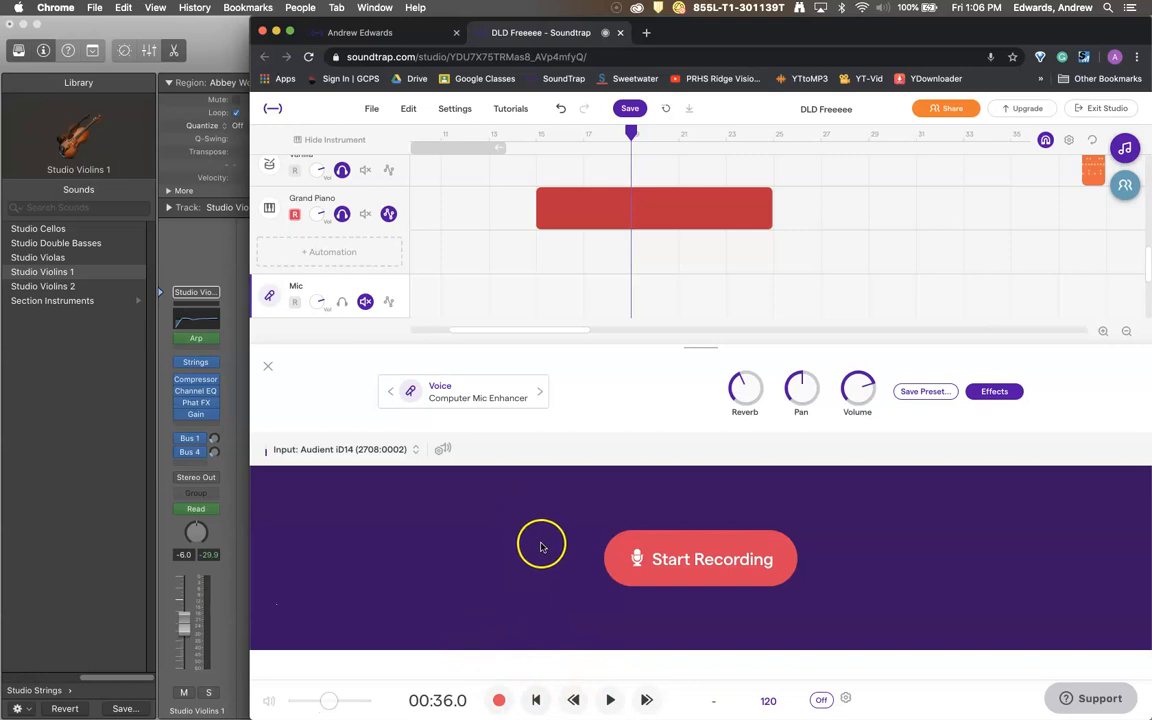
mouse_move(378, 256)
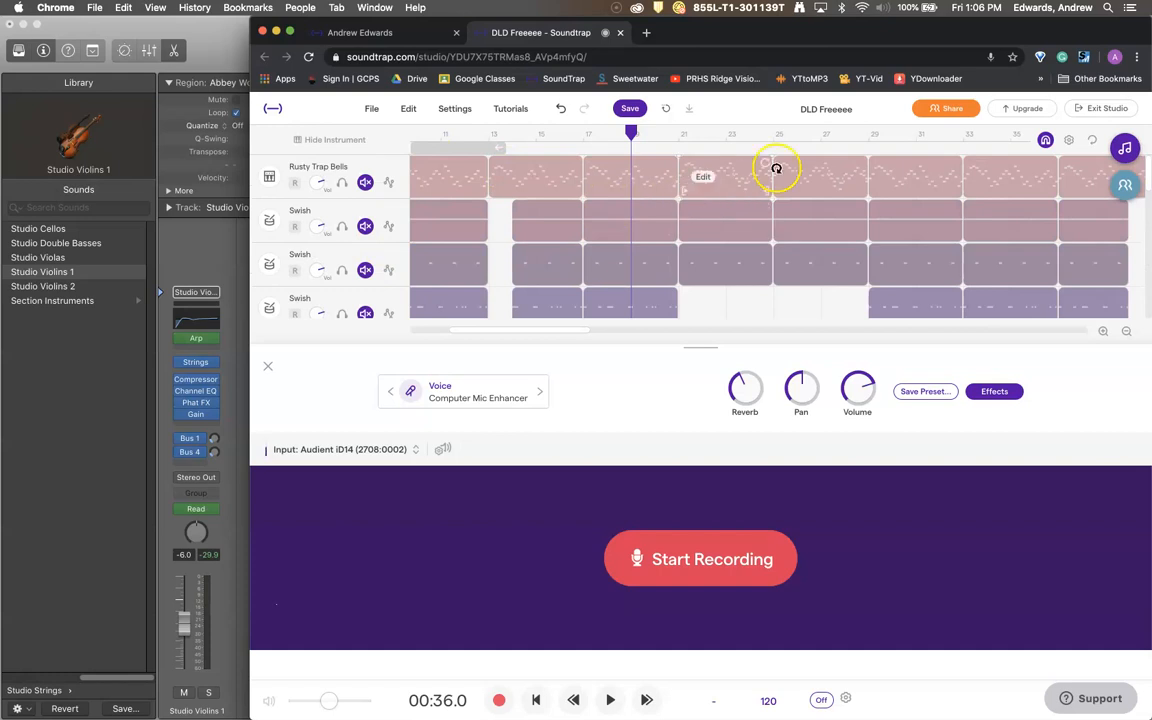
mouse_move(530, 197)
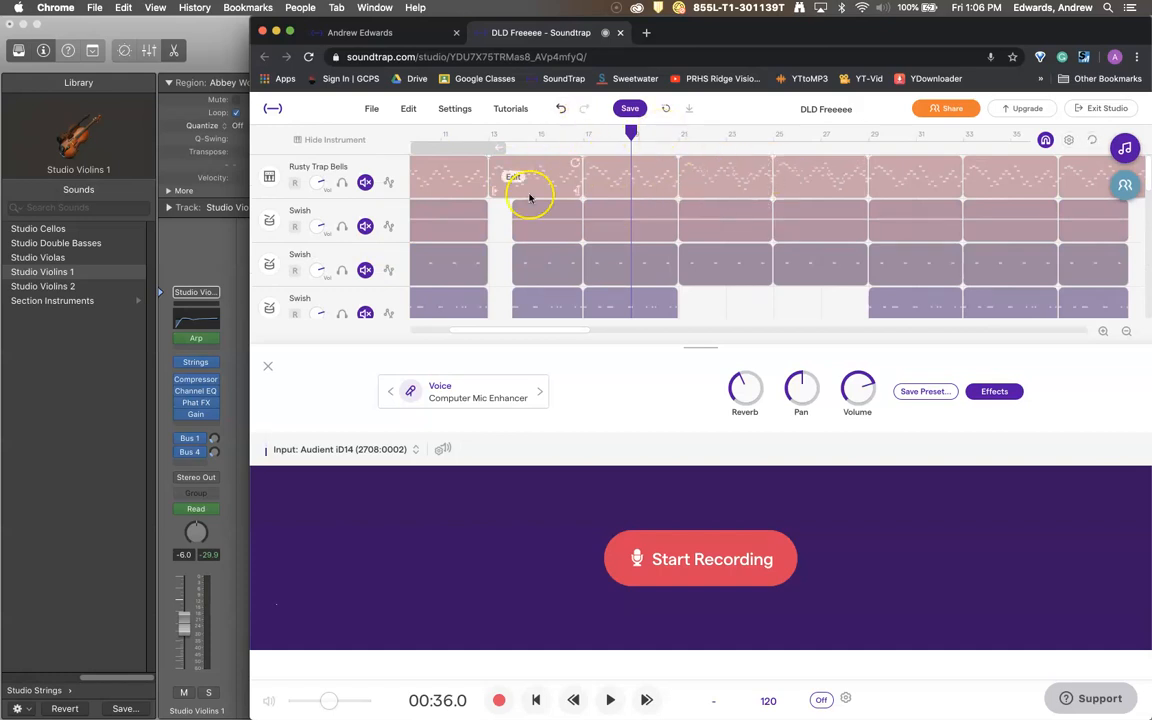
left_click(510, 108)
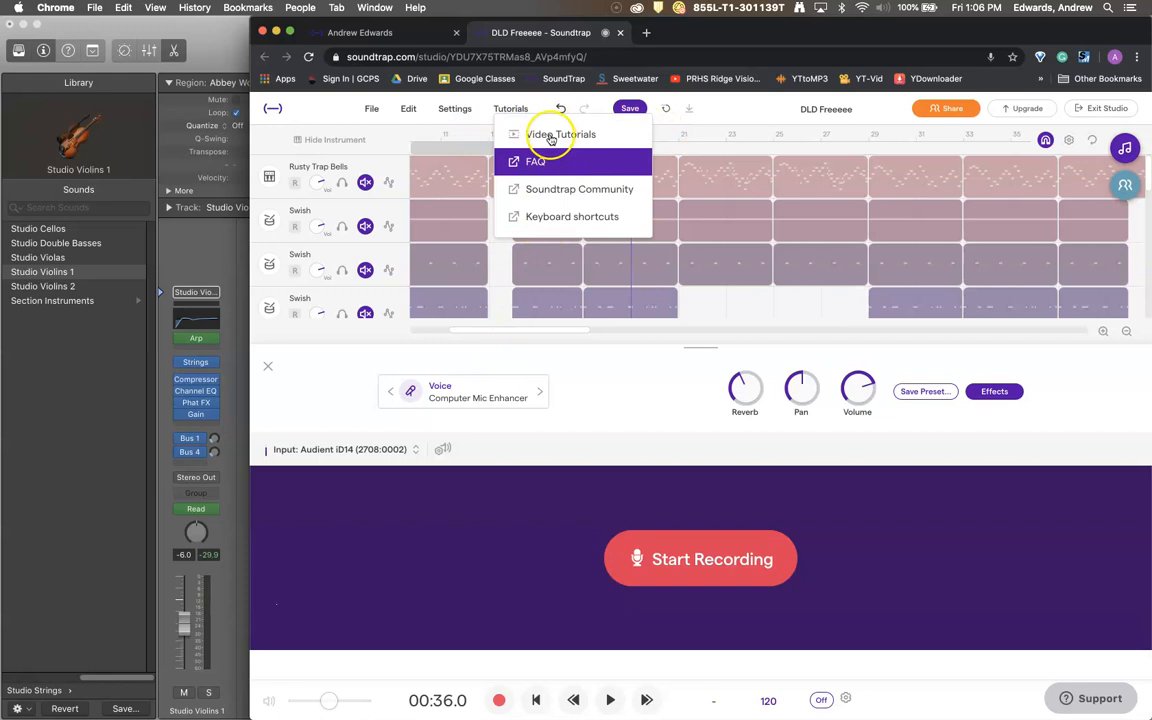
mouse_move(535, 197)
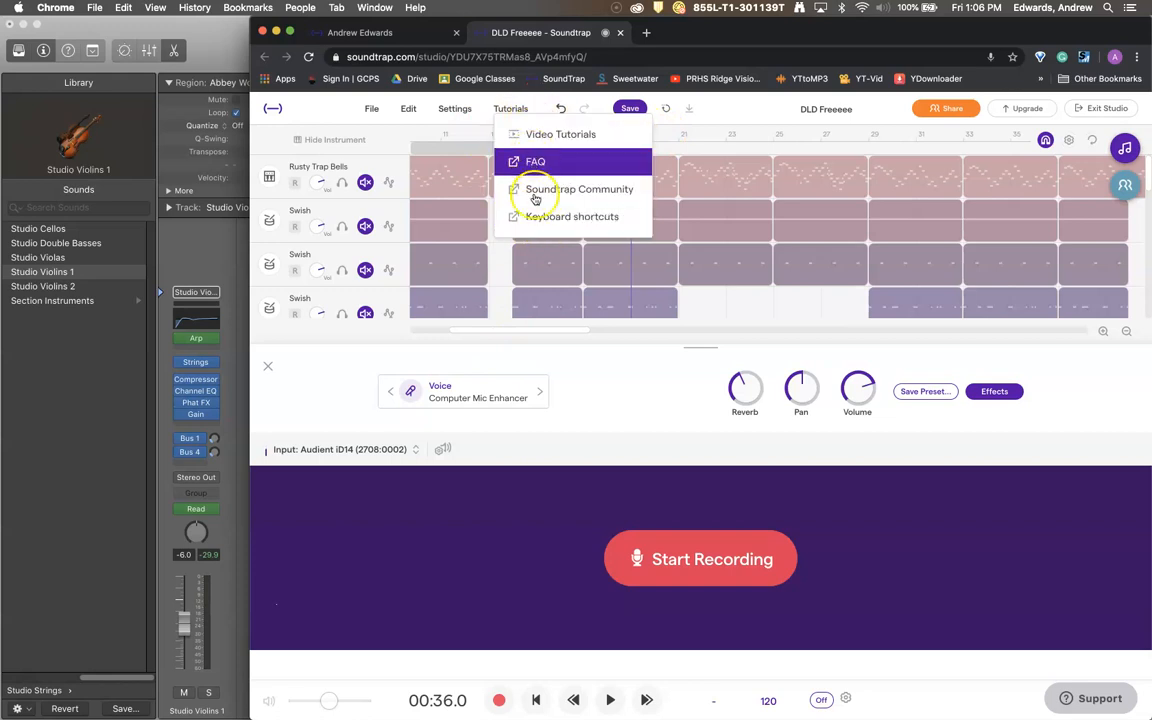
left_click(510, 108)
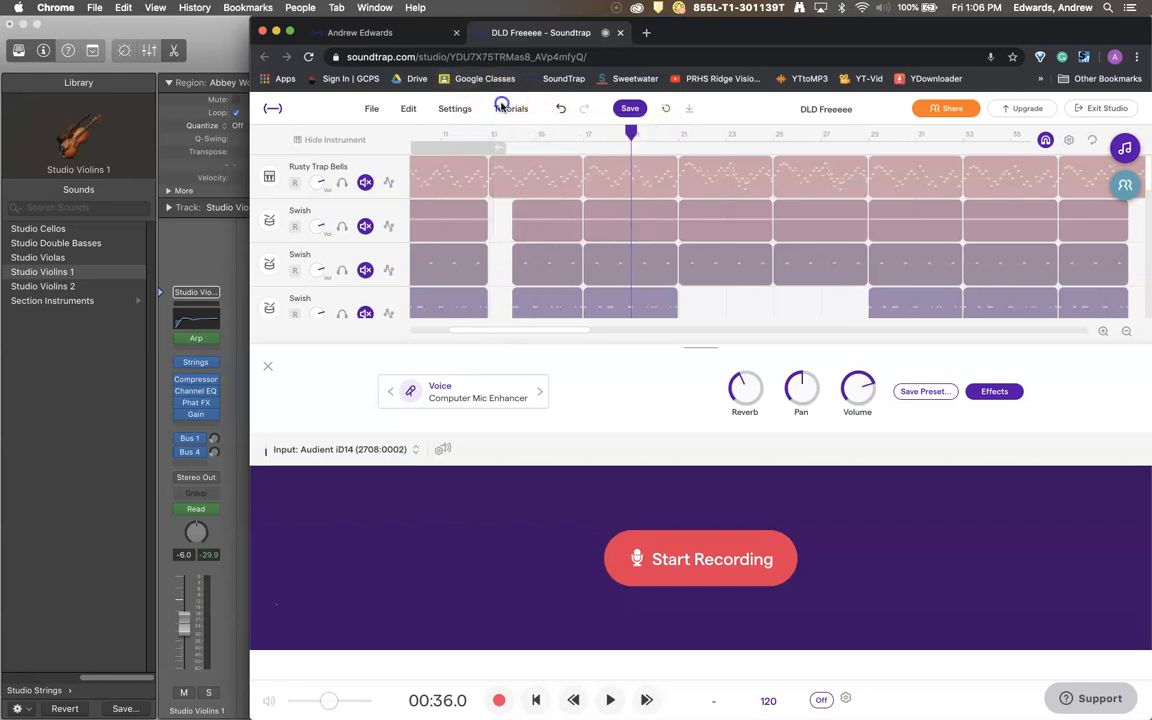
mouse_move(25, 670)
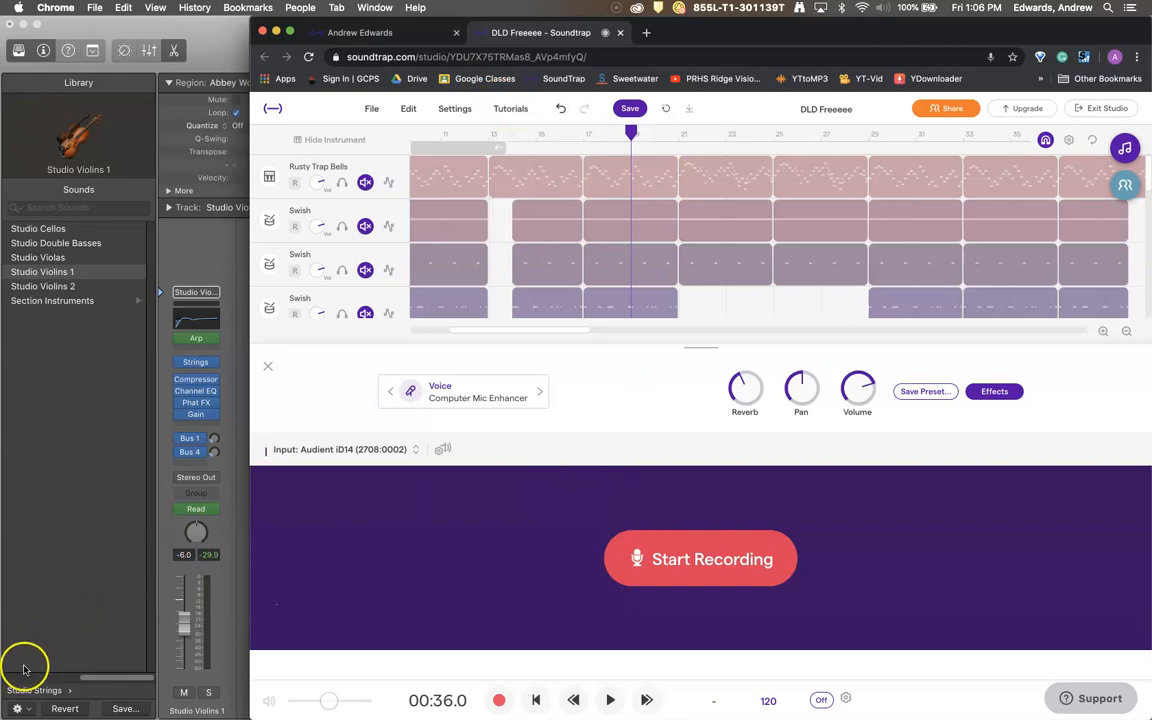